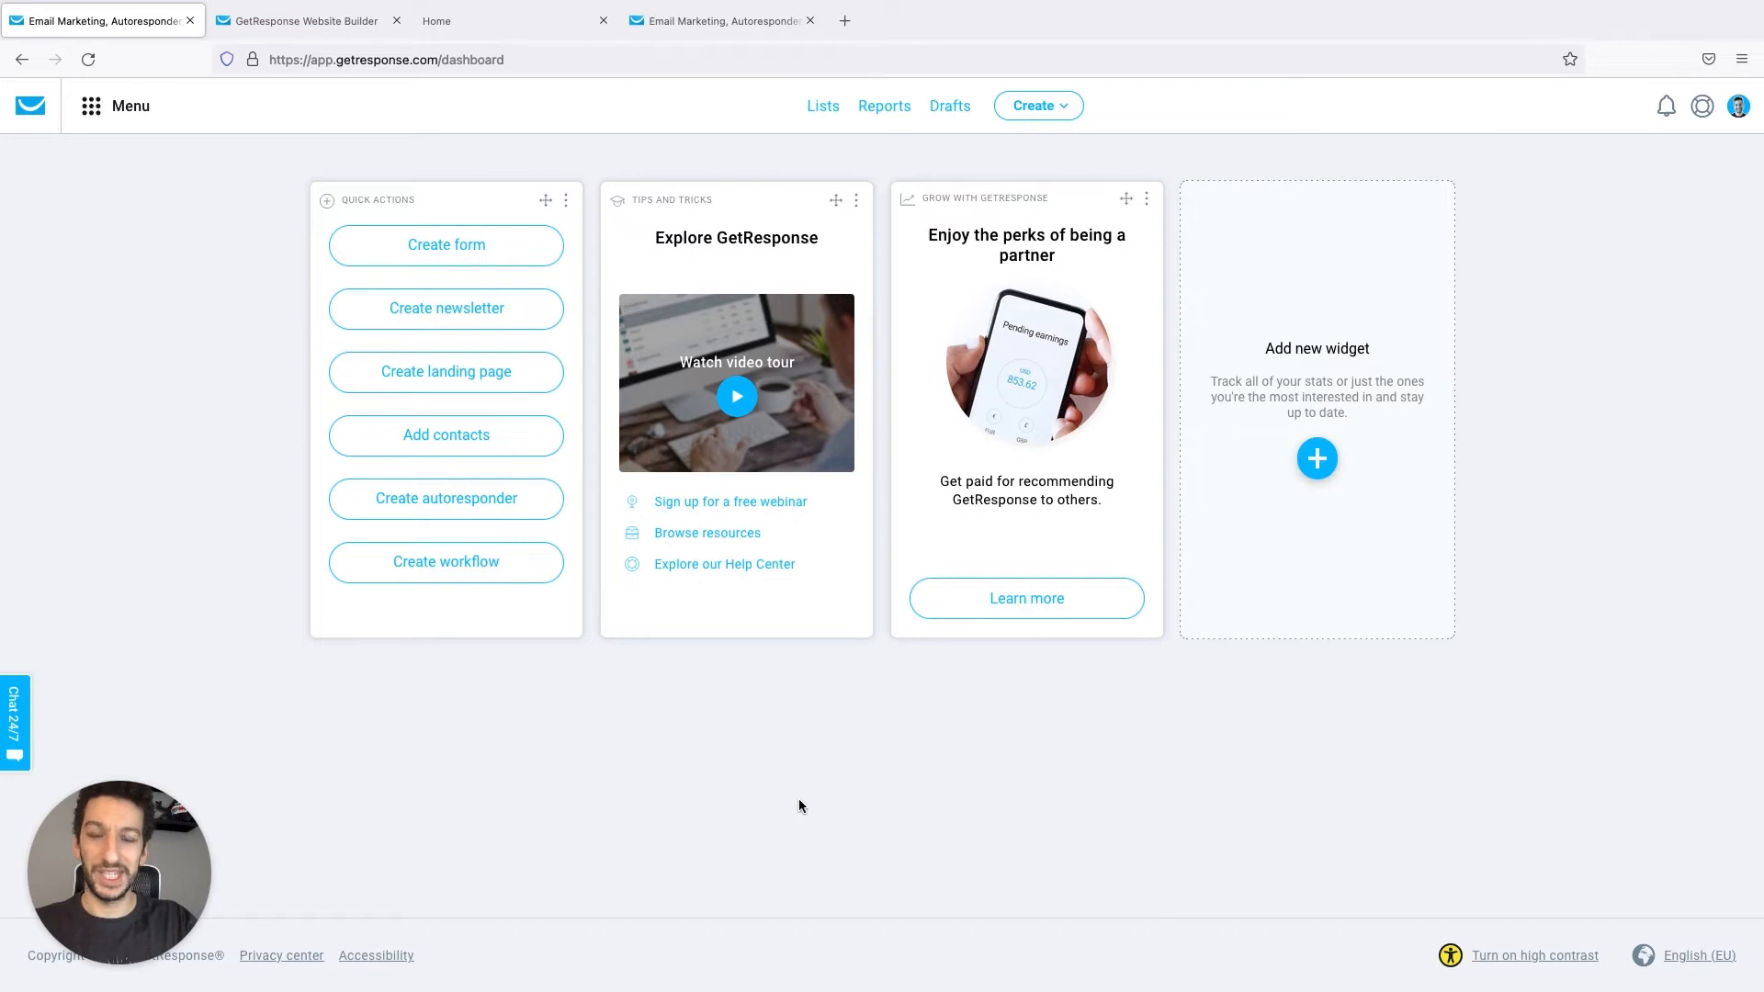
mouse_move(781, 324)
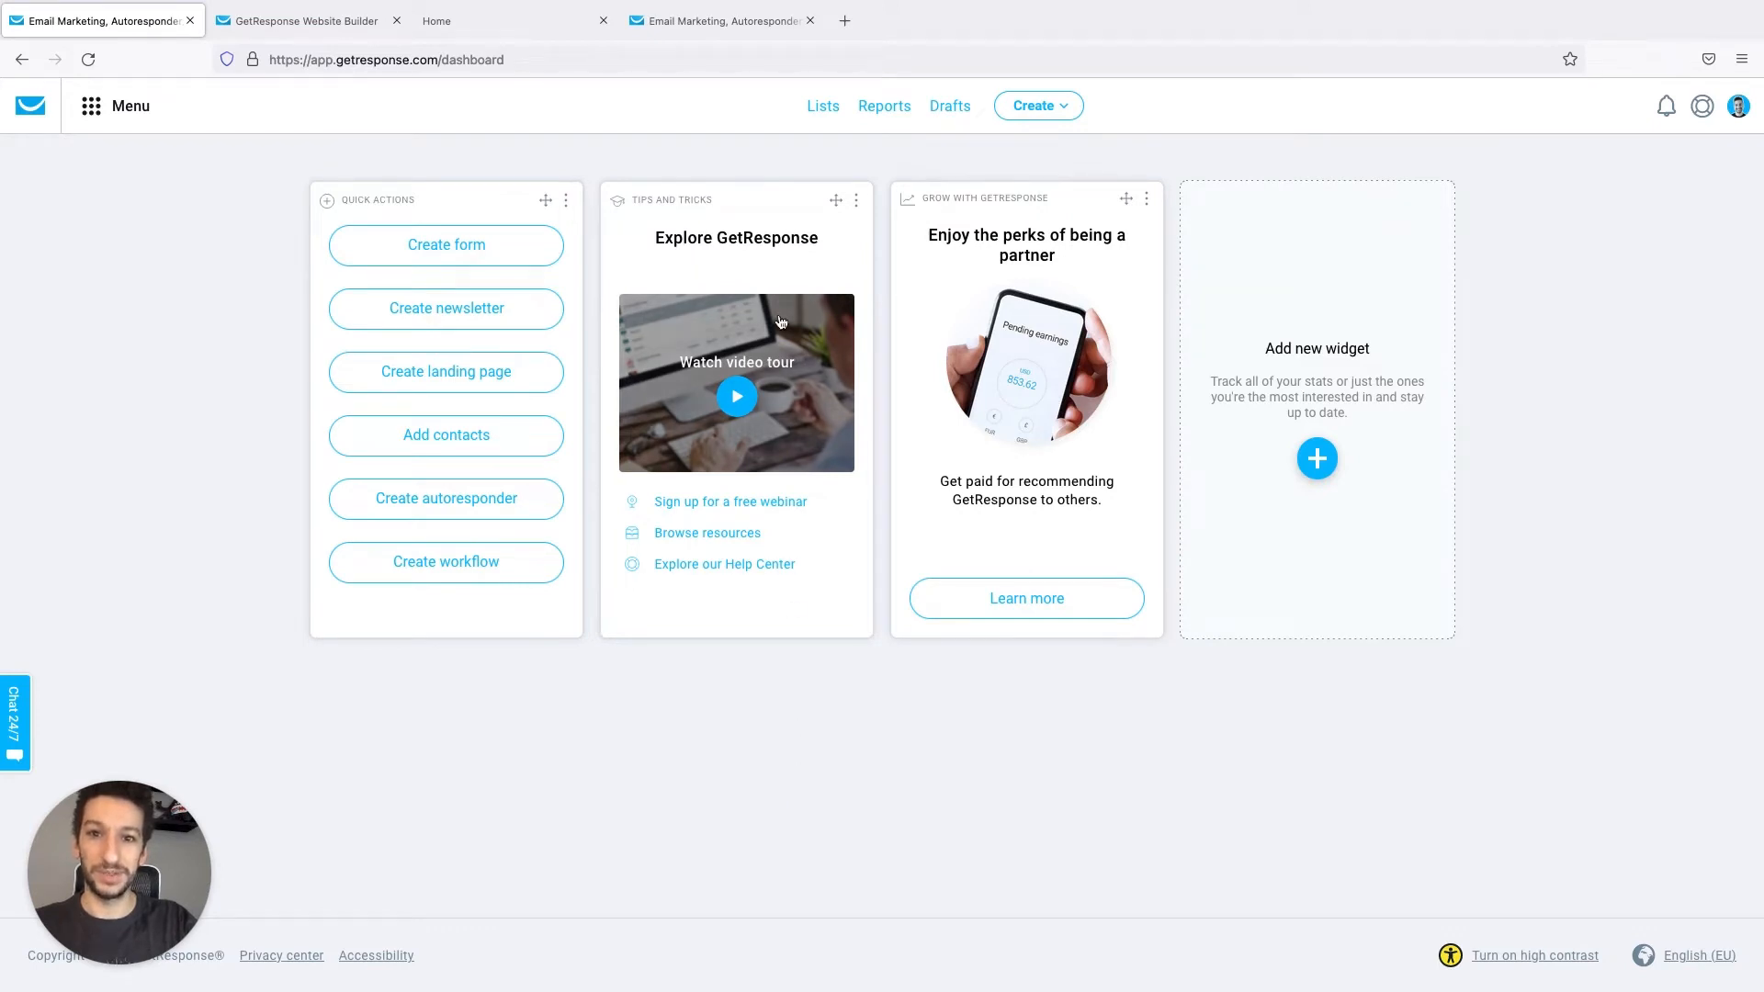
Go to Lists and show the Custom fields page listing best_countries, color and language
click(823, 106)
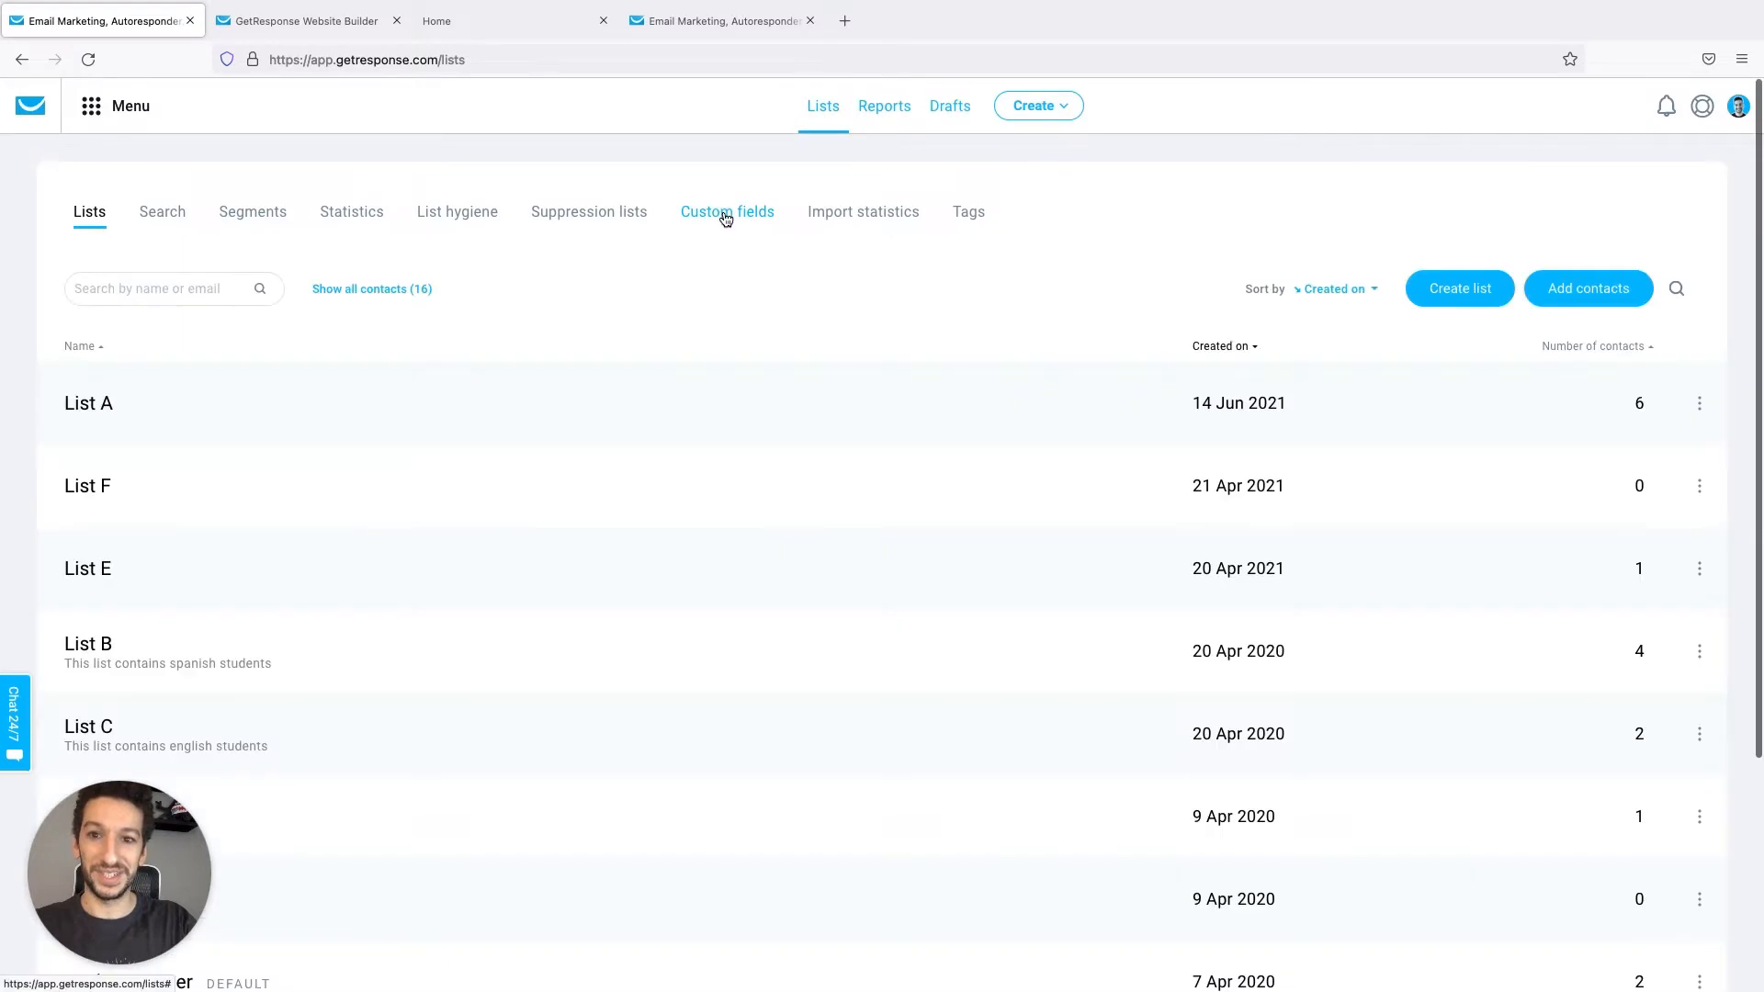
click(728, 211)
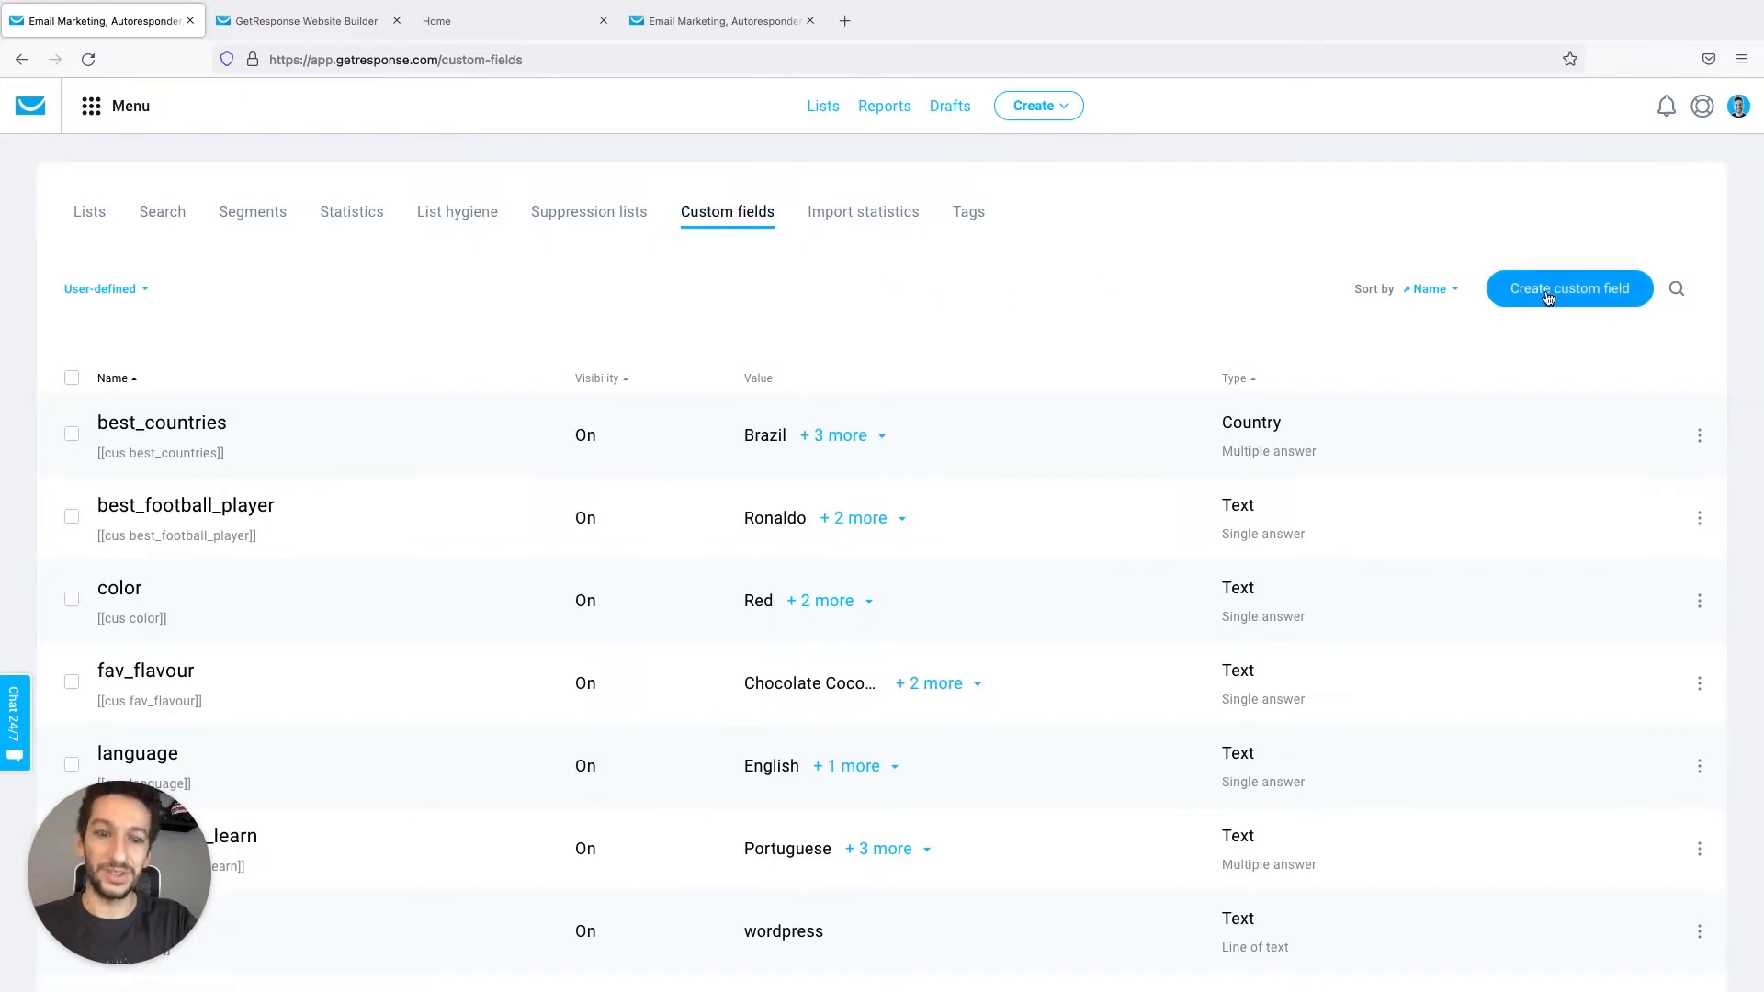
Begin a new custom field and start its name as 'fav_fla'
click(1567, 288)
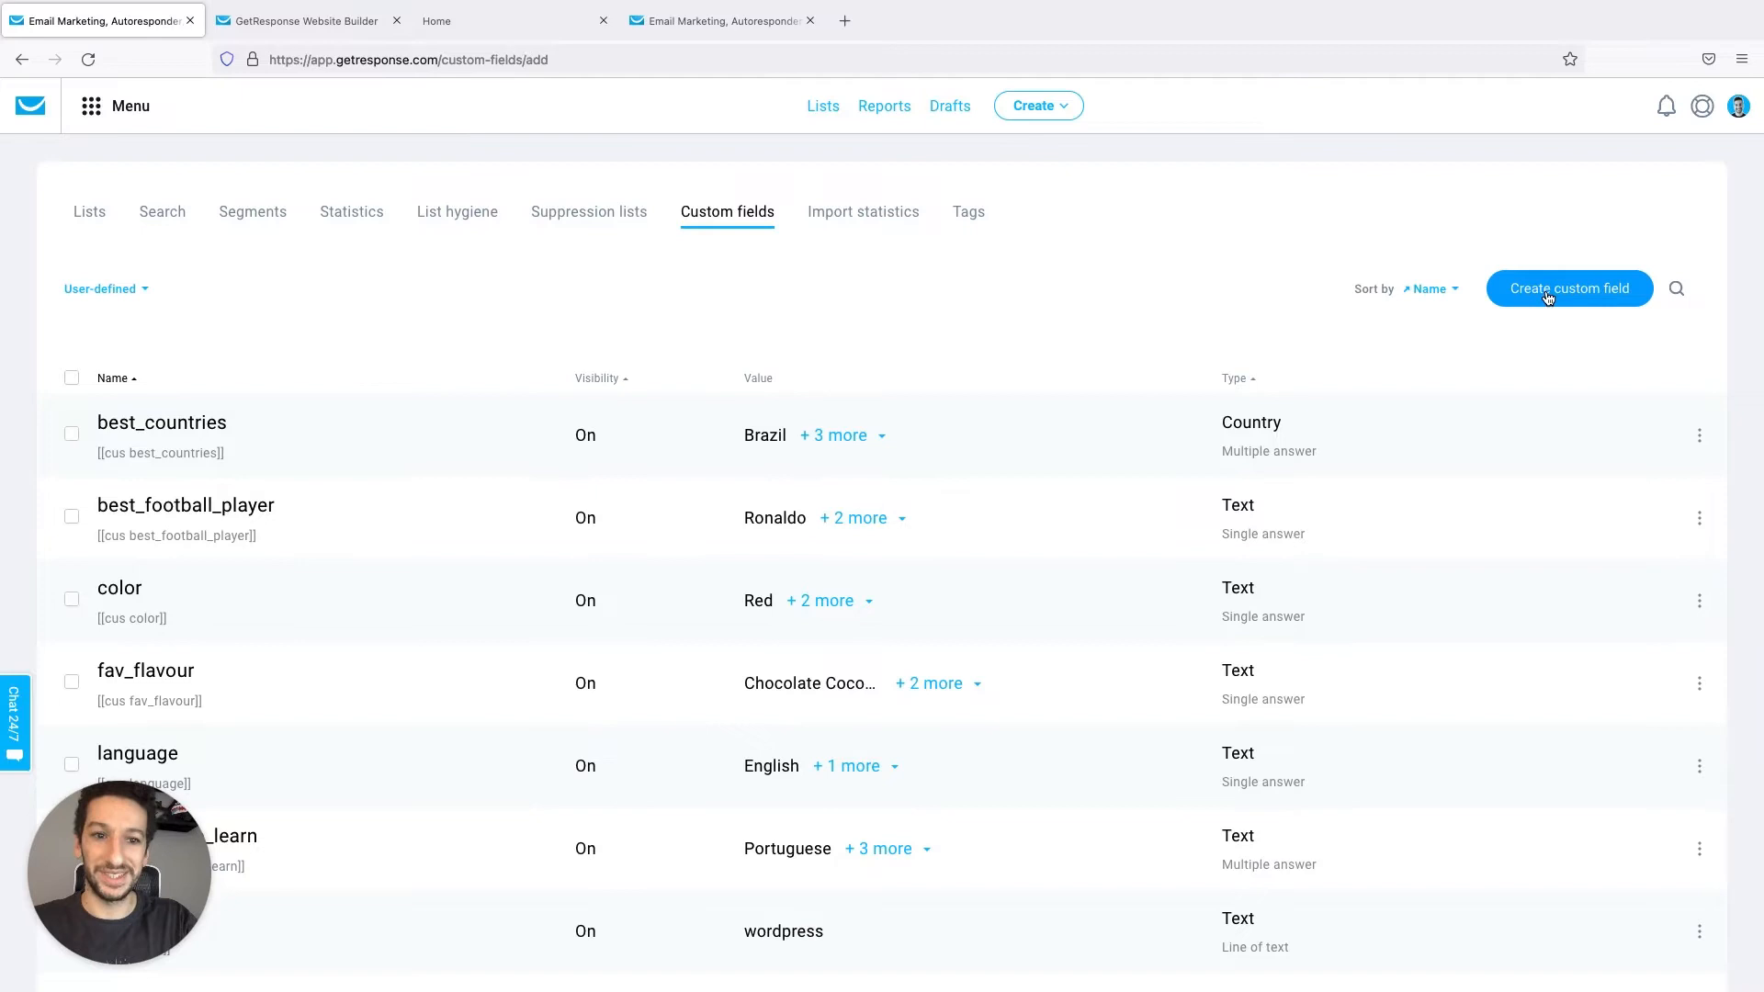
click(1567, 288)
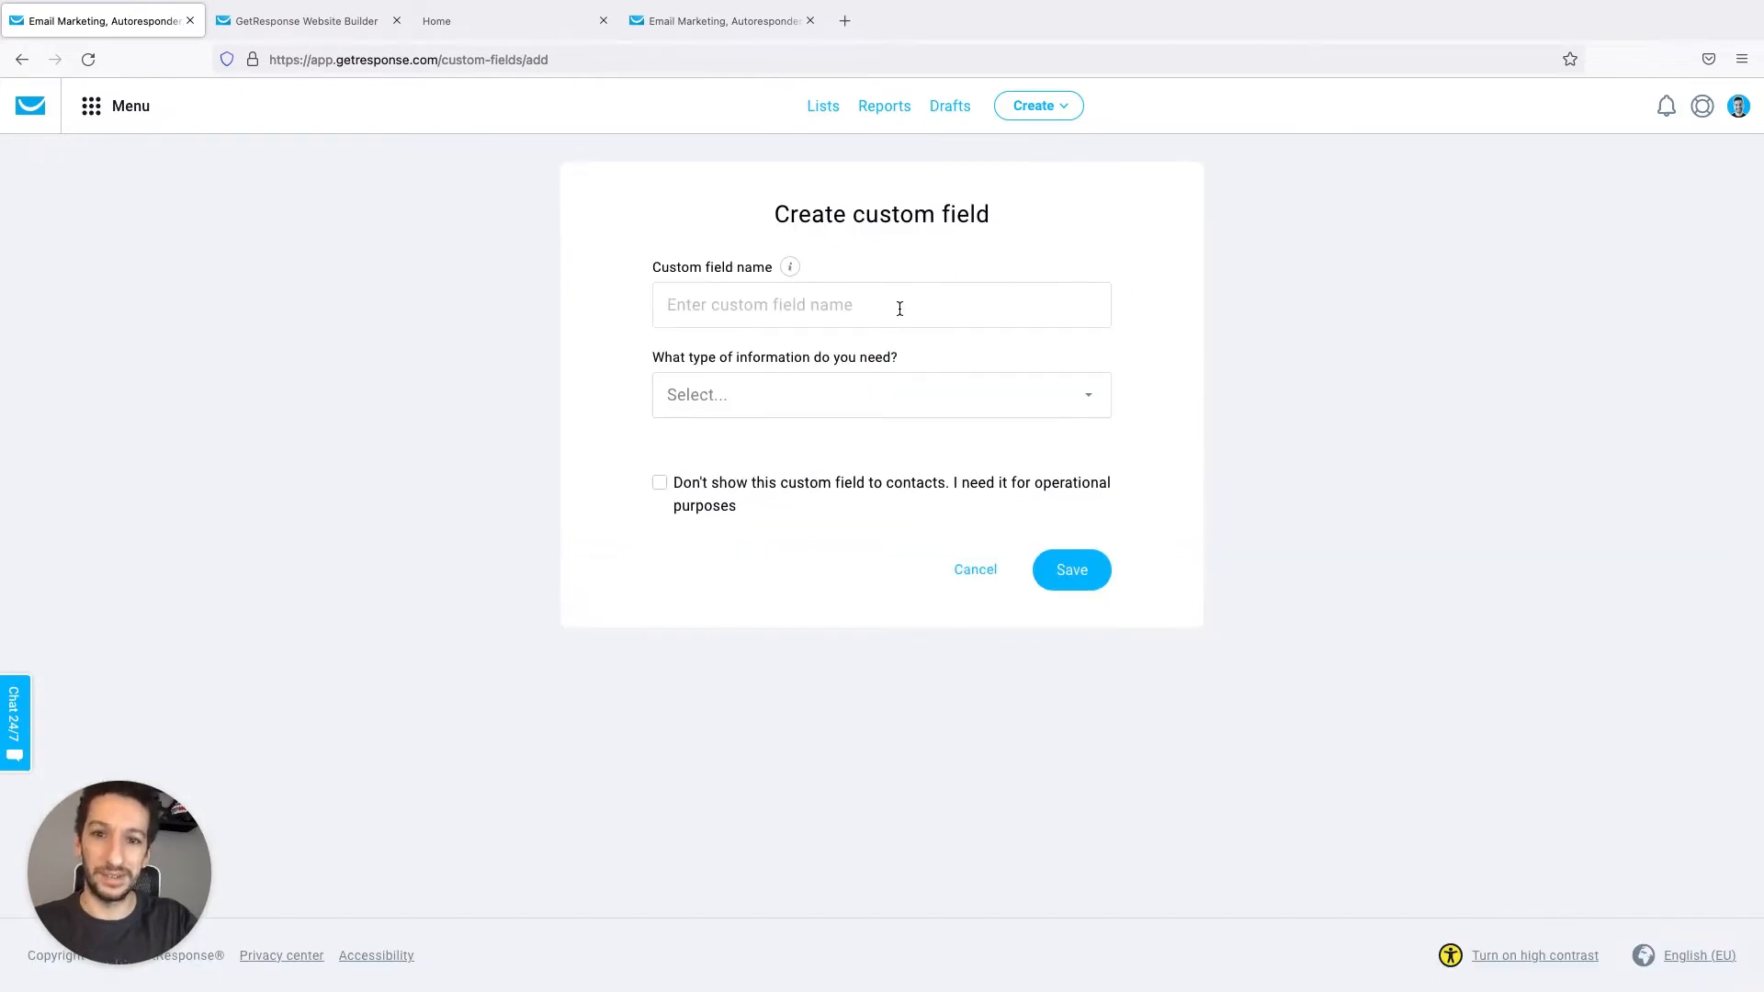
text(f)
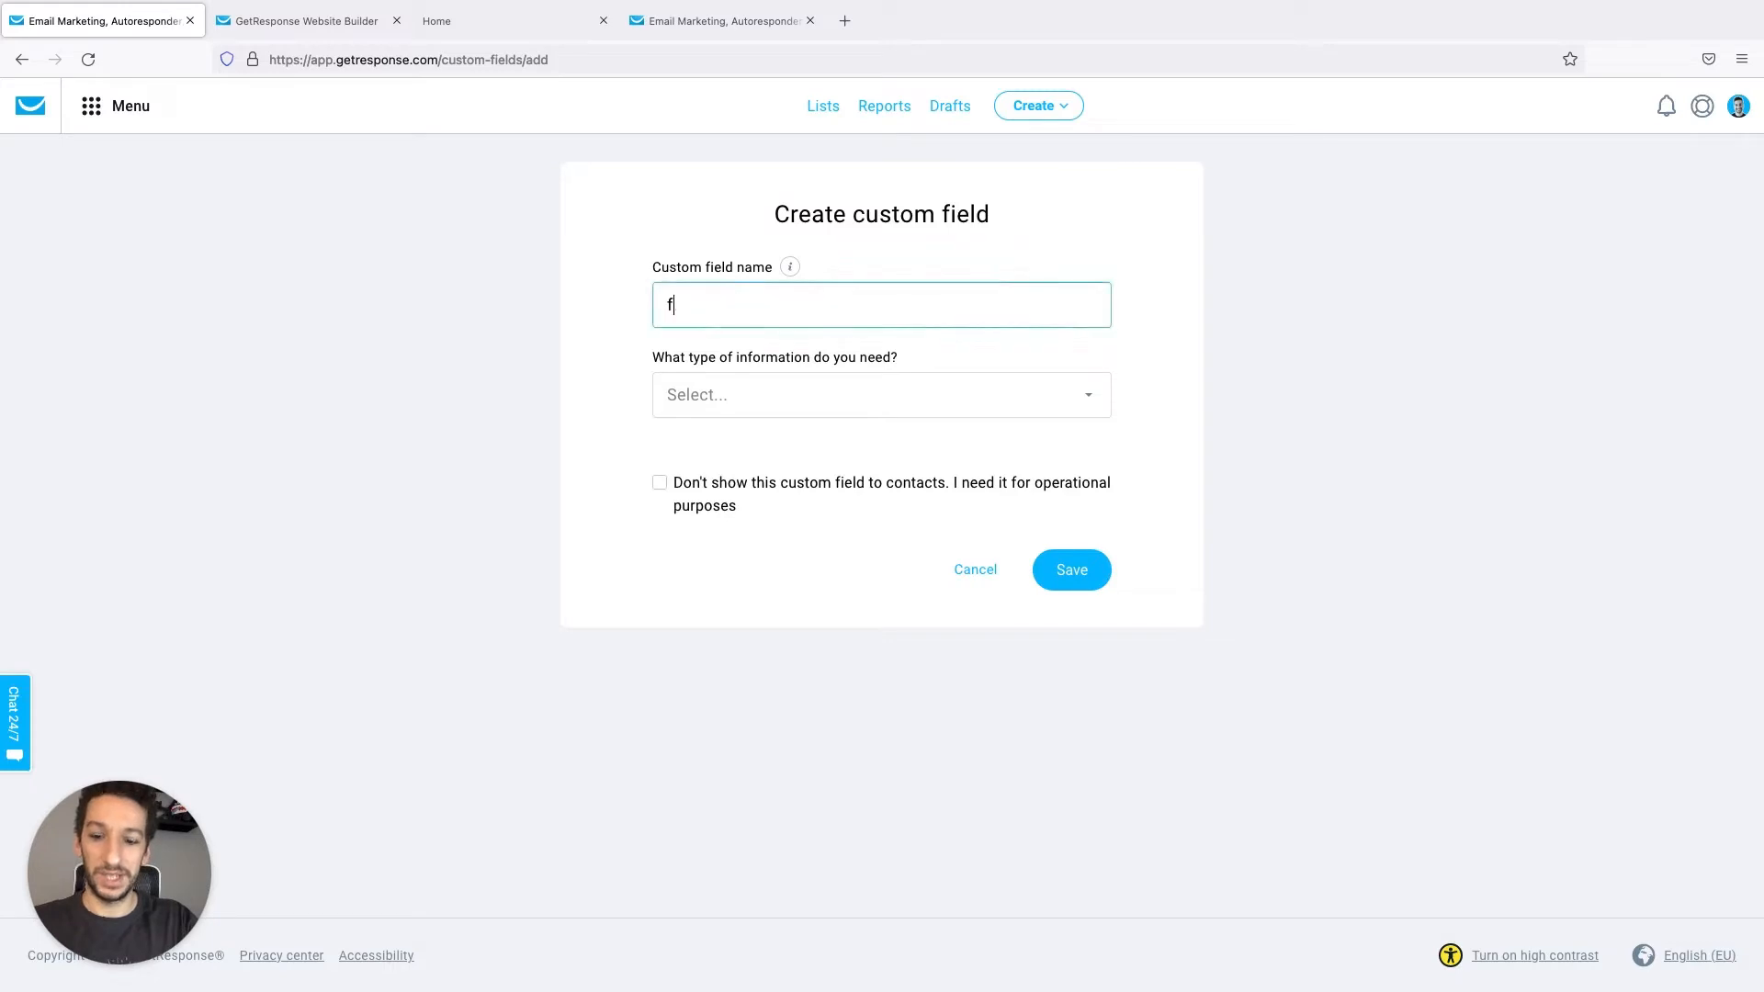
text(av_flavours)
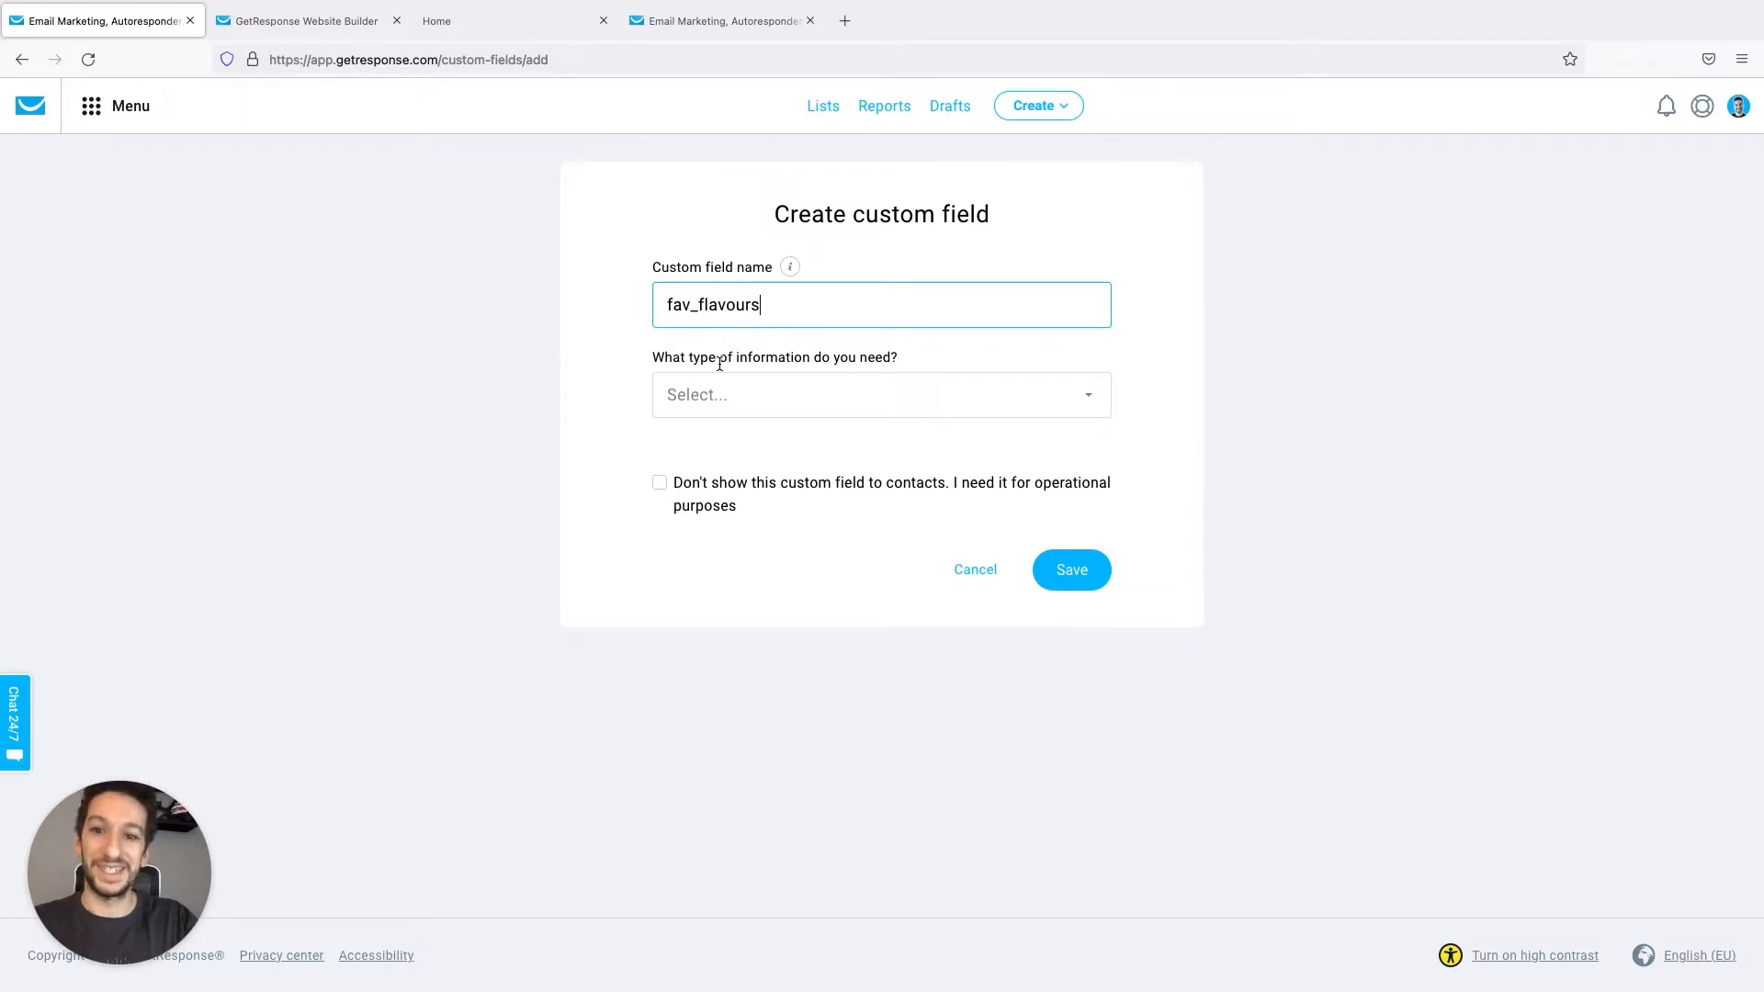
Choose Text as the information type the field collects
click(880, 393)
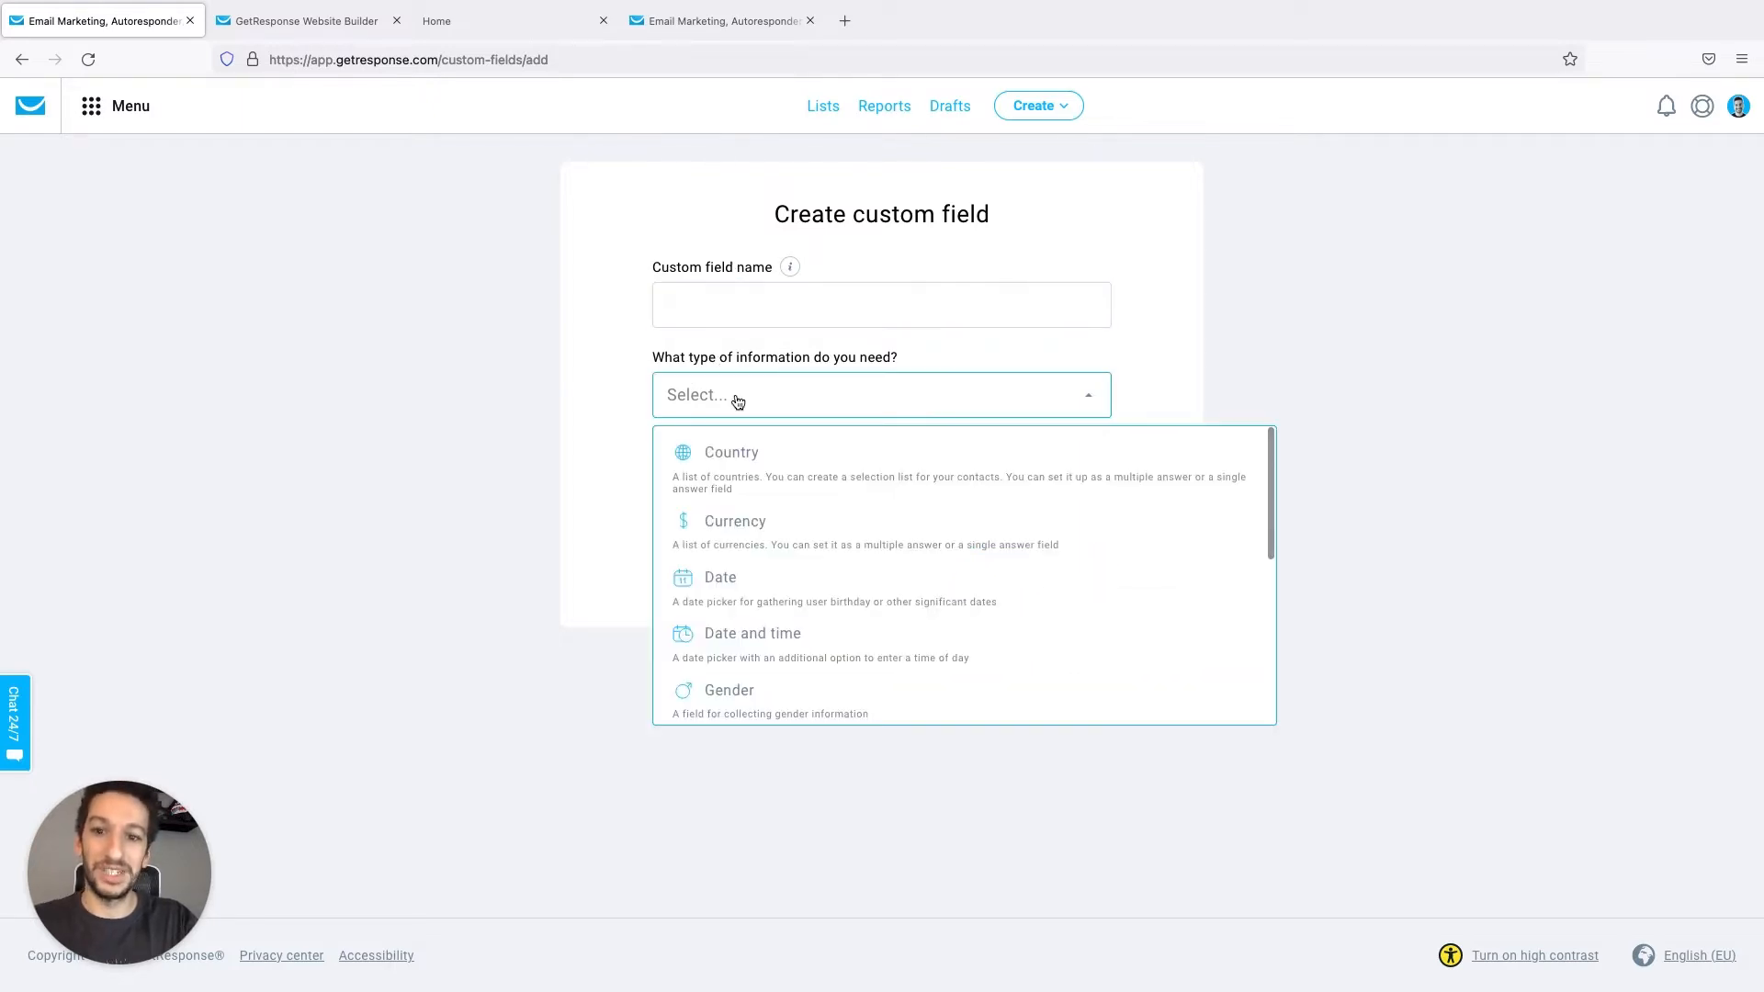
click(880, 393)
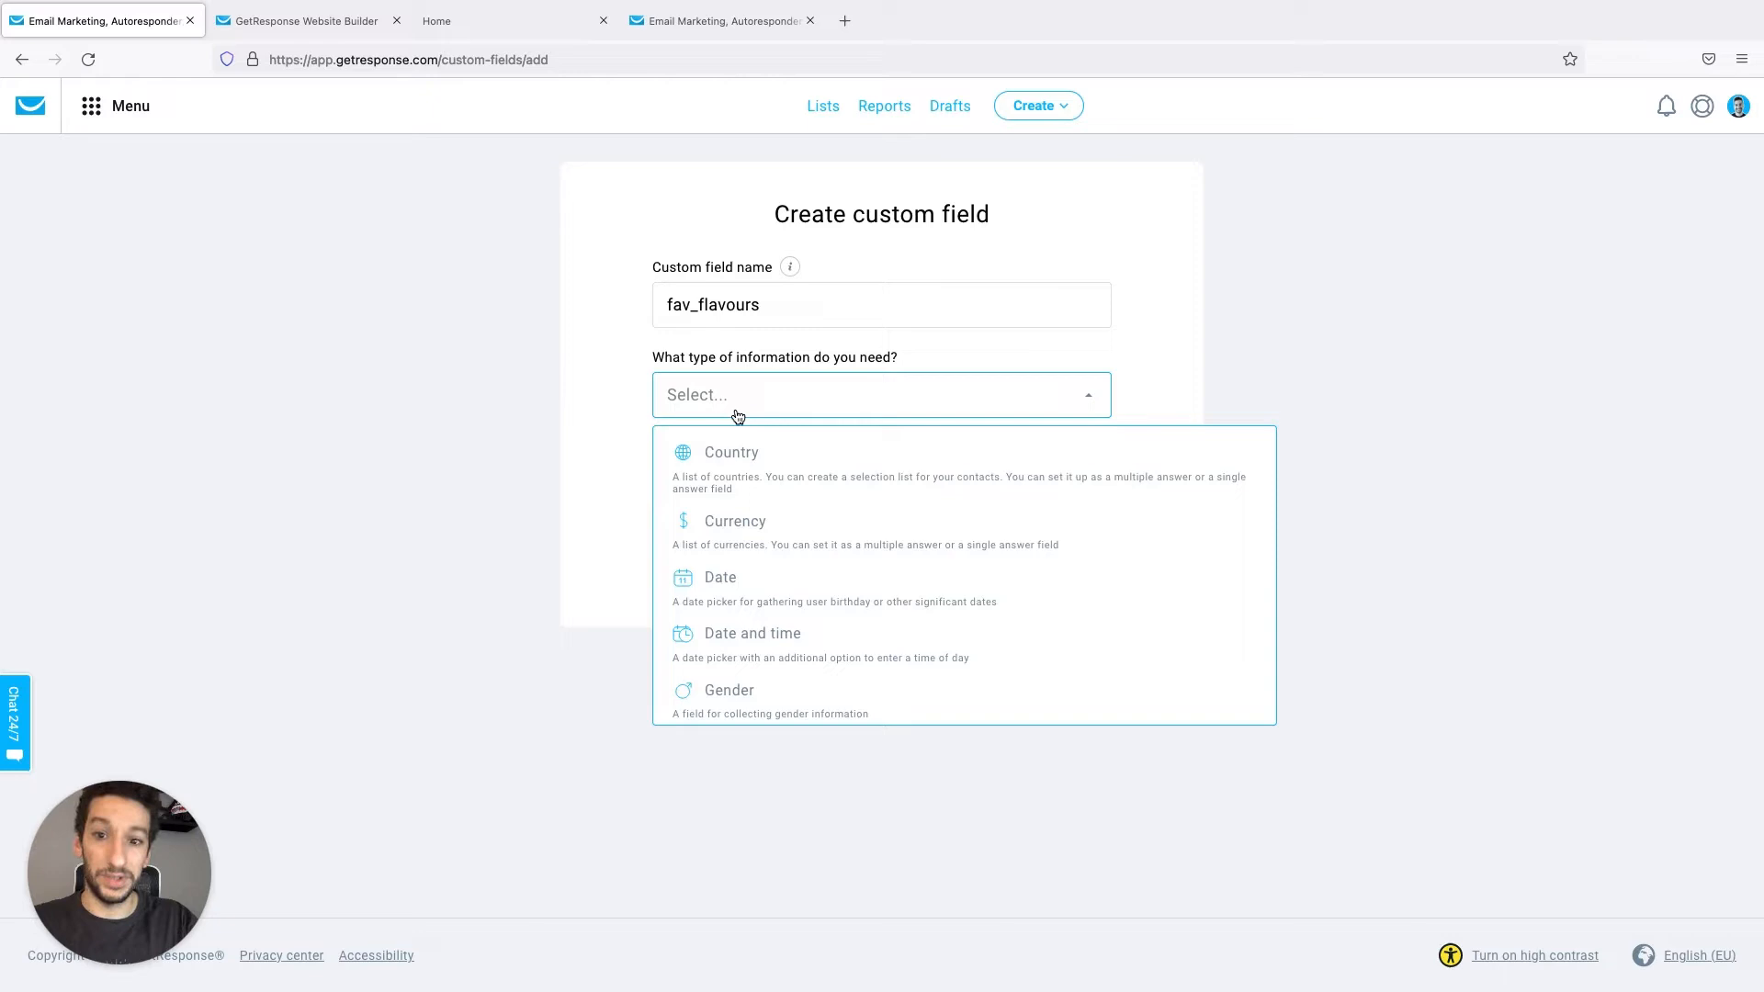
scroll(down, 3)
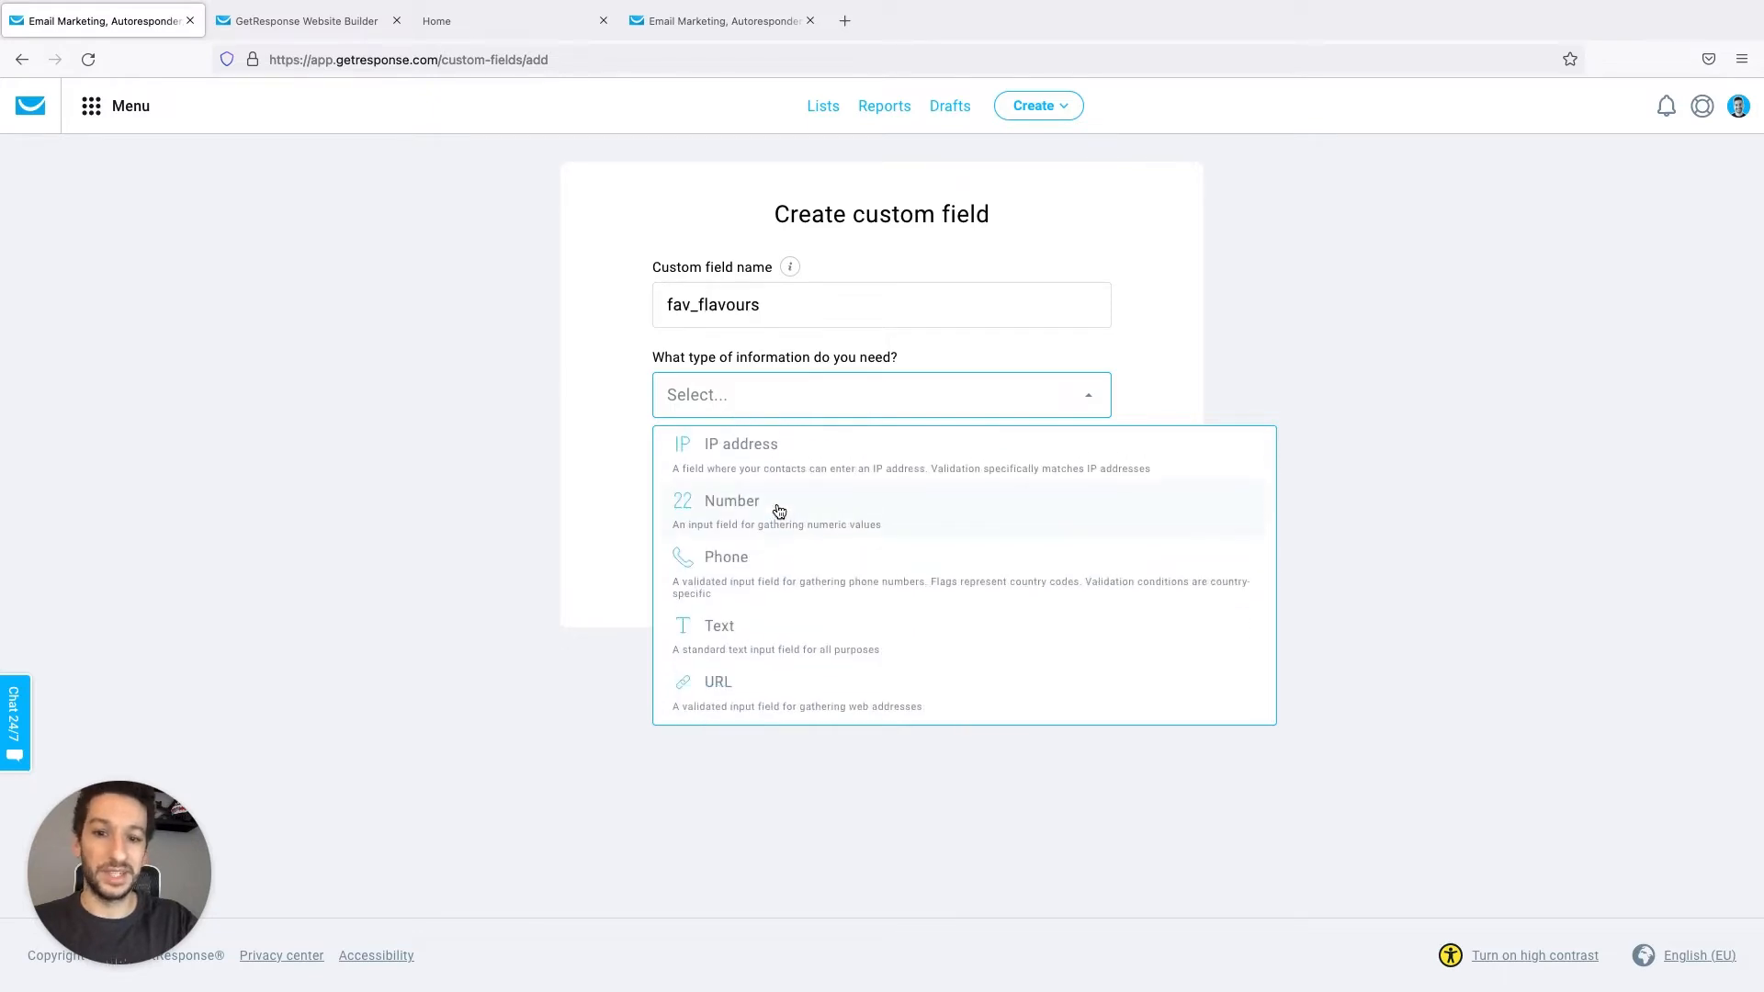
click(719, 624)
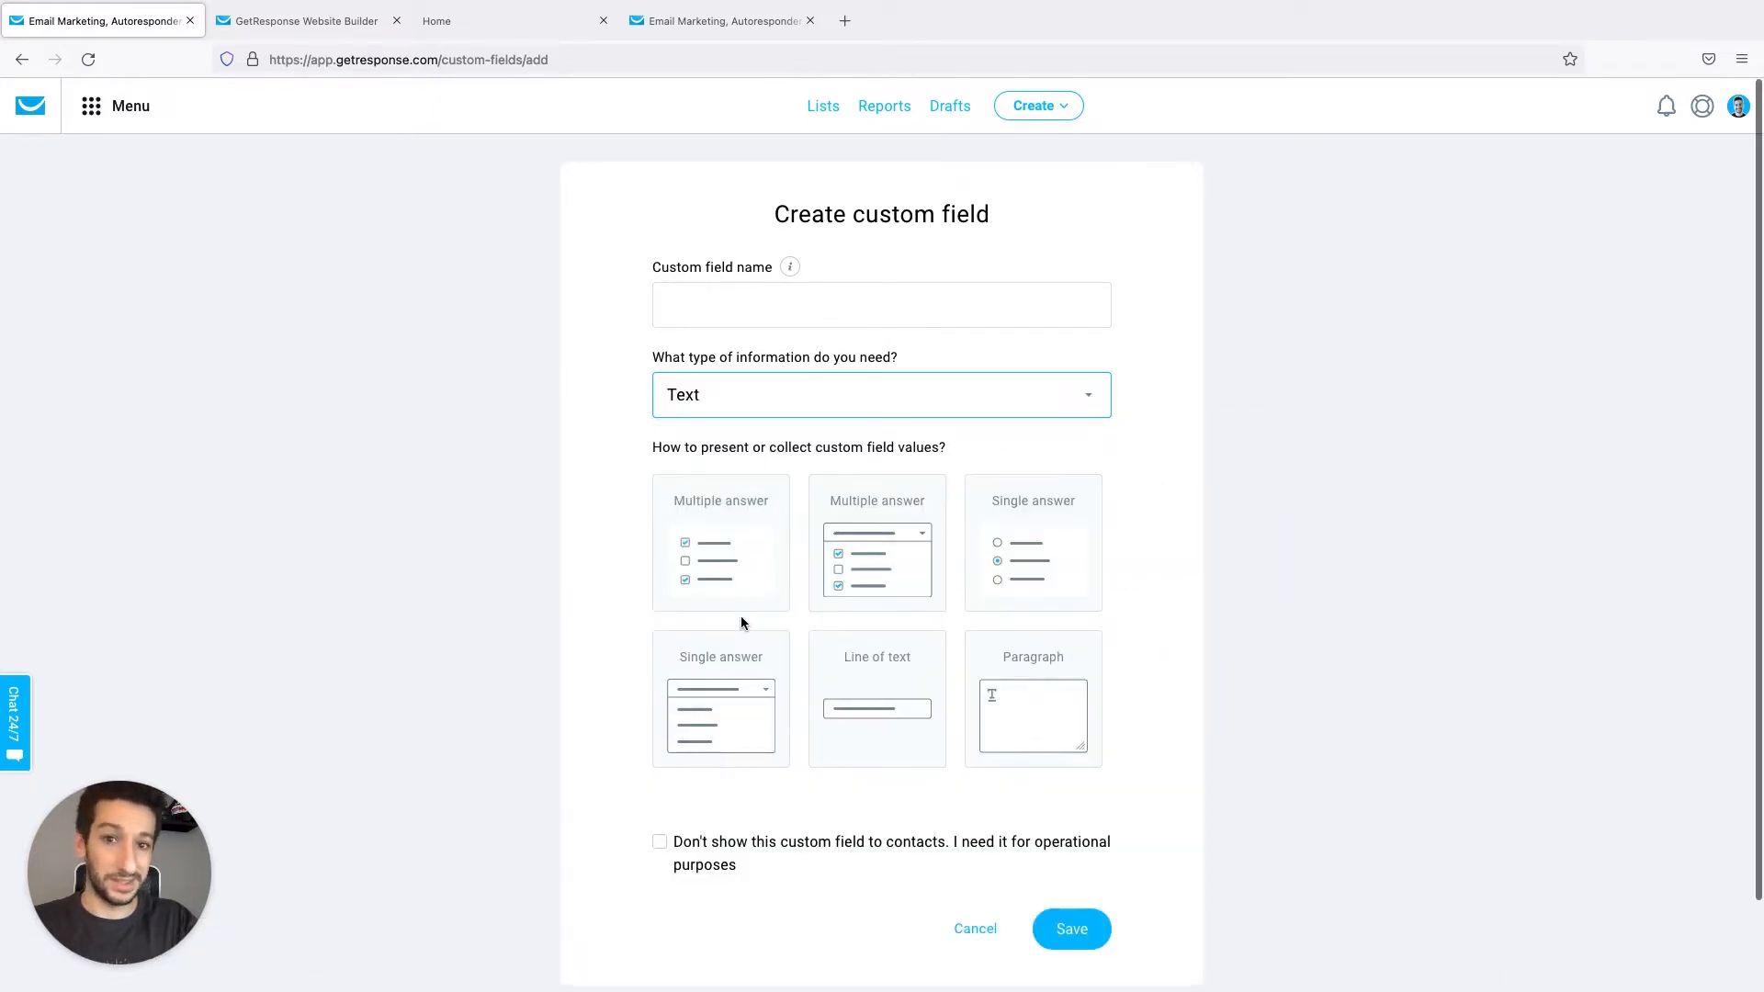
Name the field fav_flavours and pick the Single answer dropdown presentation
text(fav_flavours)
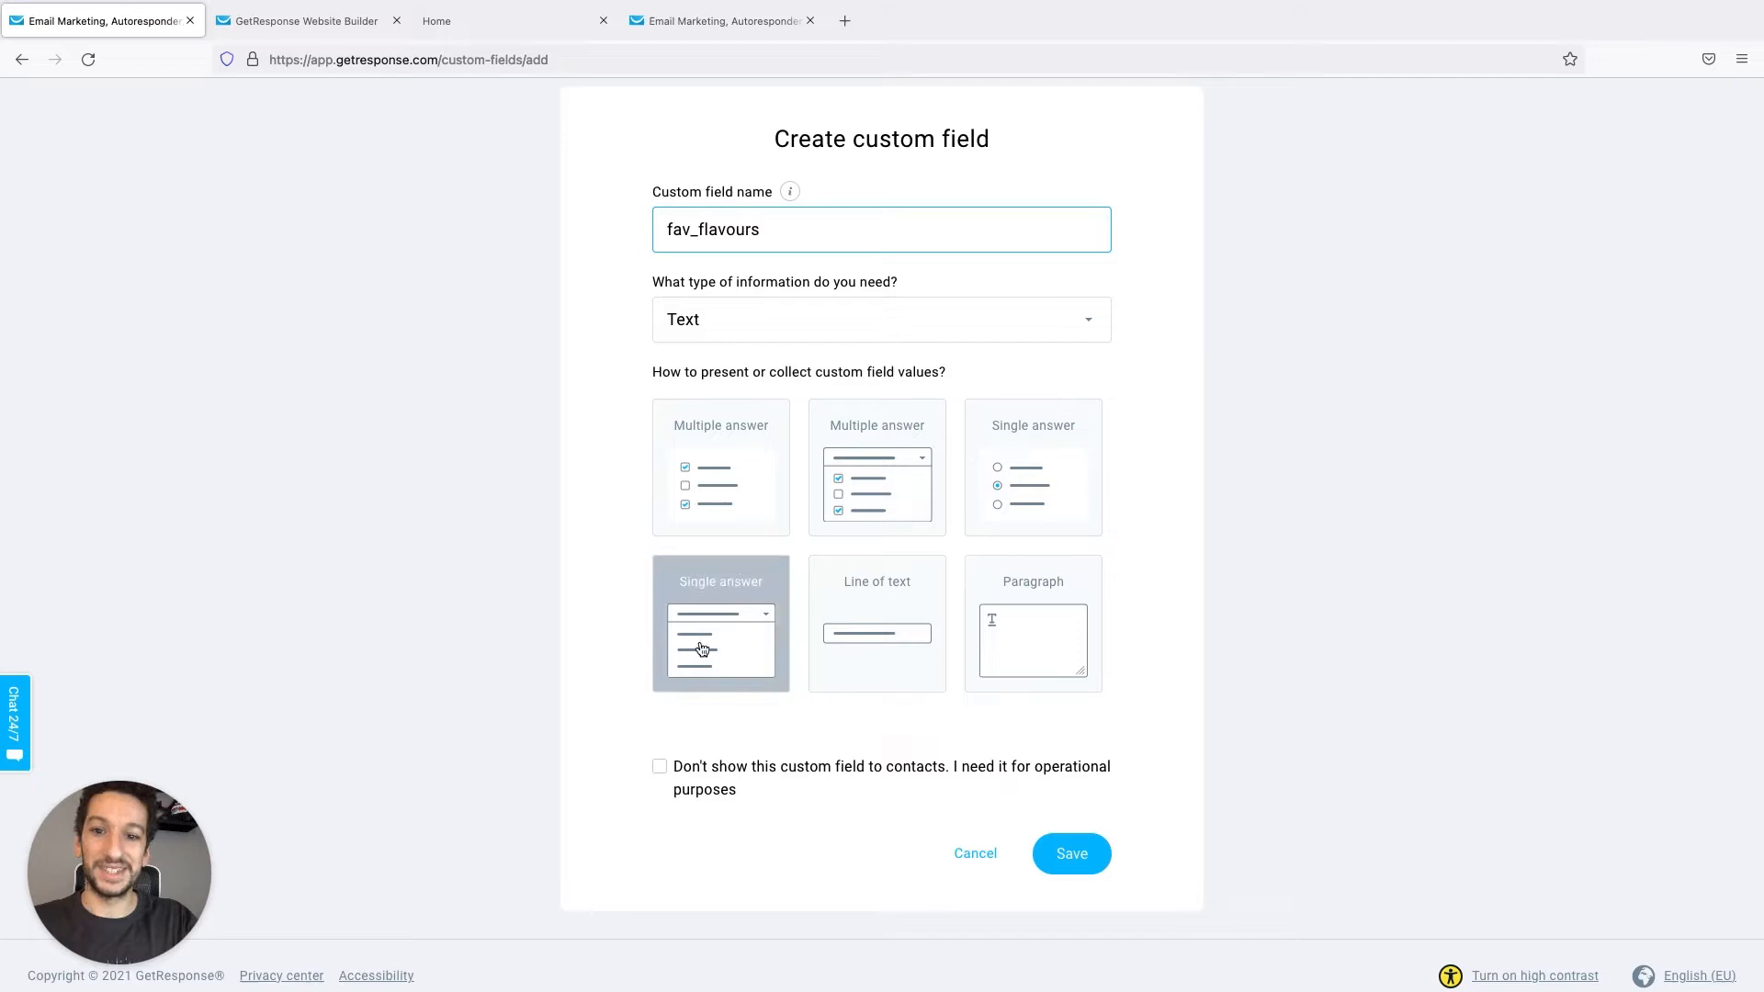
click(721, 623)
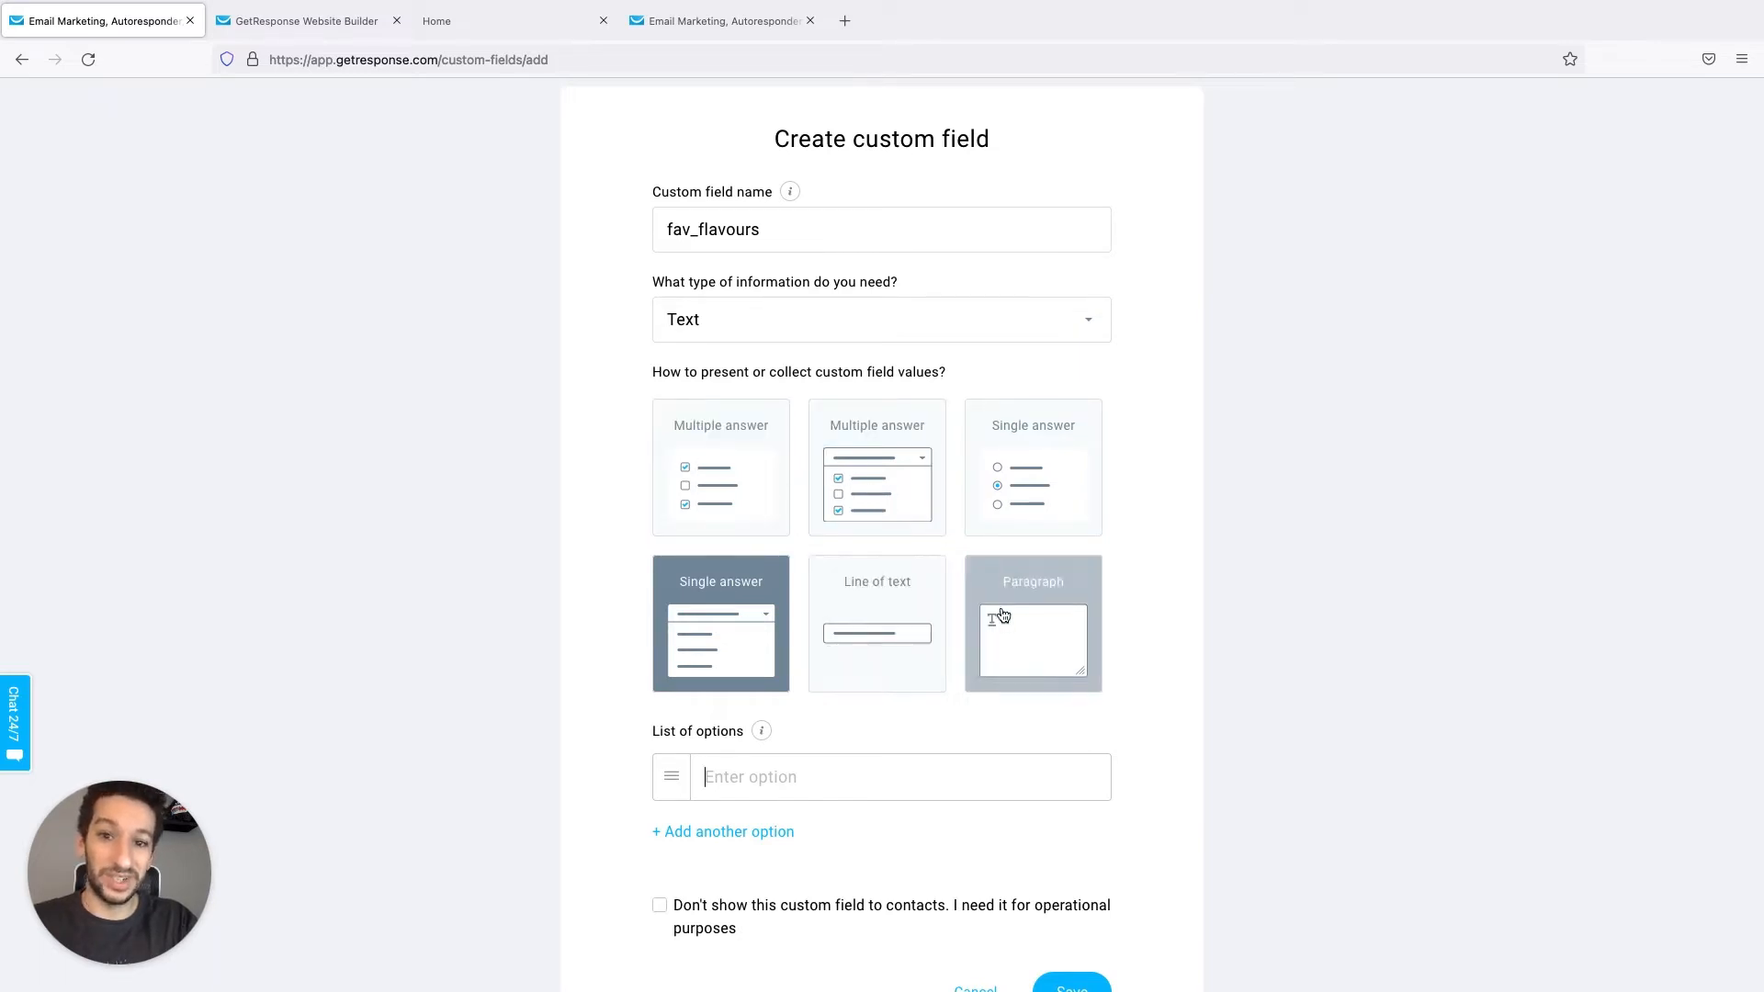
Add Rocky Road as a third option after Chocolate Coconut and Strawberry Cream
scroll(down, 3)
text(Chocolate Coconut)
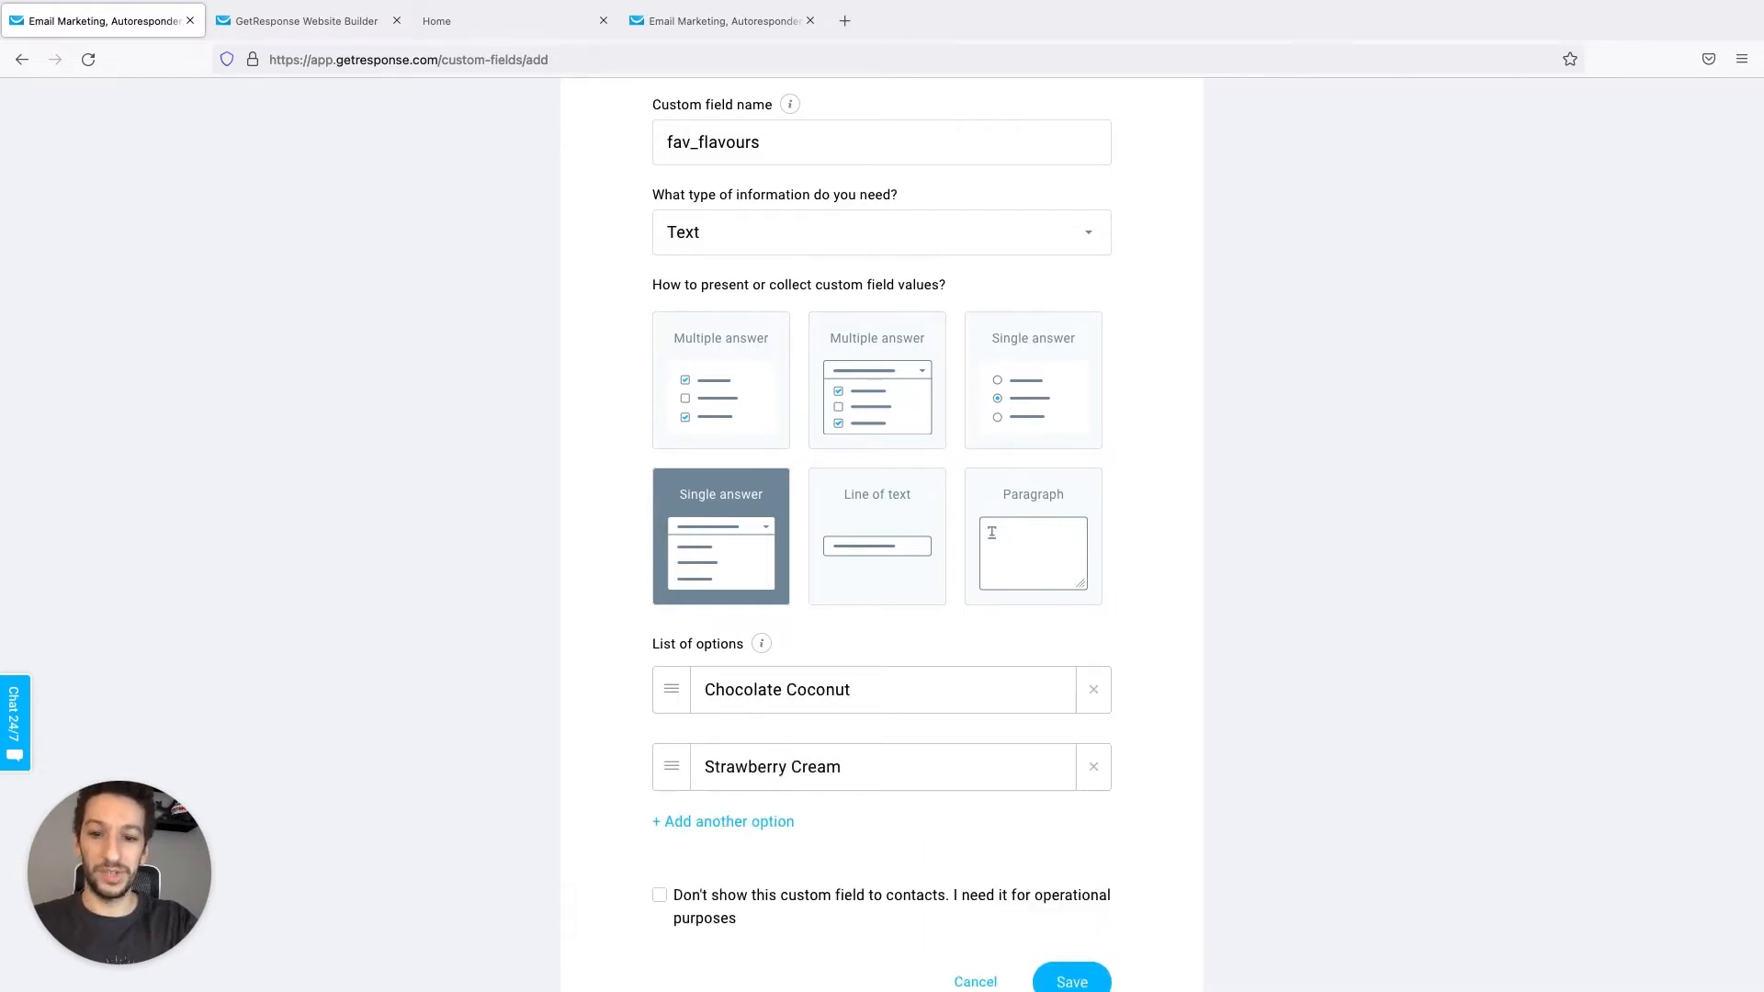
click(722, 821)
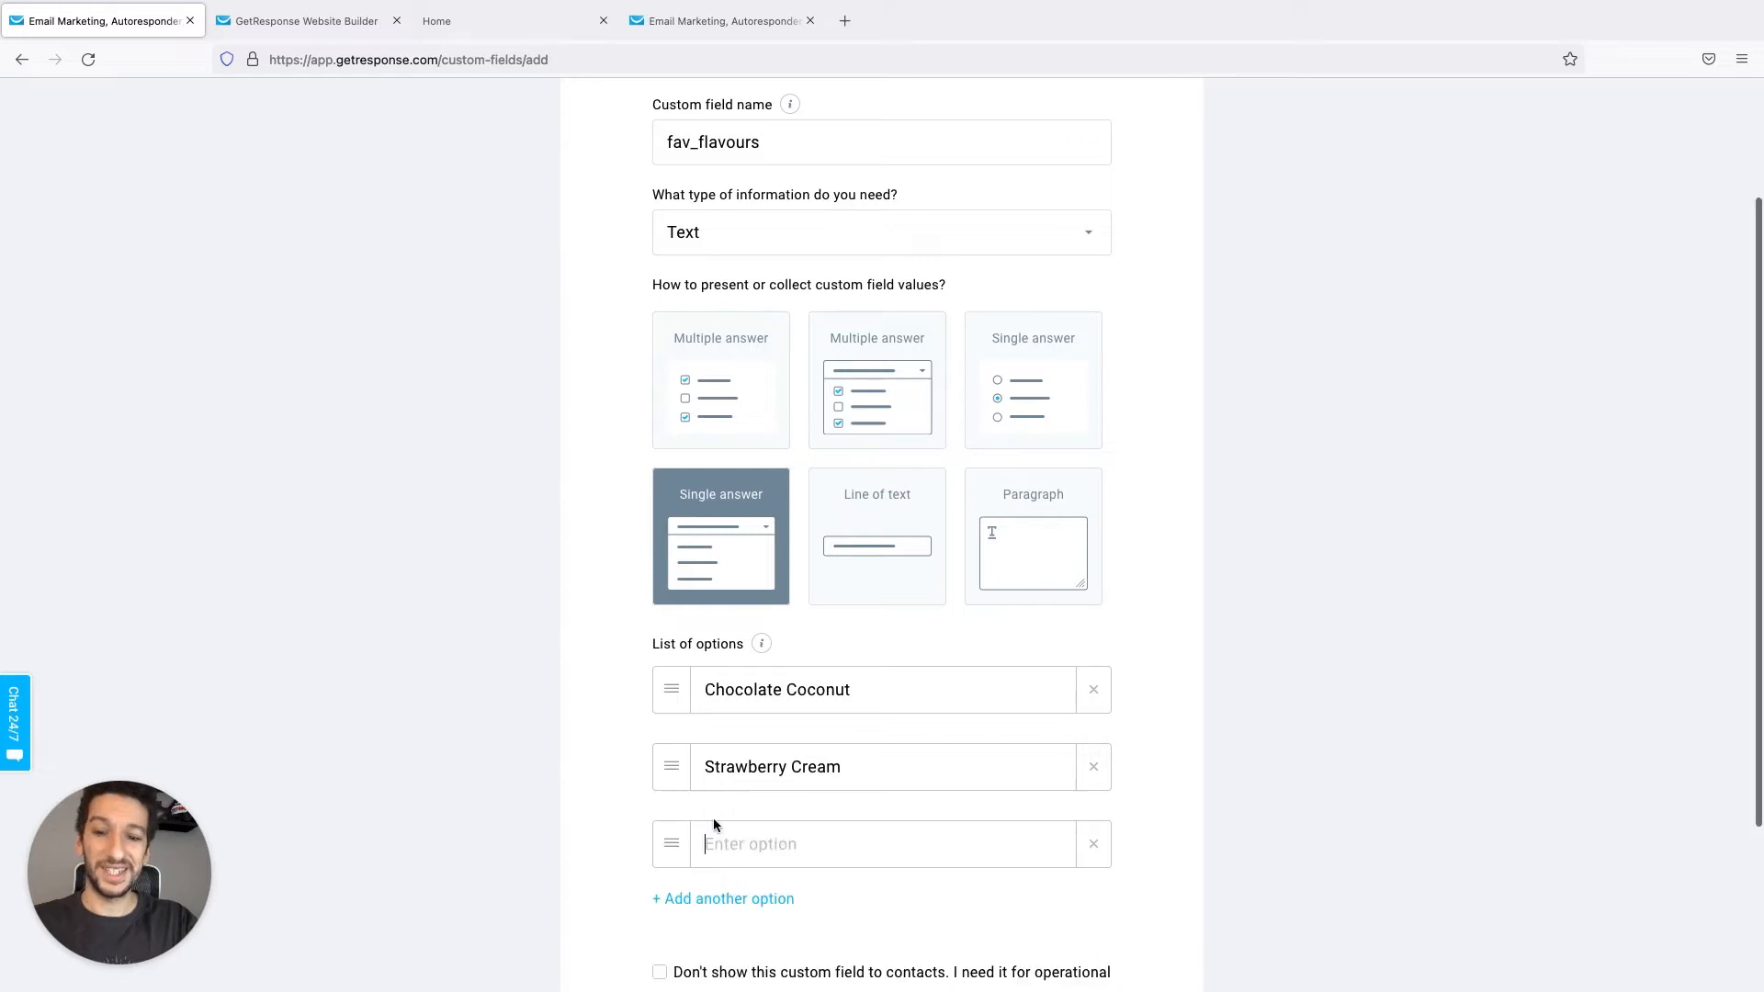
text(Rocky Road)
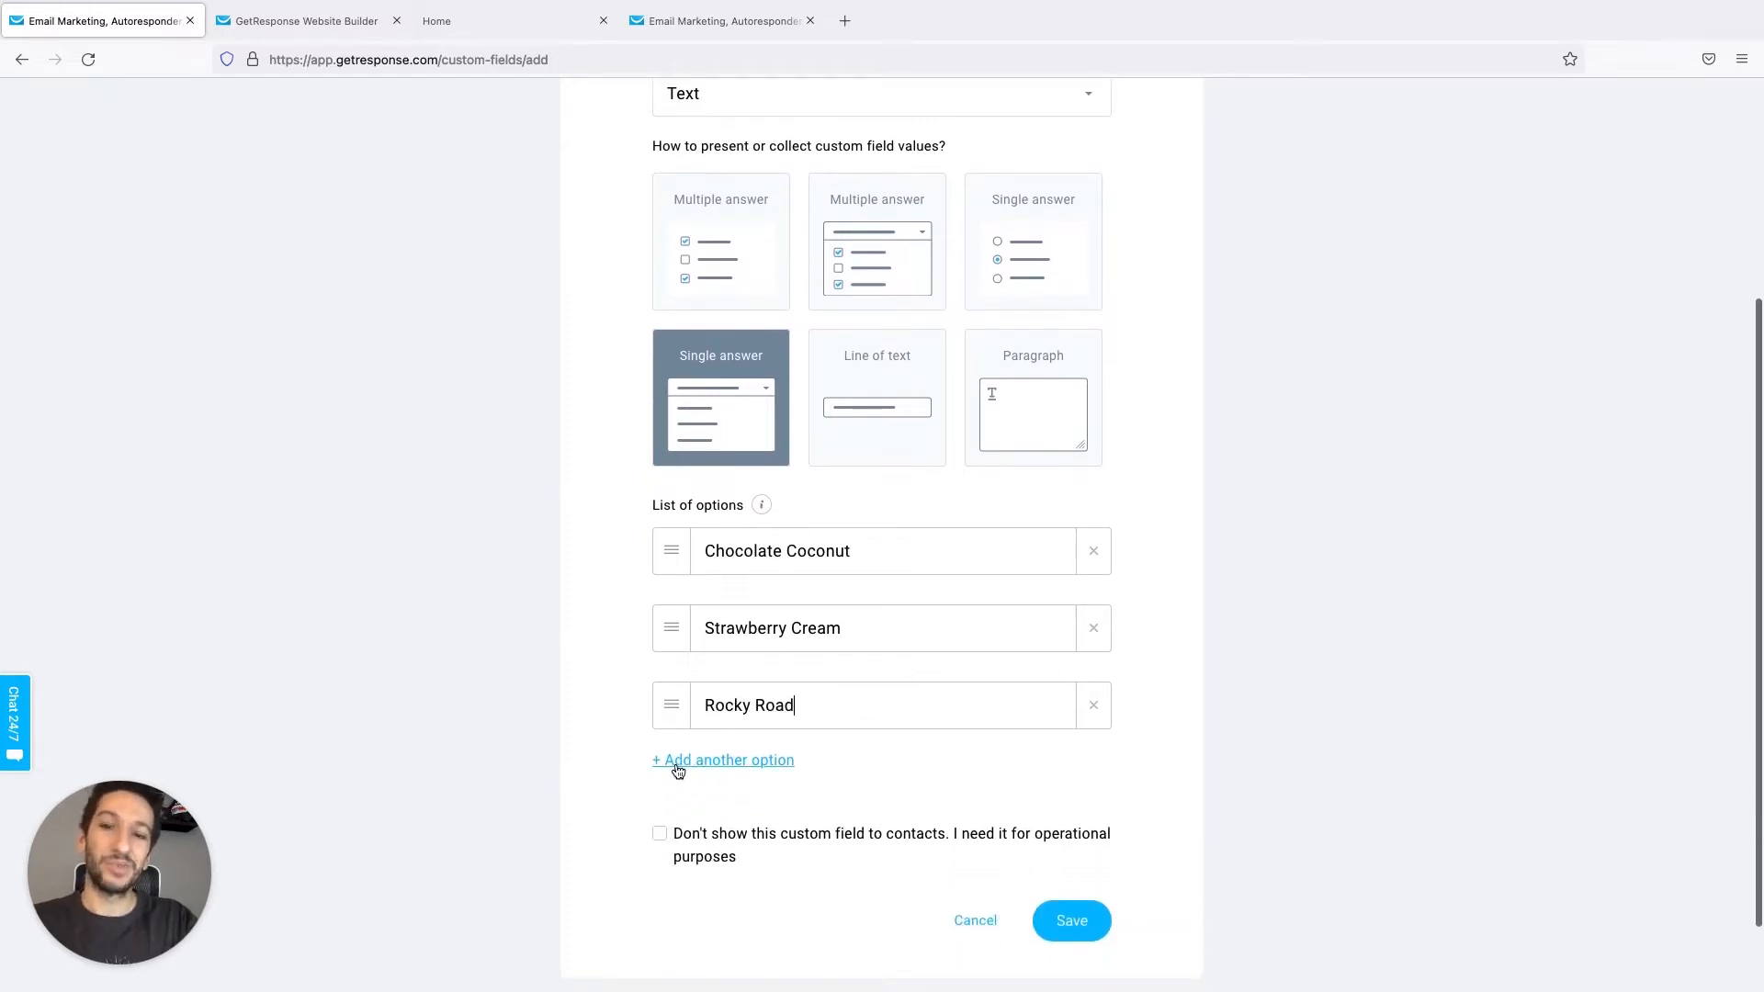
scroll(down, 3)
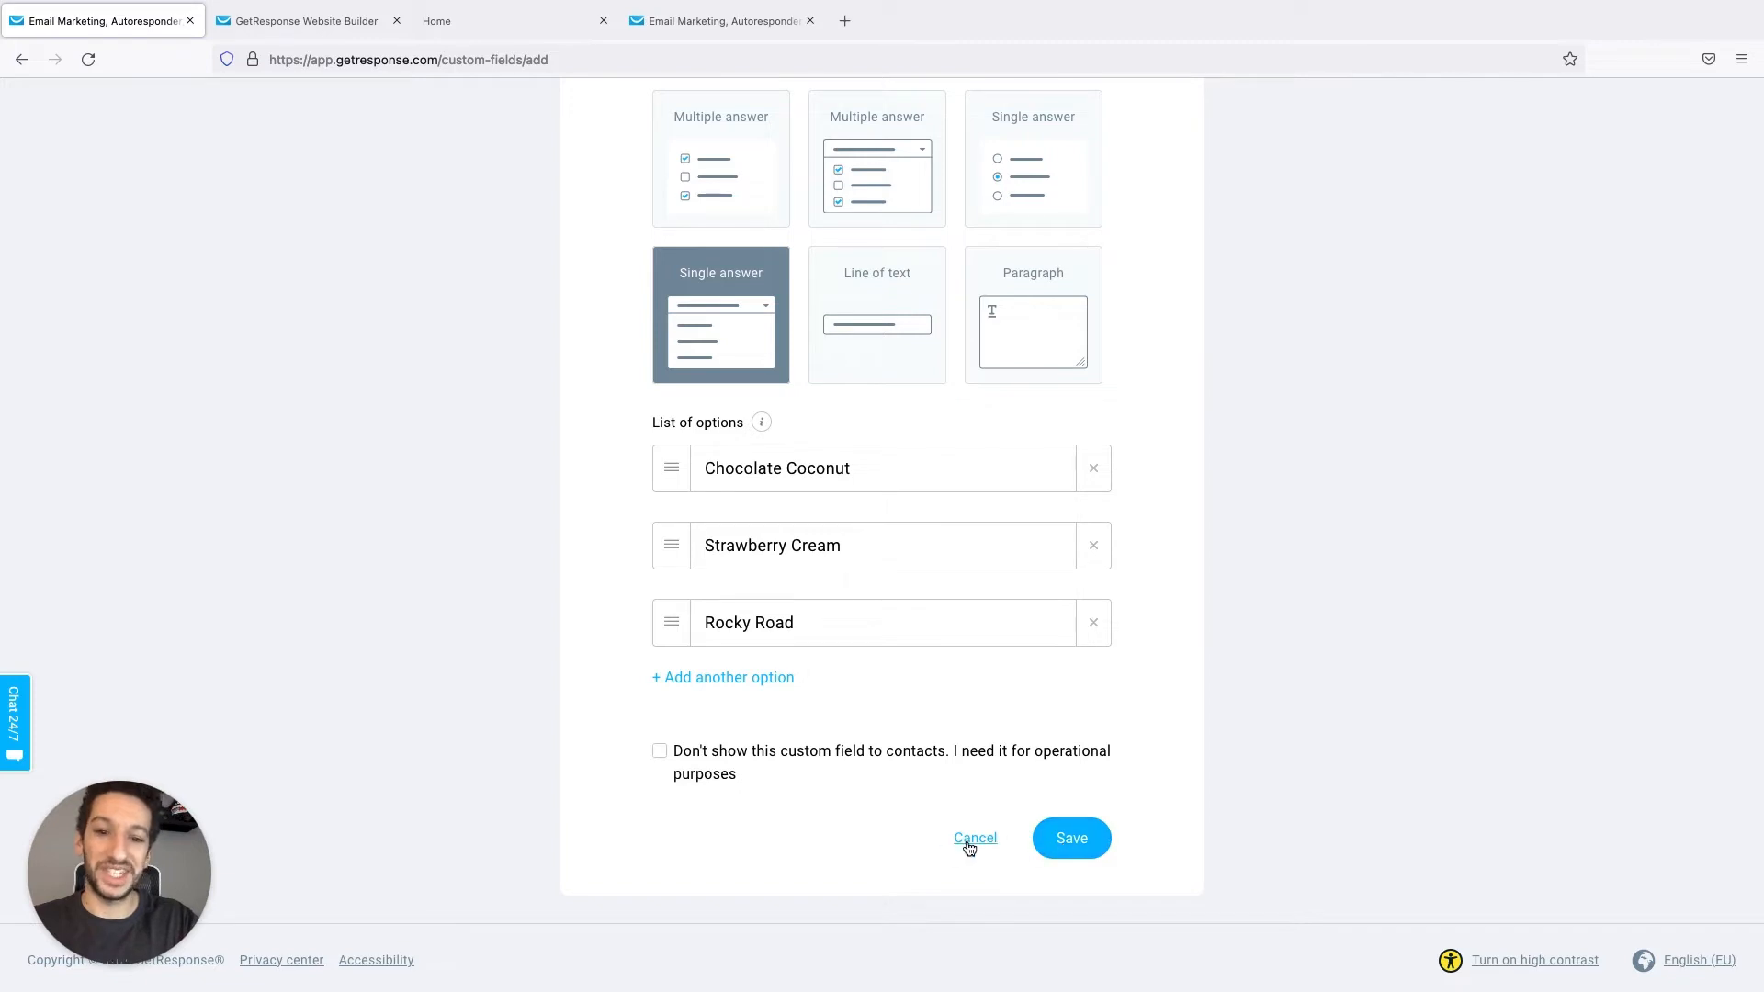
Cancel the draft field and return to the custom fields list
click(974, 837)
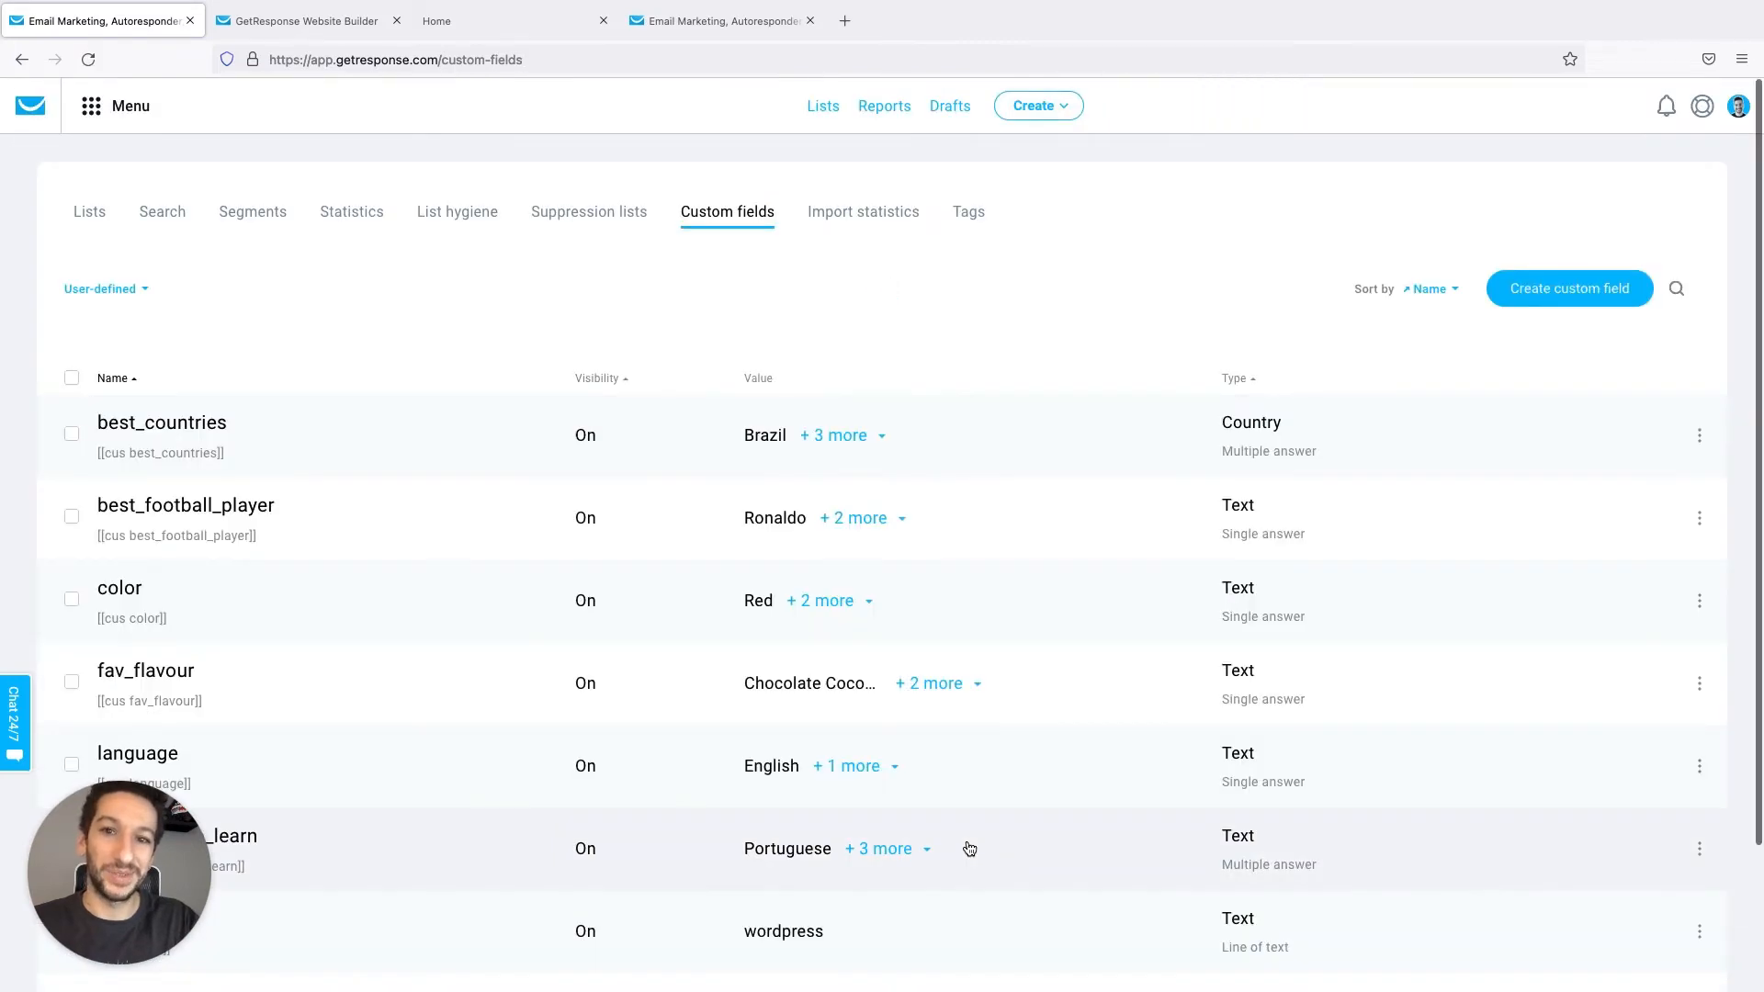
scroll(down, 3)
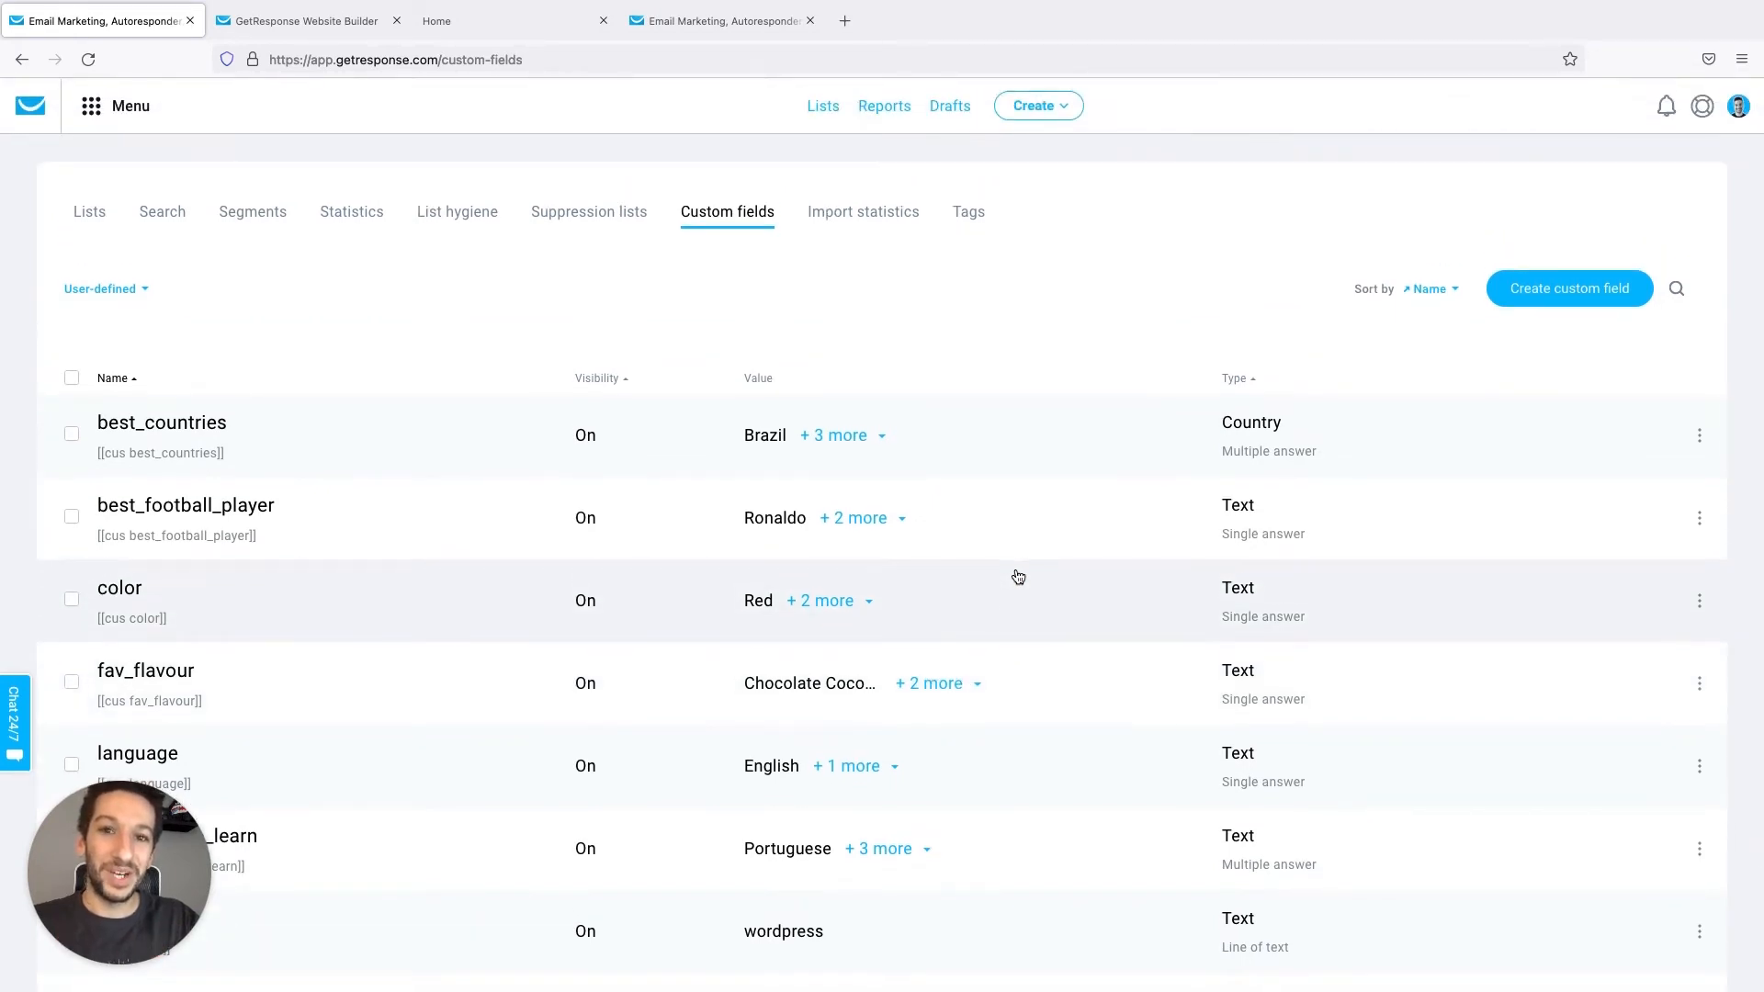
click(303, 20)
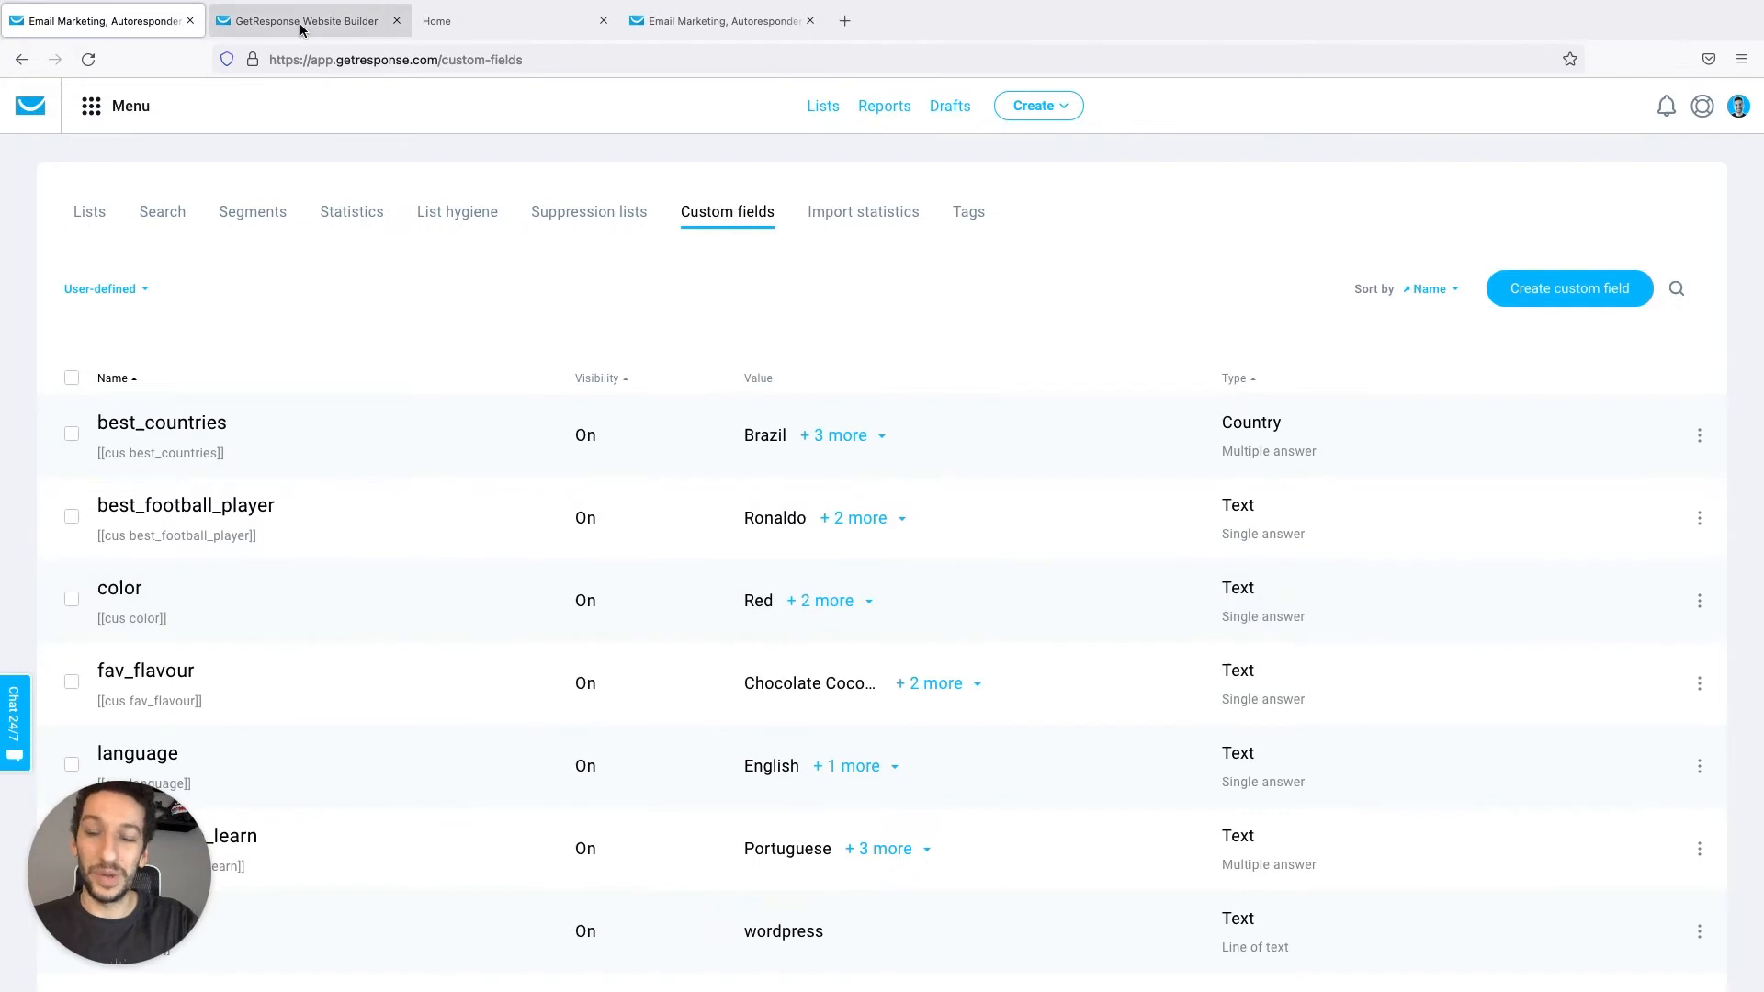
Review the ice-cream-truck signup form's 'I love…' field on the live site, then return to Custom fields
click(303, 20)
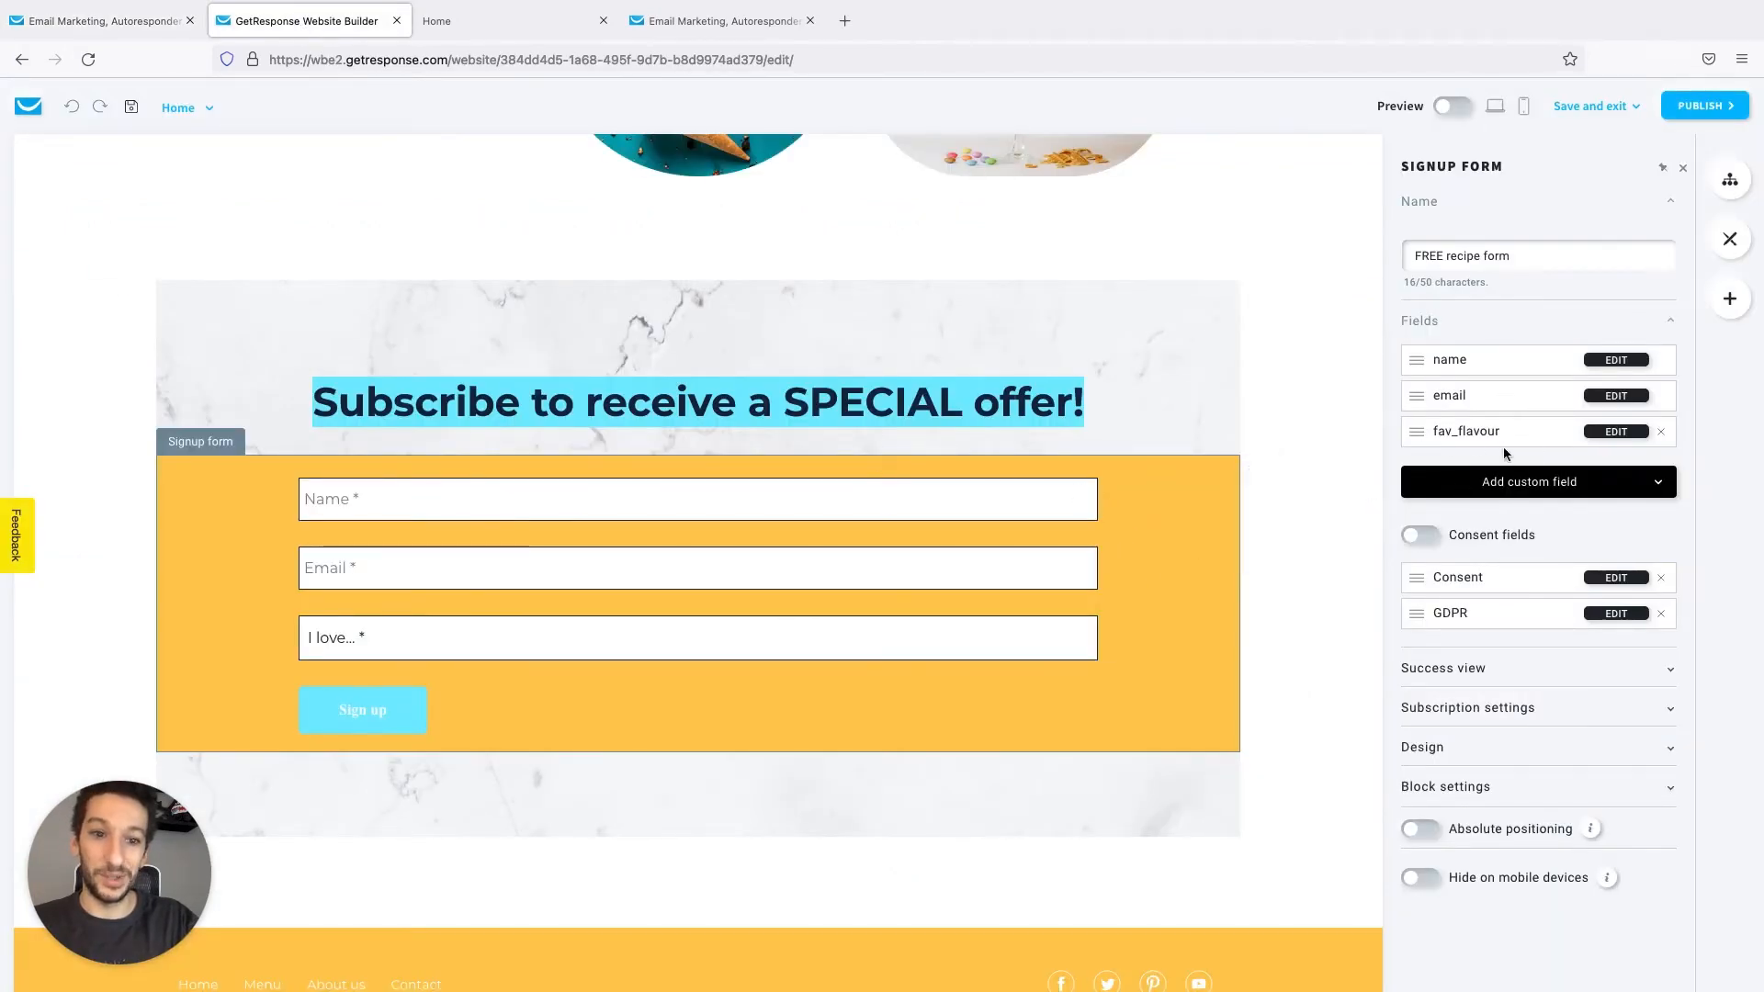
click(1530, 482)
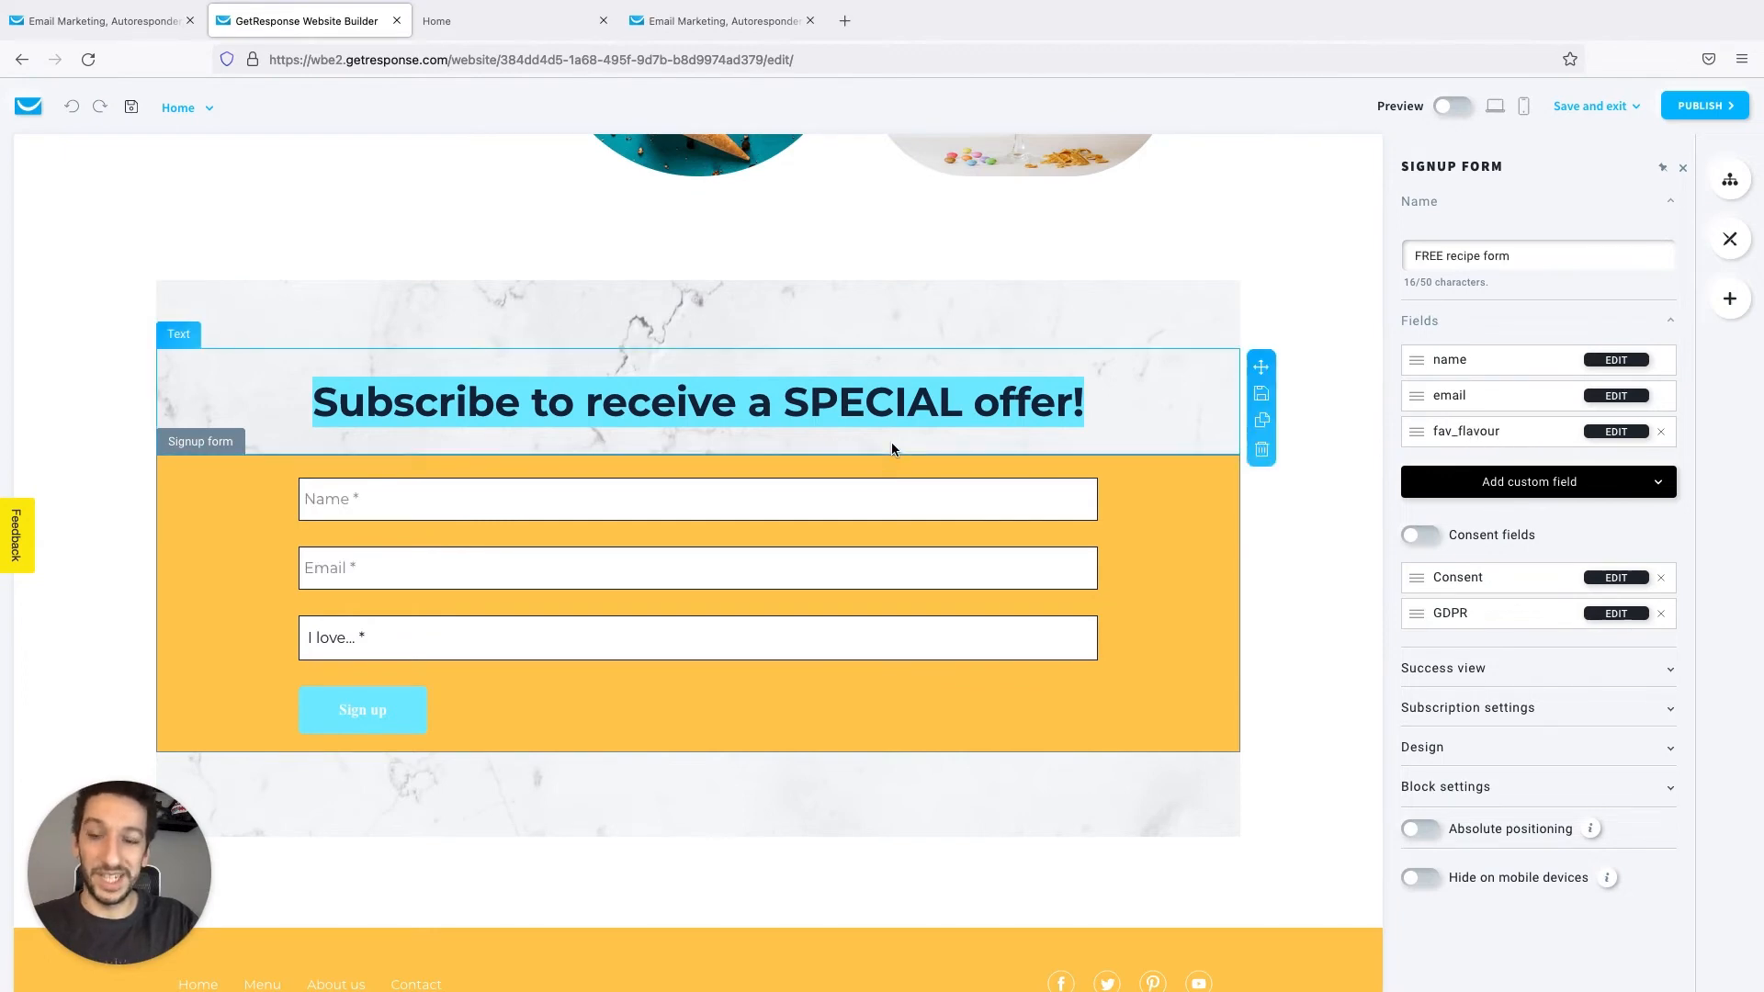
click(514, 20)
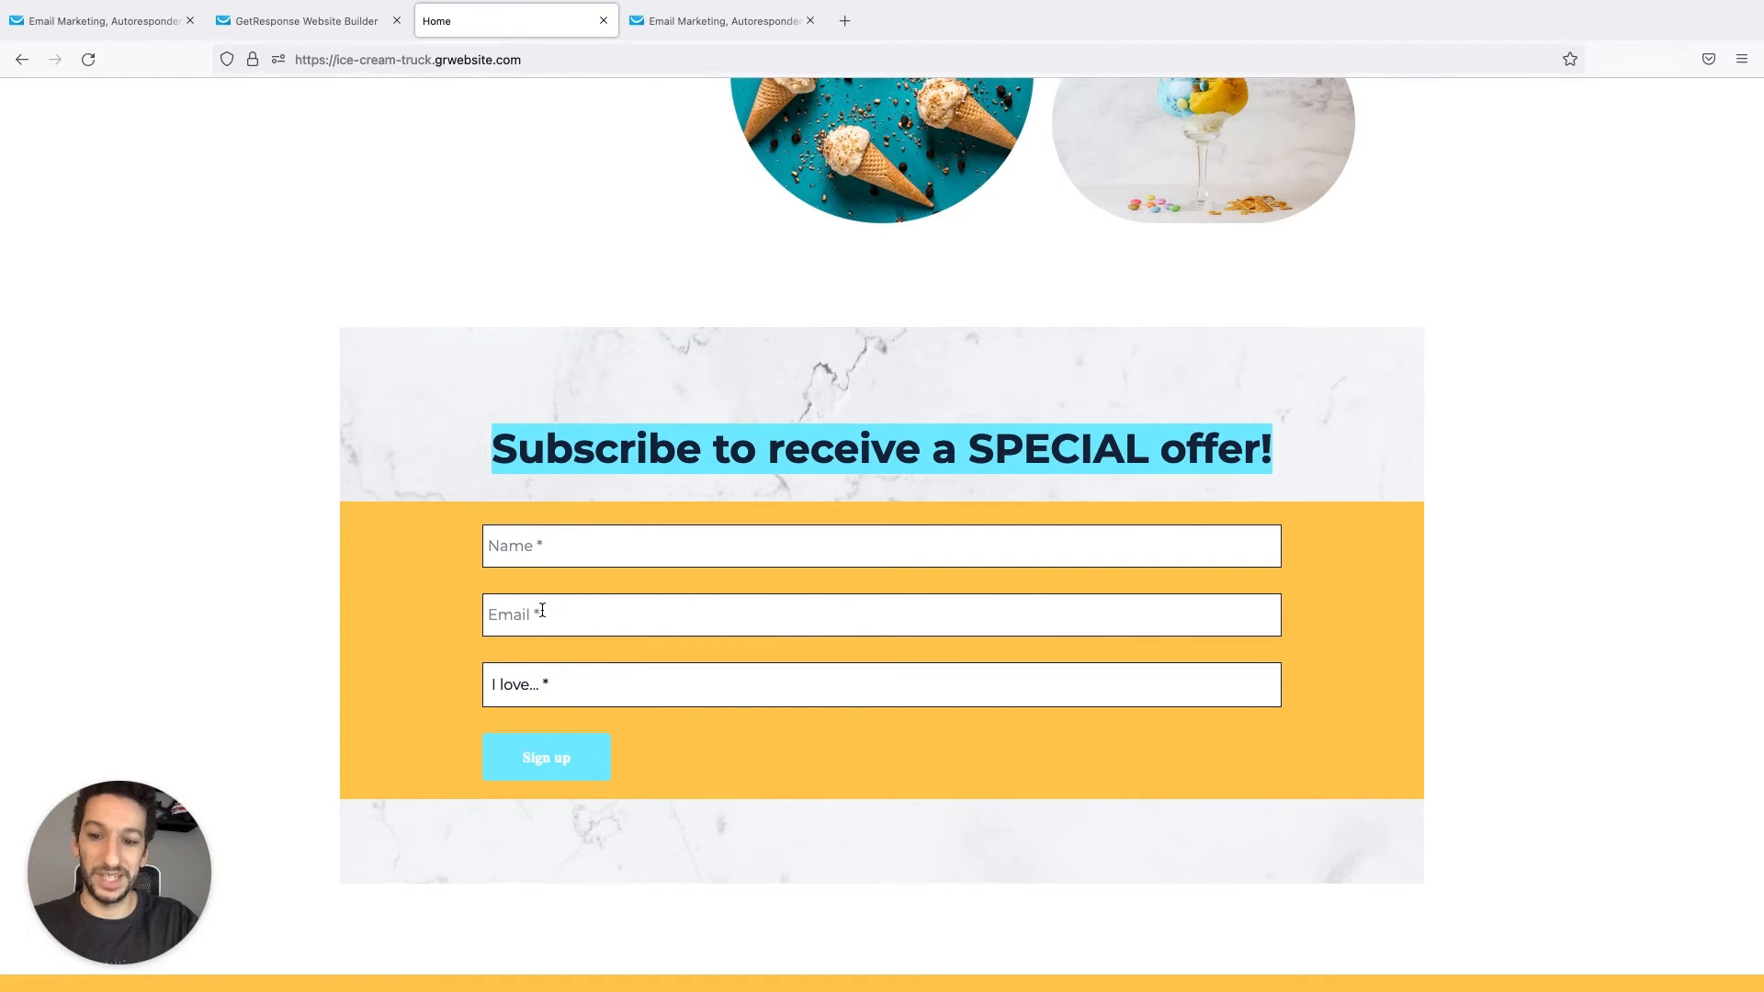
click(880, 685)
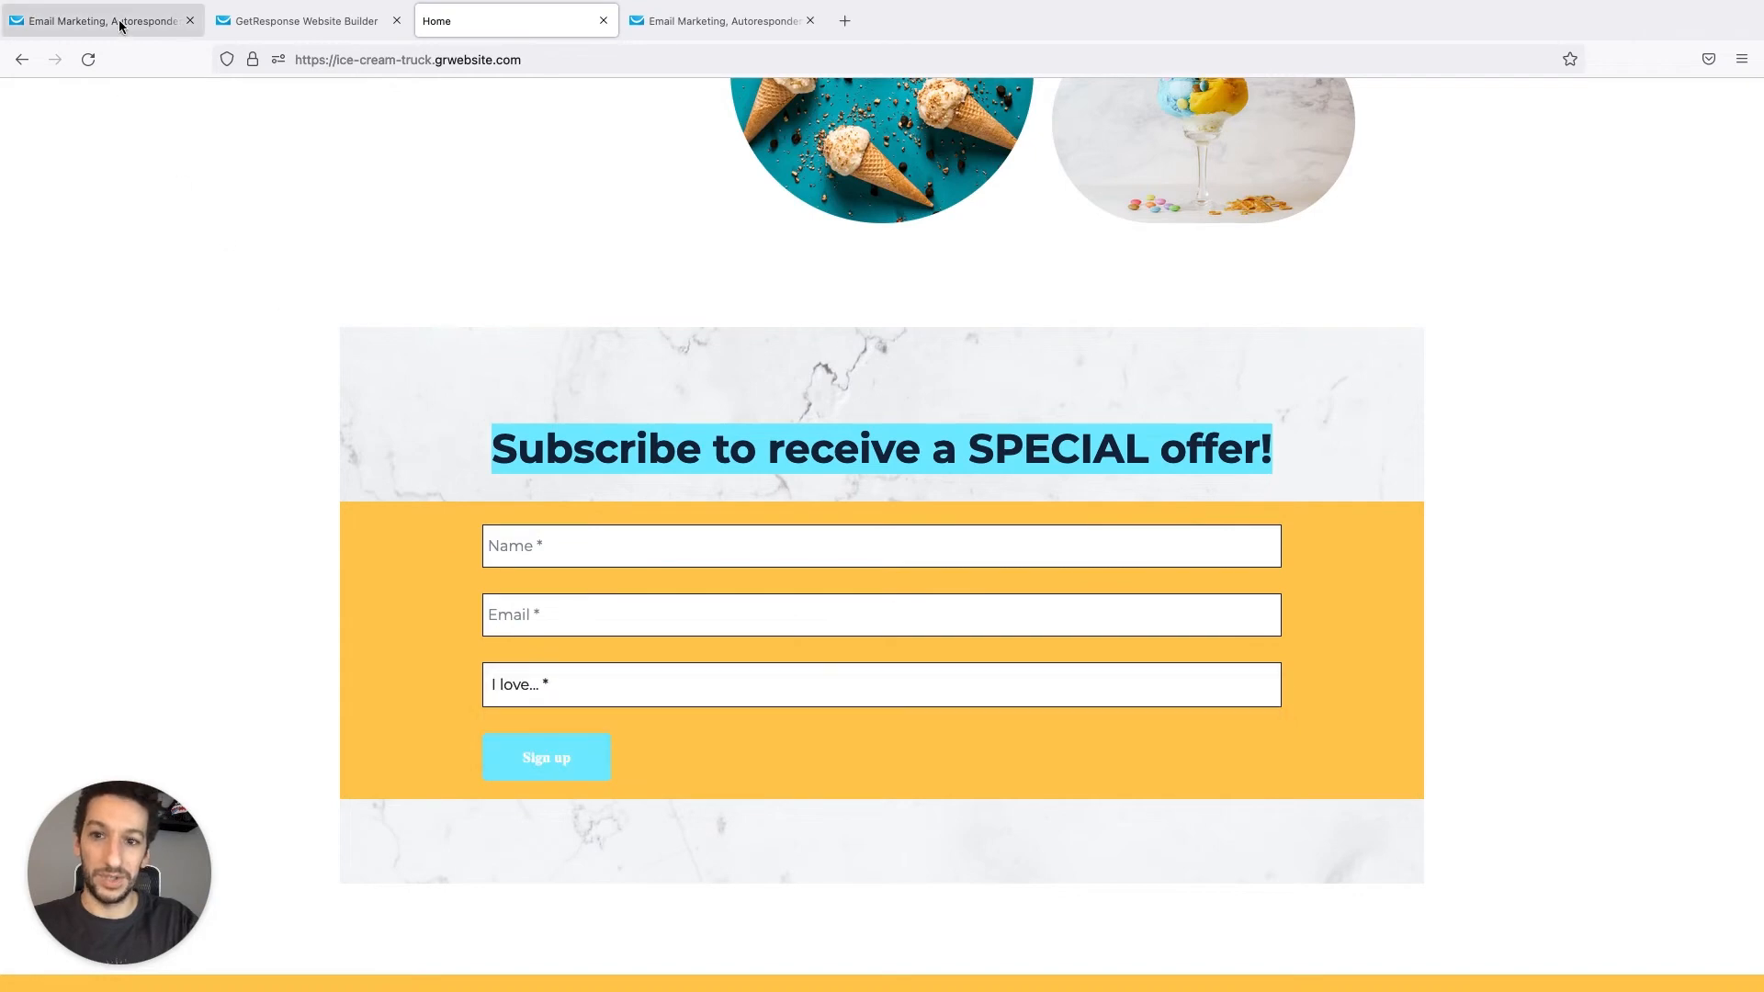
click(101, 21)
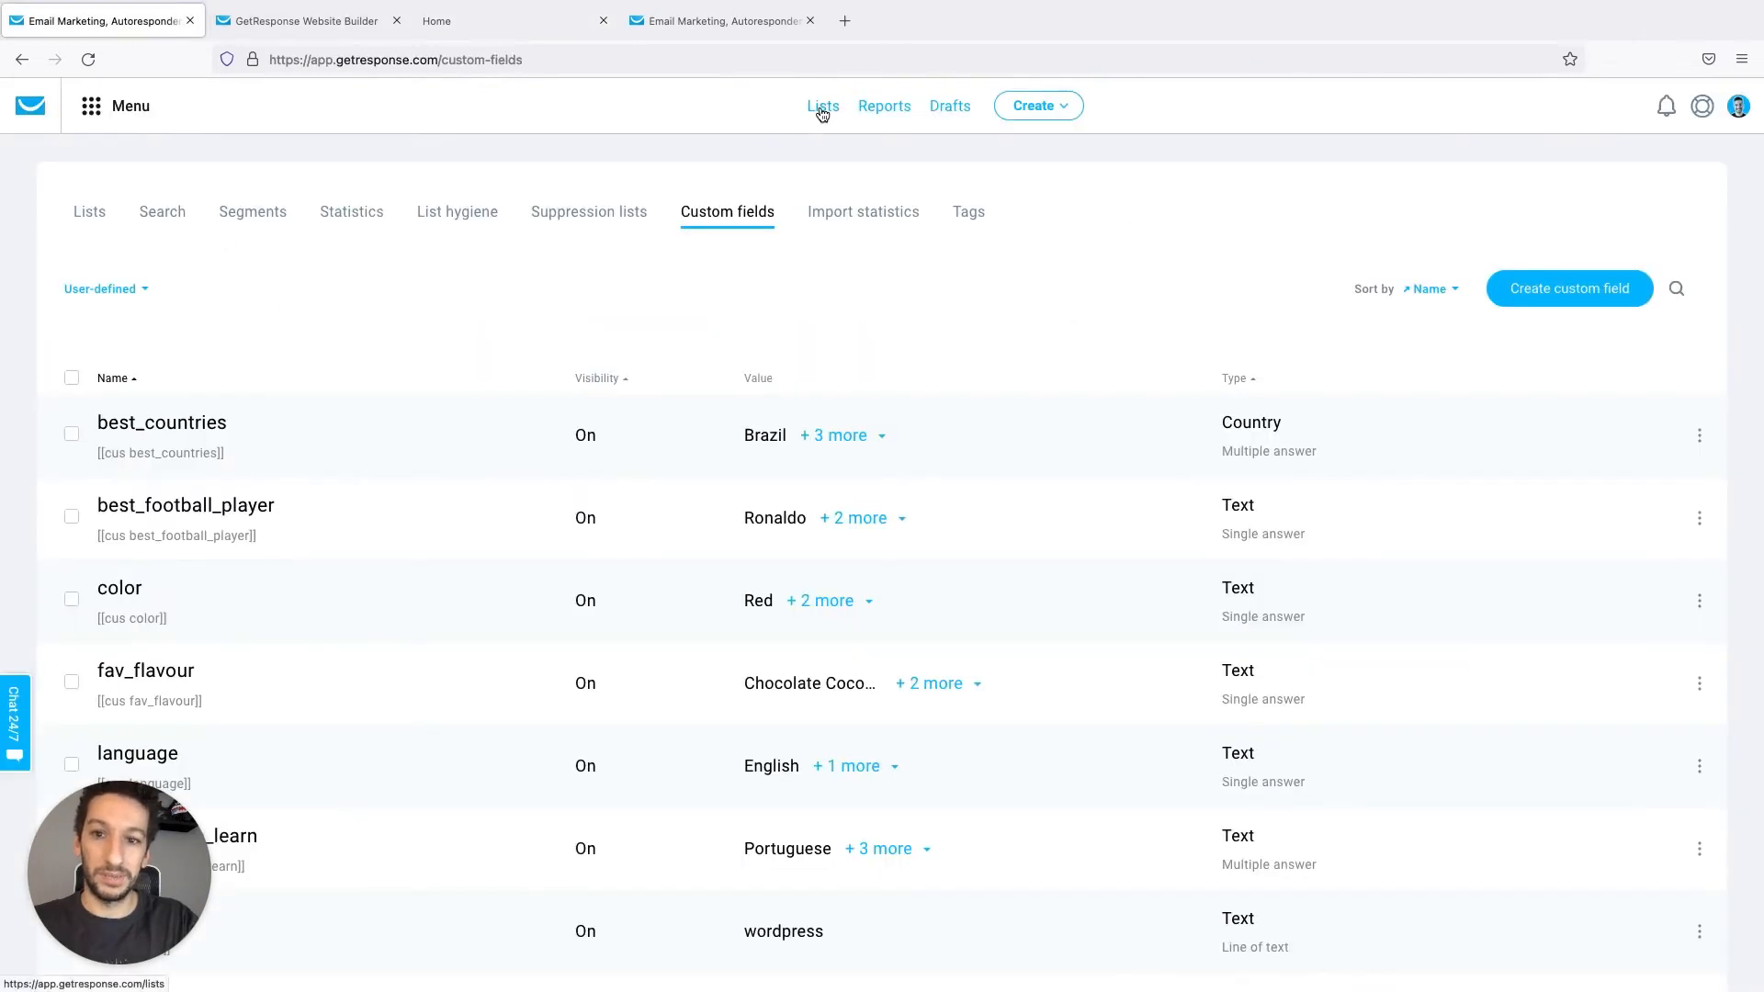
Open the newest subscriber Pedro and check fav_flavour reads Chocolate Coconut
click(823, 107)
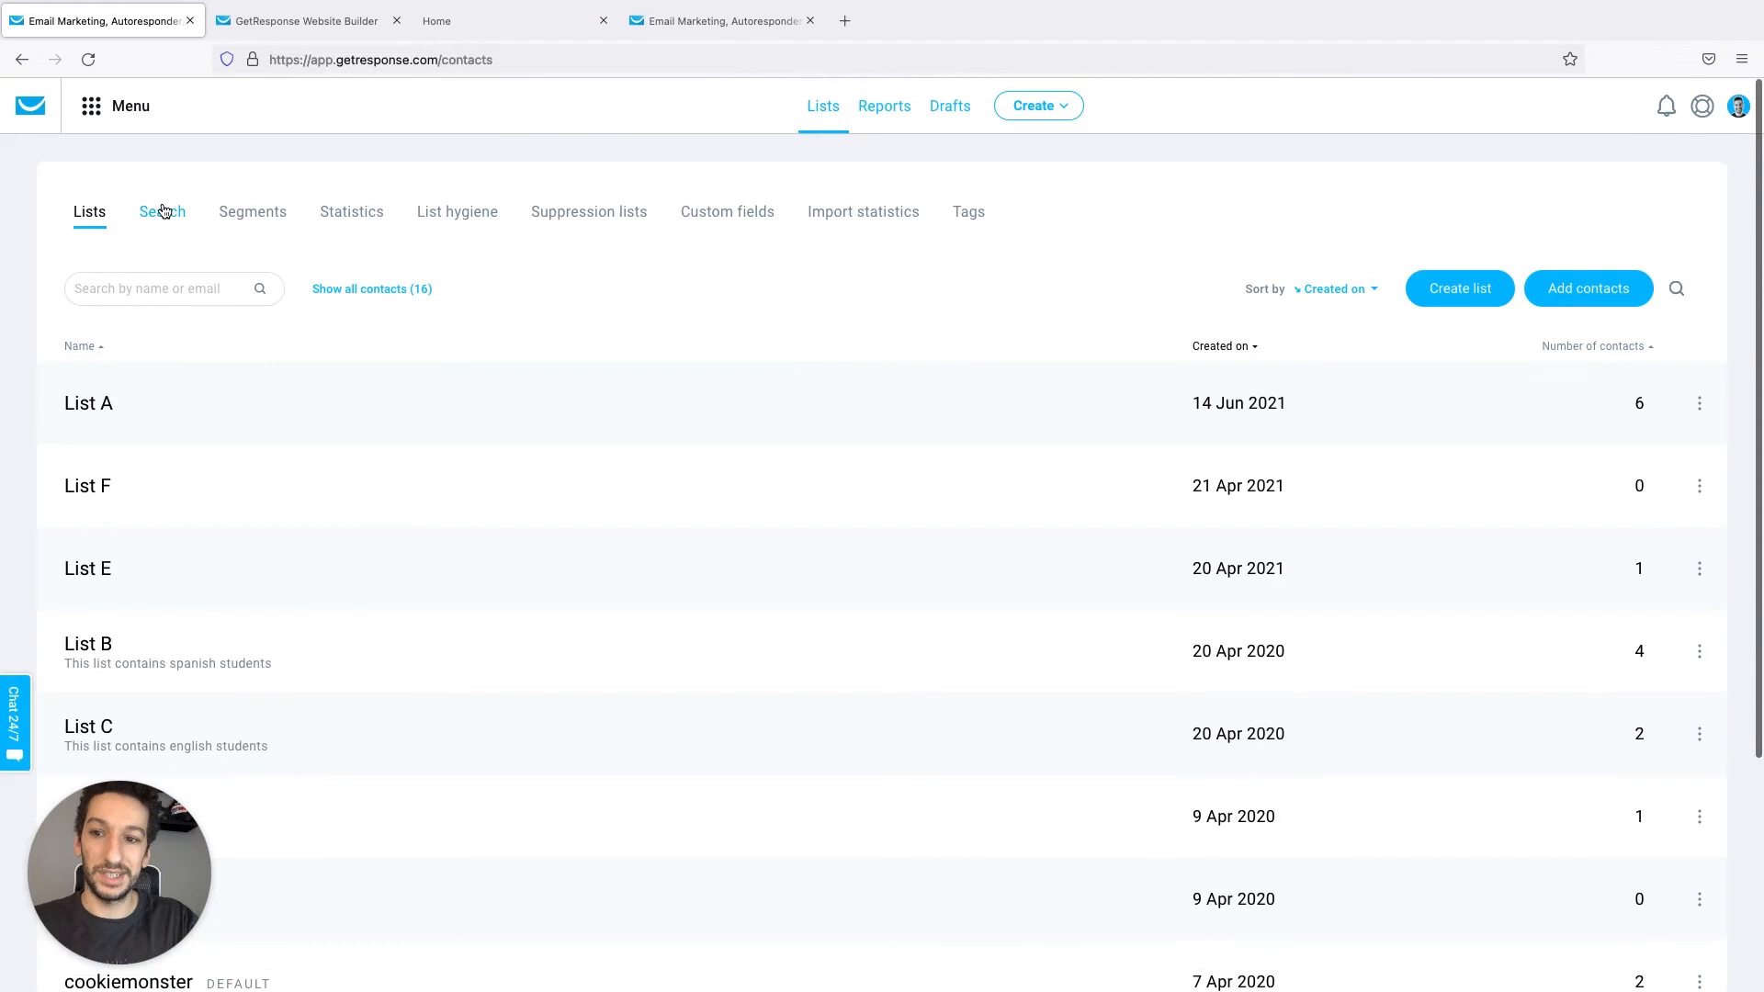
click(162, 211)
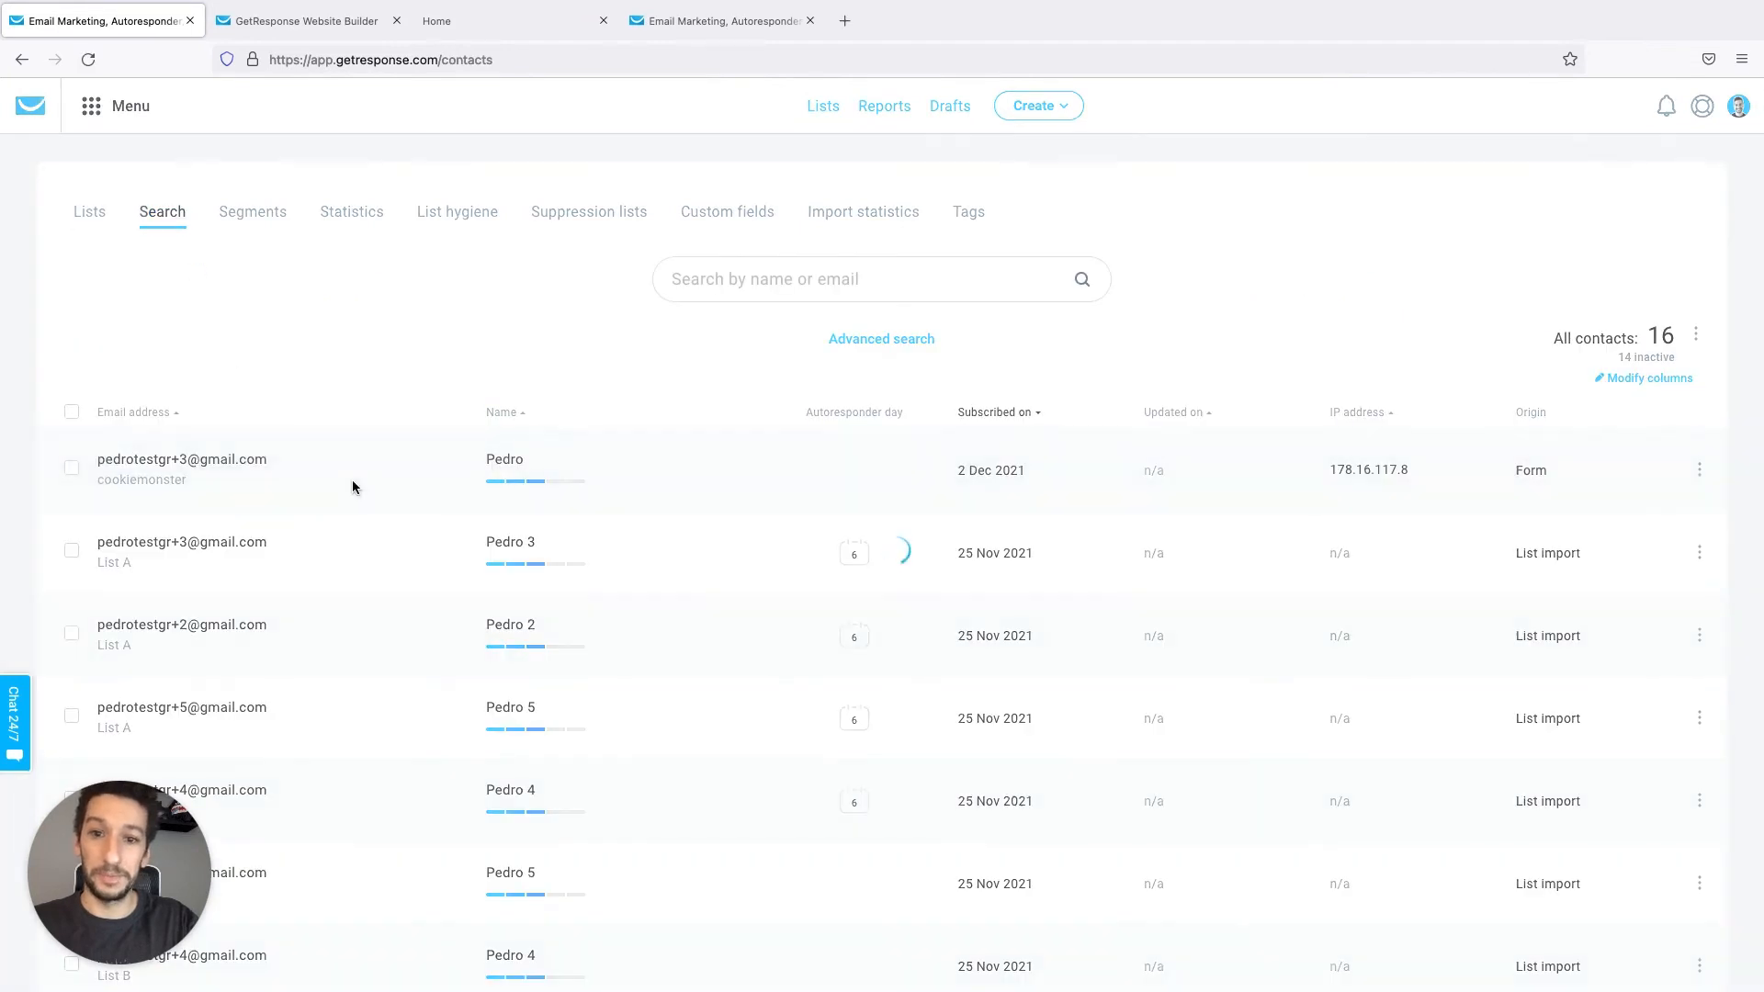
click(182, 460)
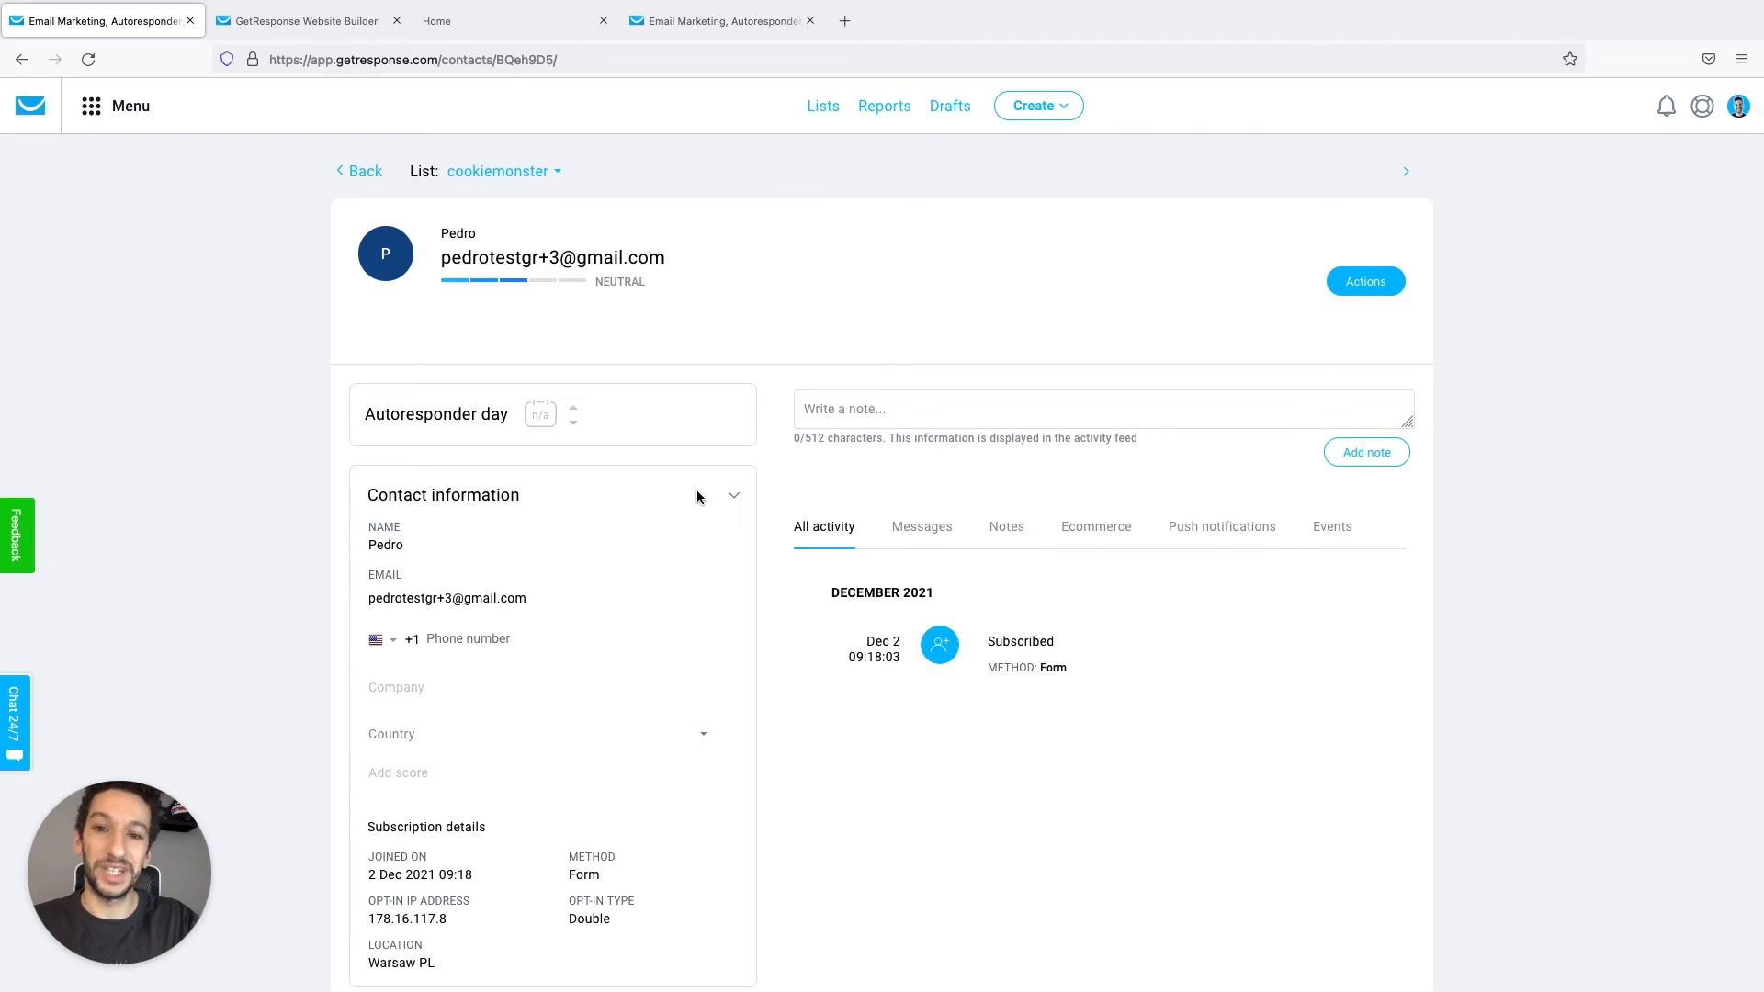
scroll(down, 3)
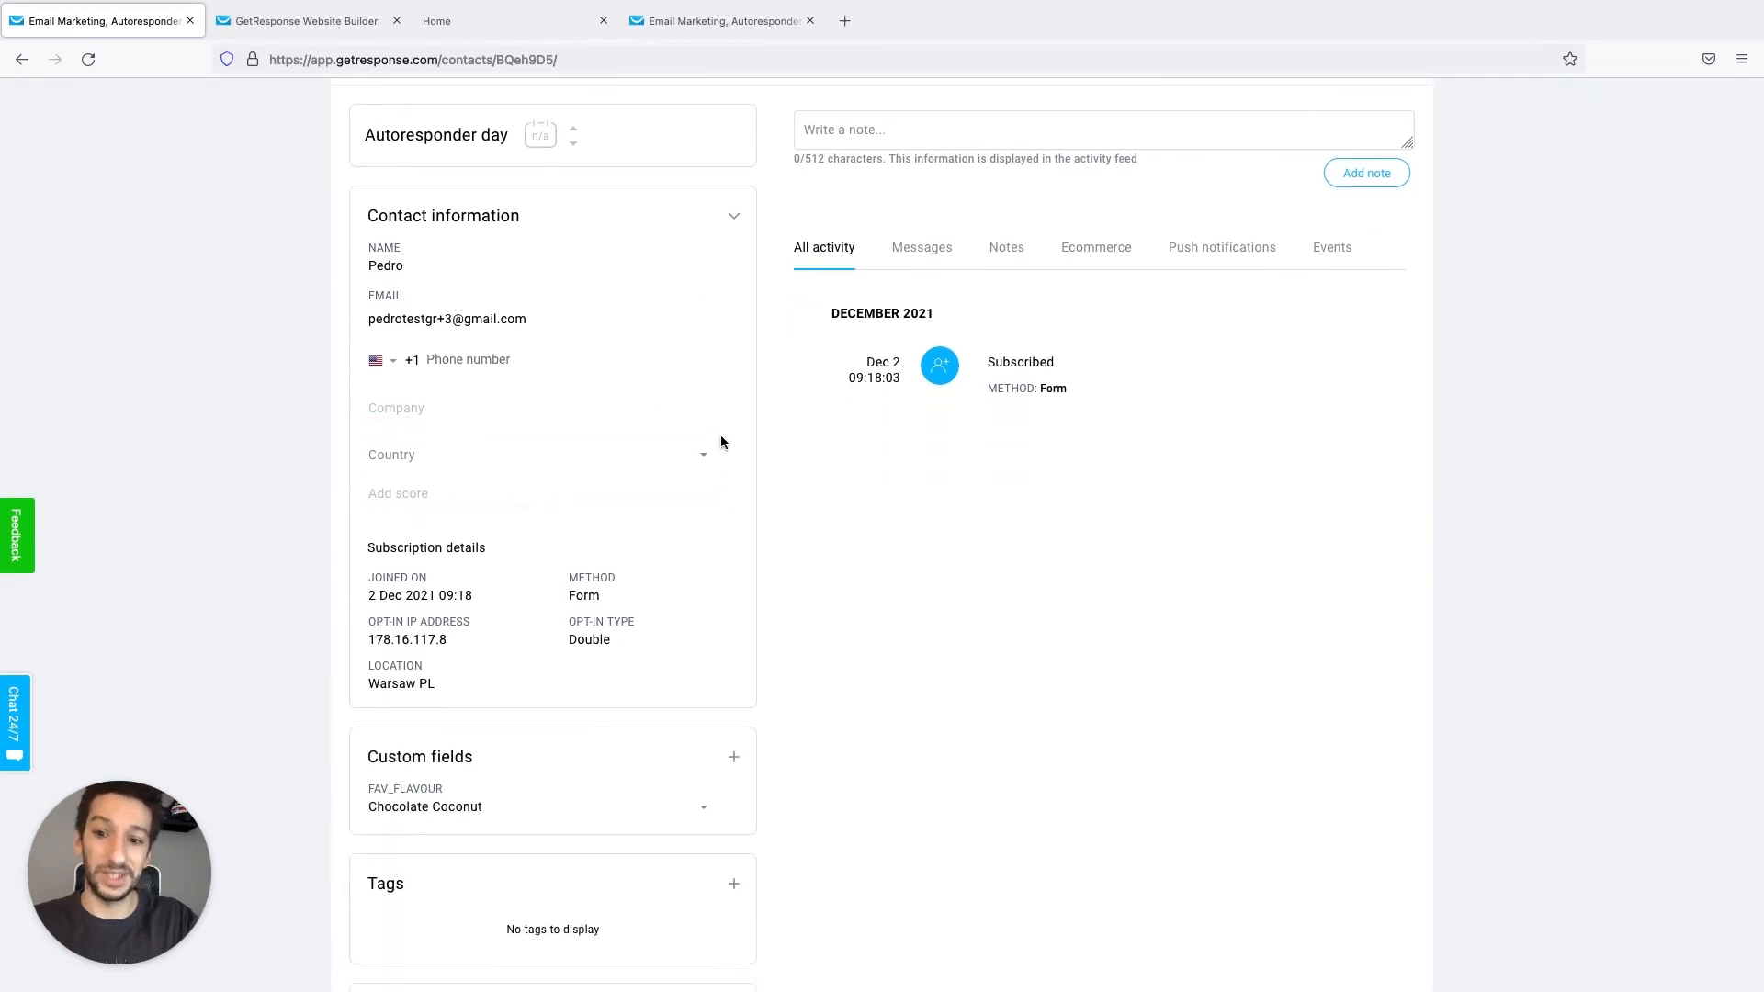
scroll(down, 3)
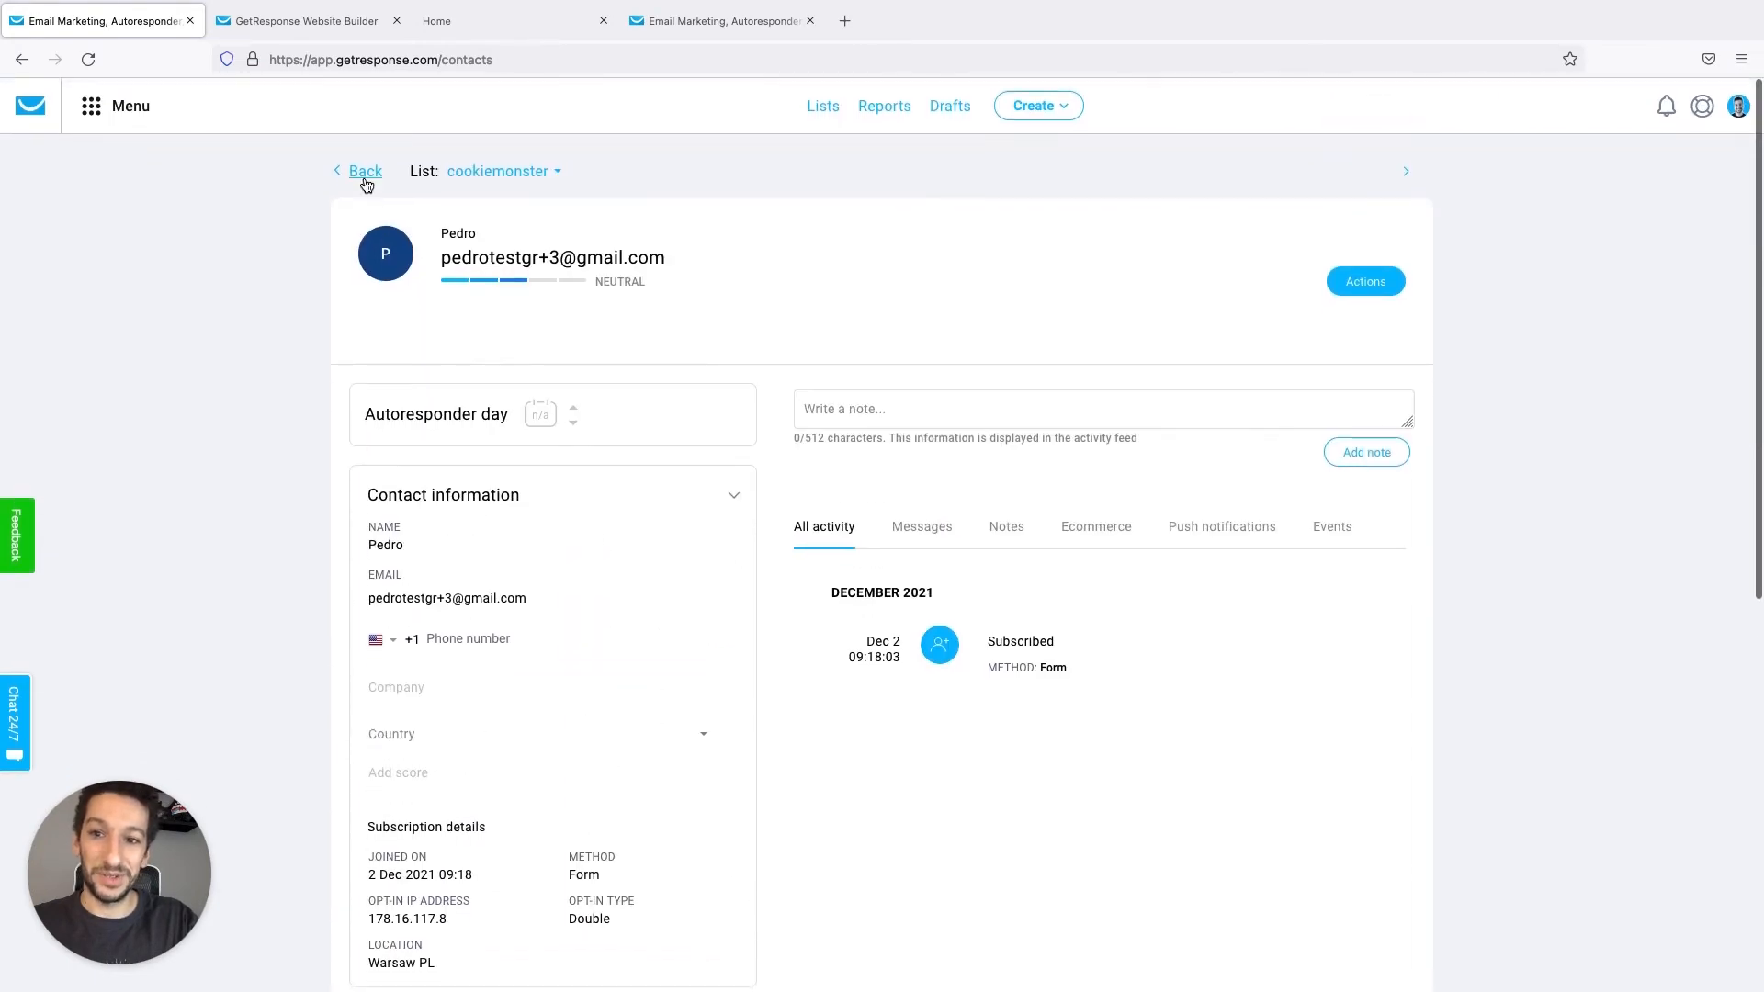
Go back to the search results and switch to Advanced search
click(364, 170)
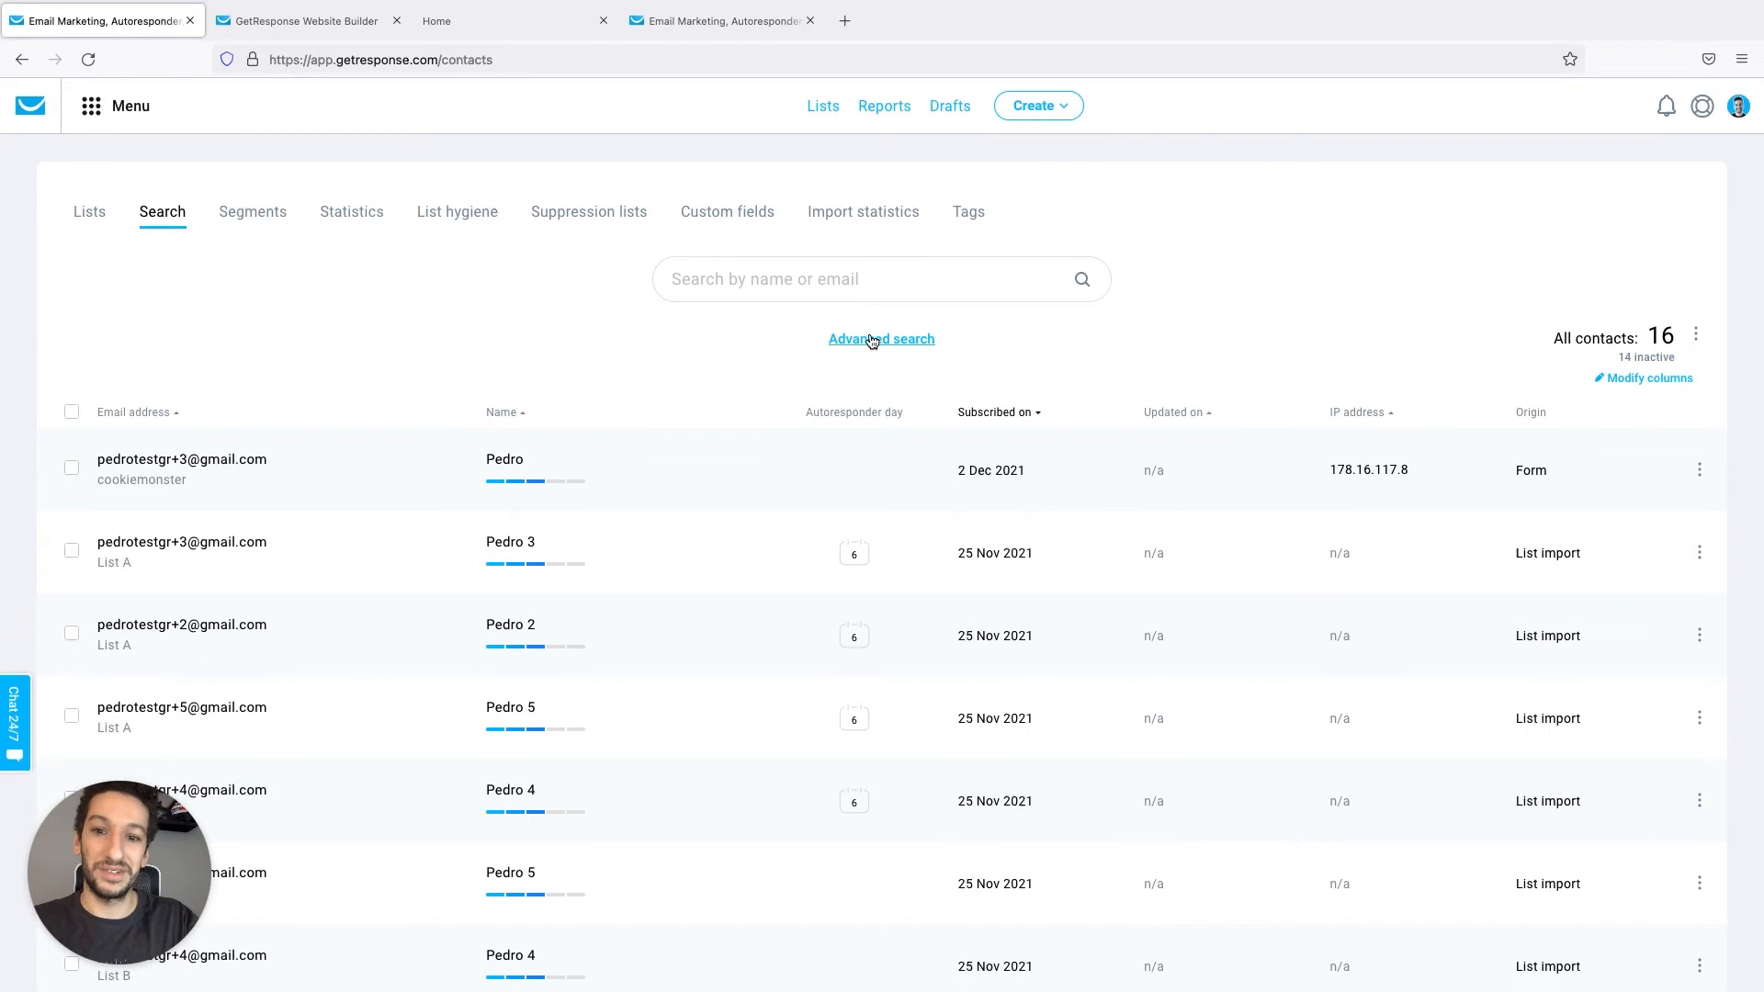
click(880, 338)
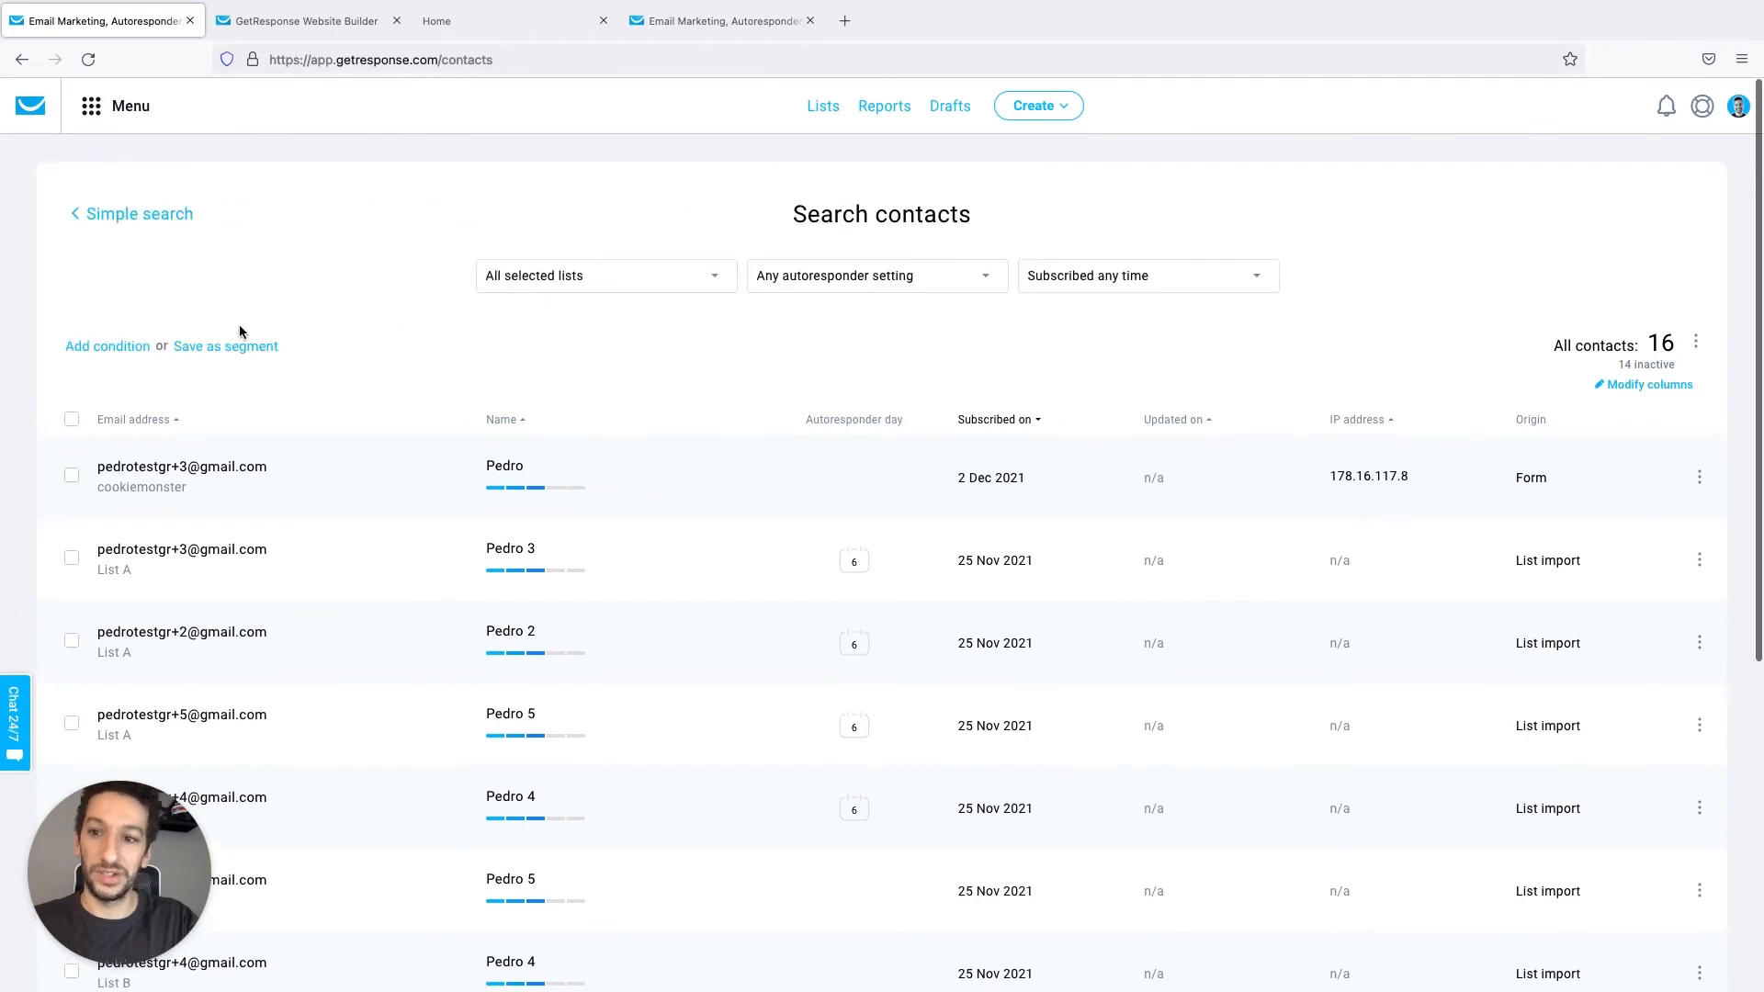
Apply condition Contact details > Custom field > fav_flavour is Chocolate Coconut and run the search
click(107, 345)
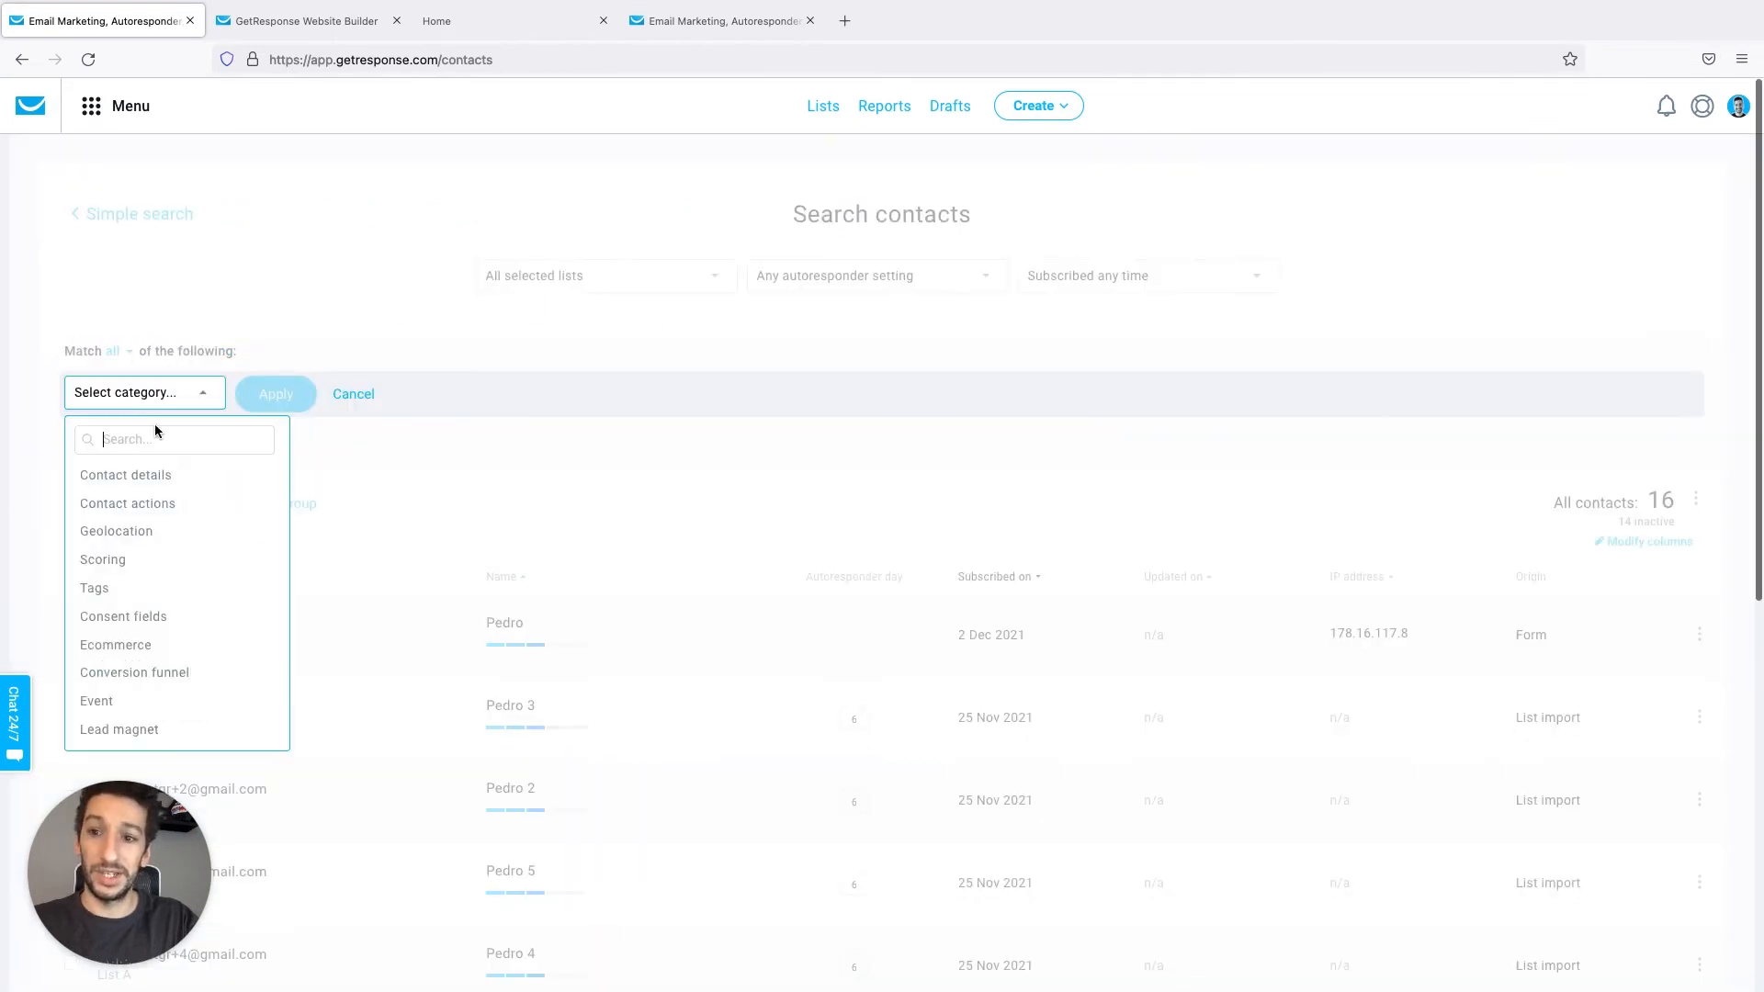
click(125, 474)
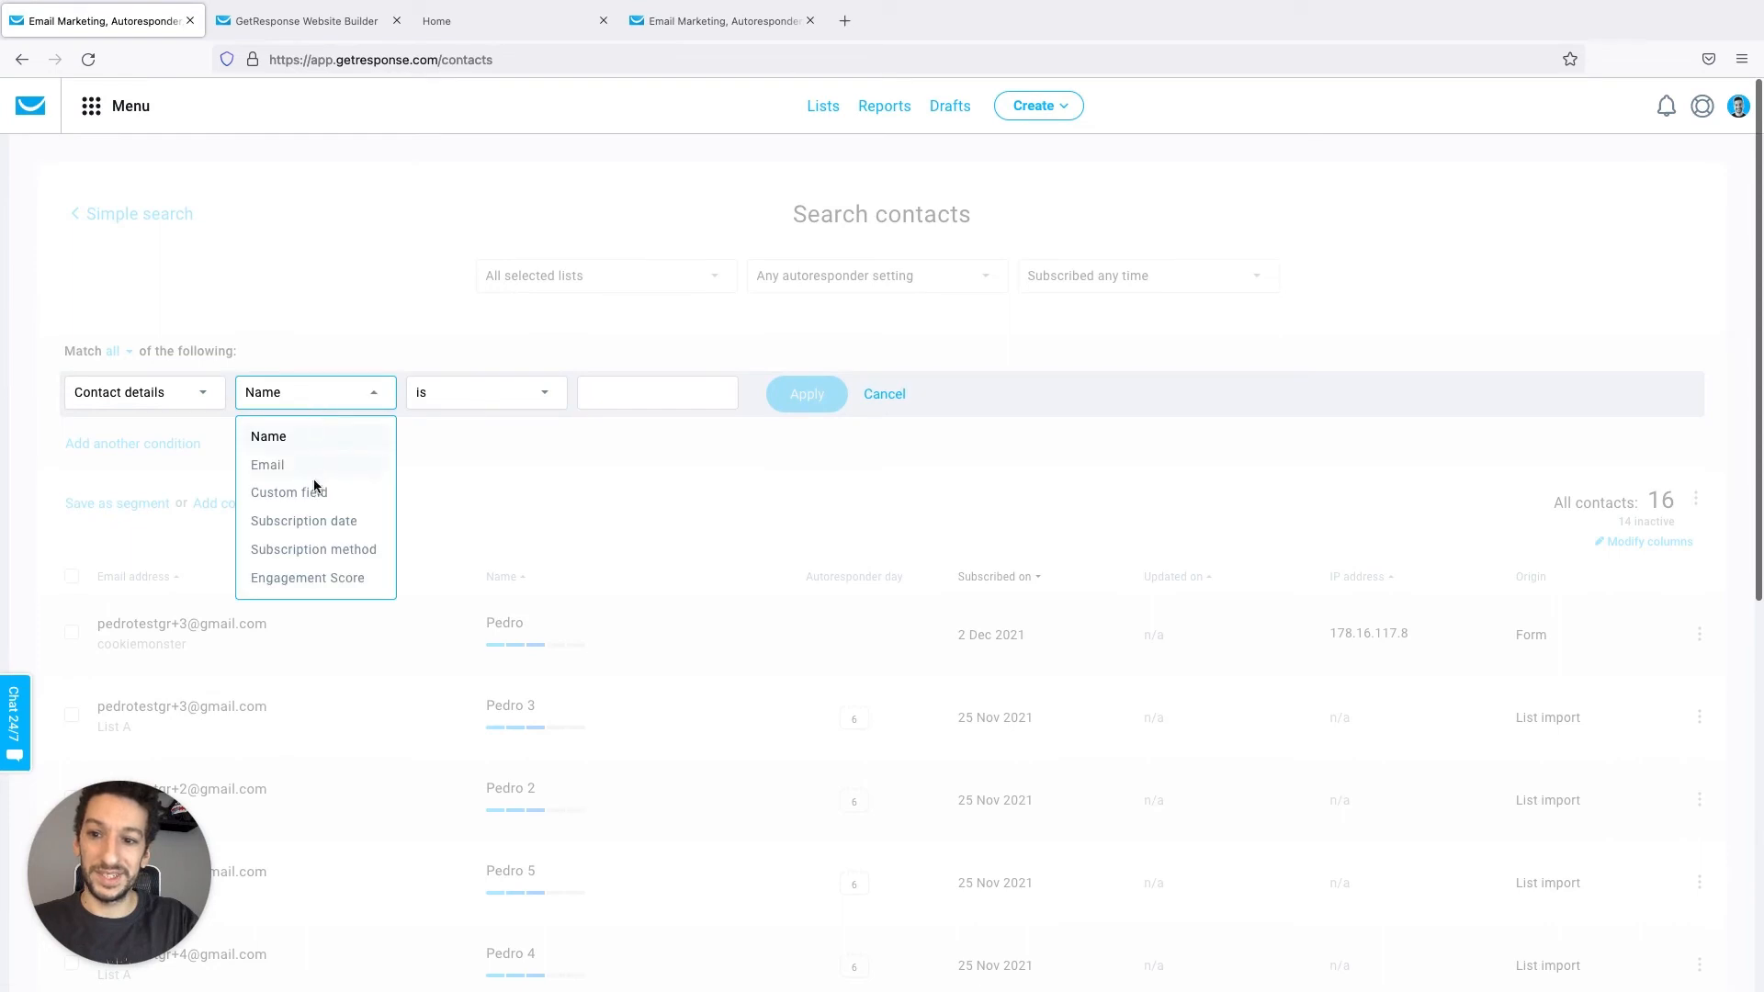
click(288, 493)
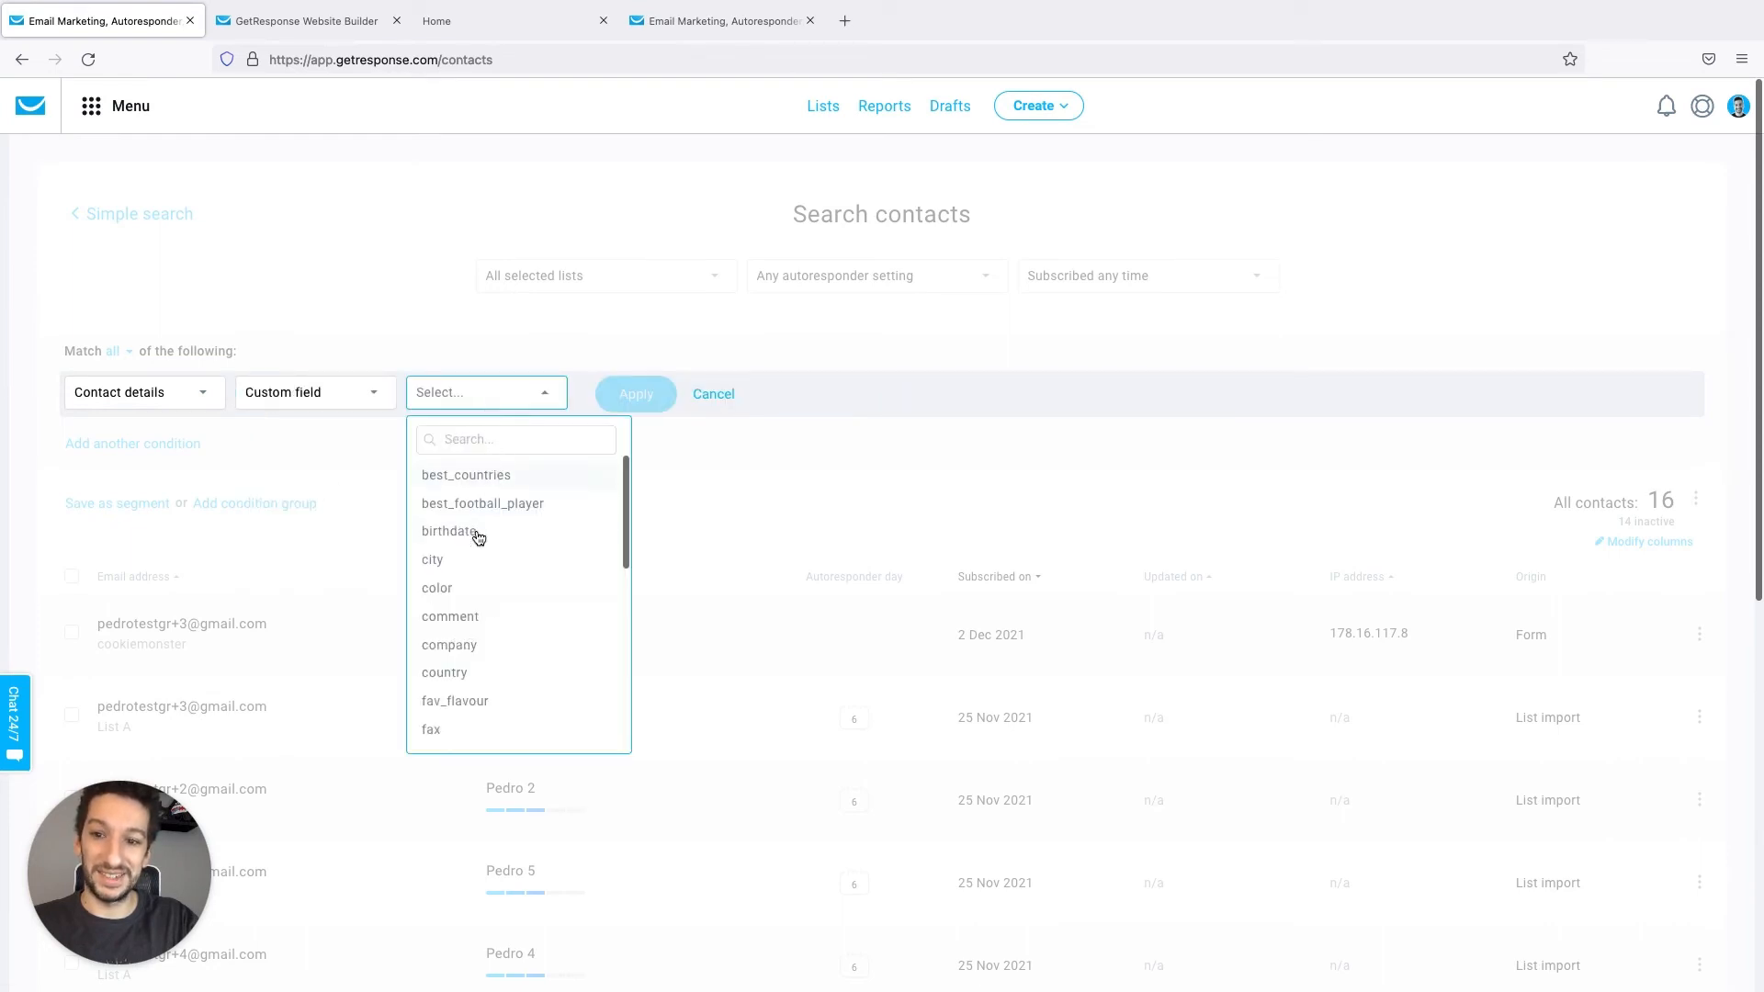
text(fav)
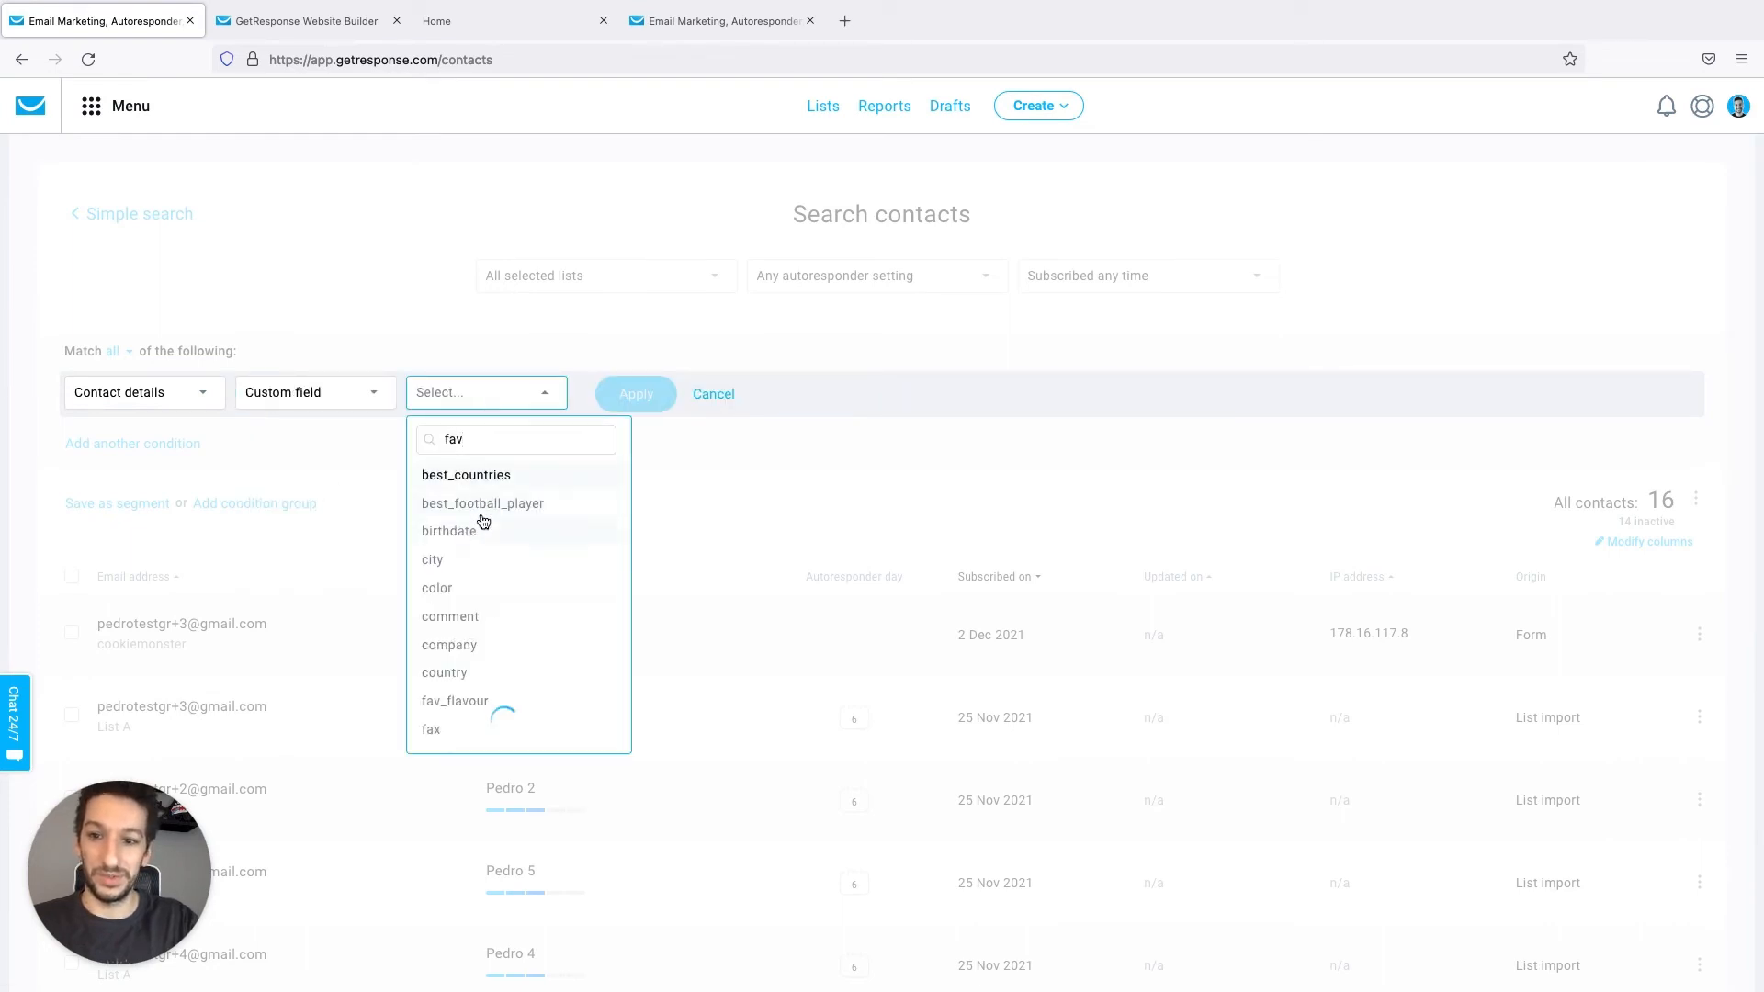
click(453, 700)
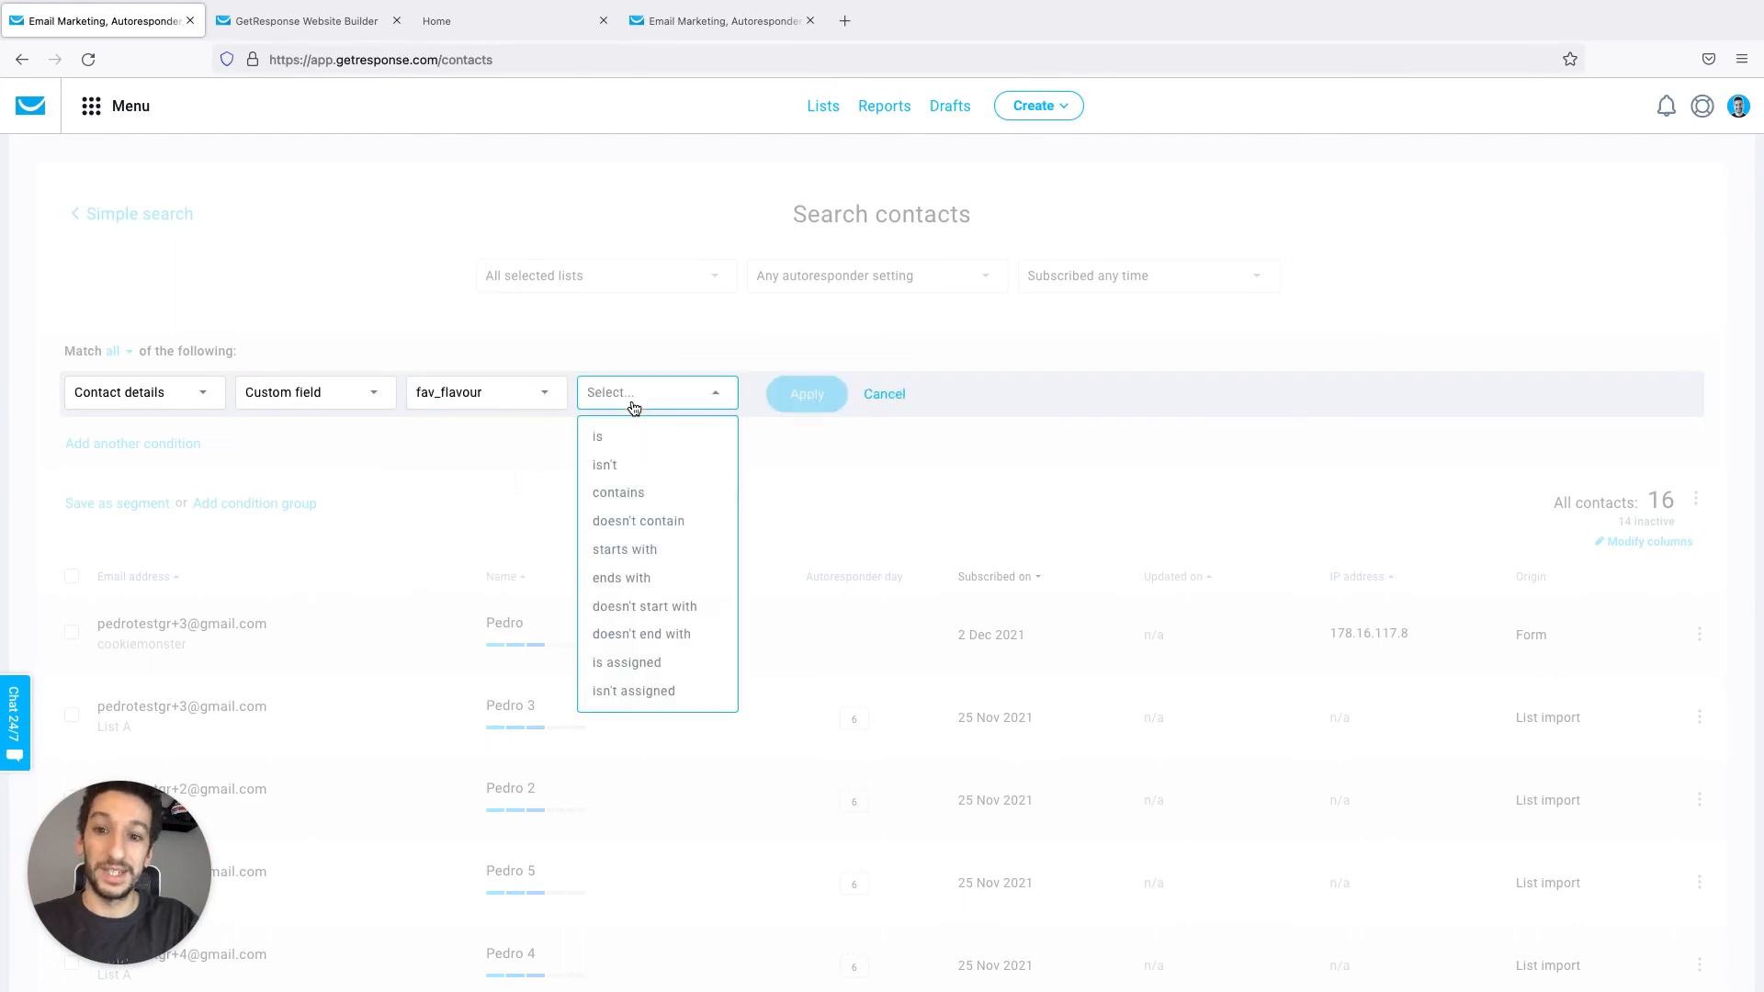
click(597, 437)
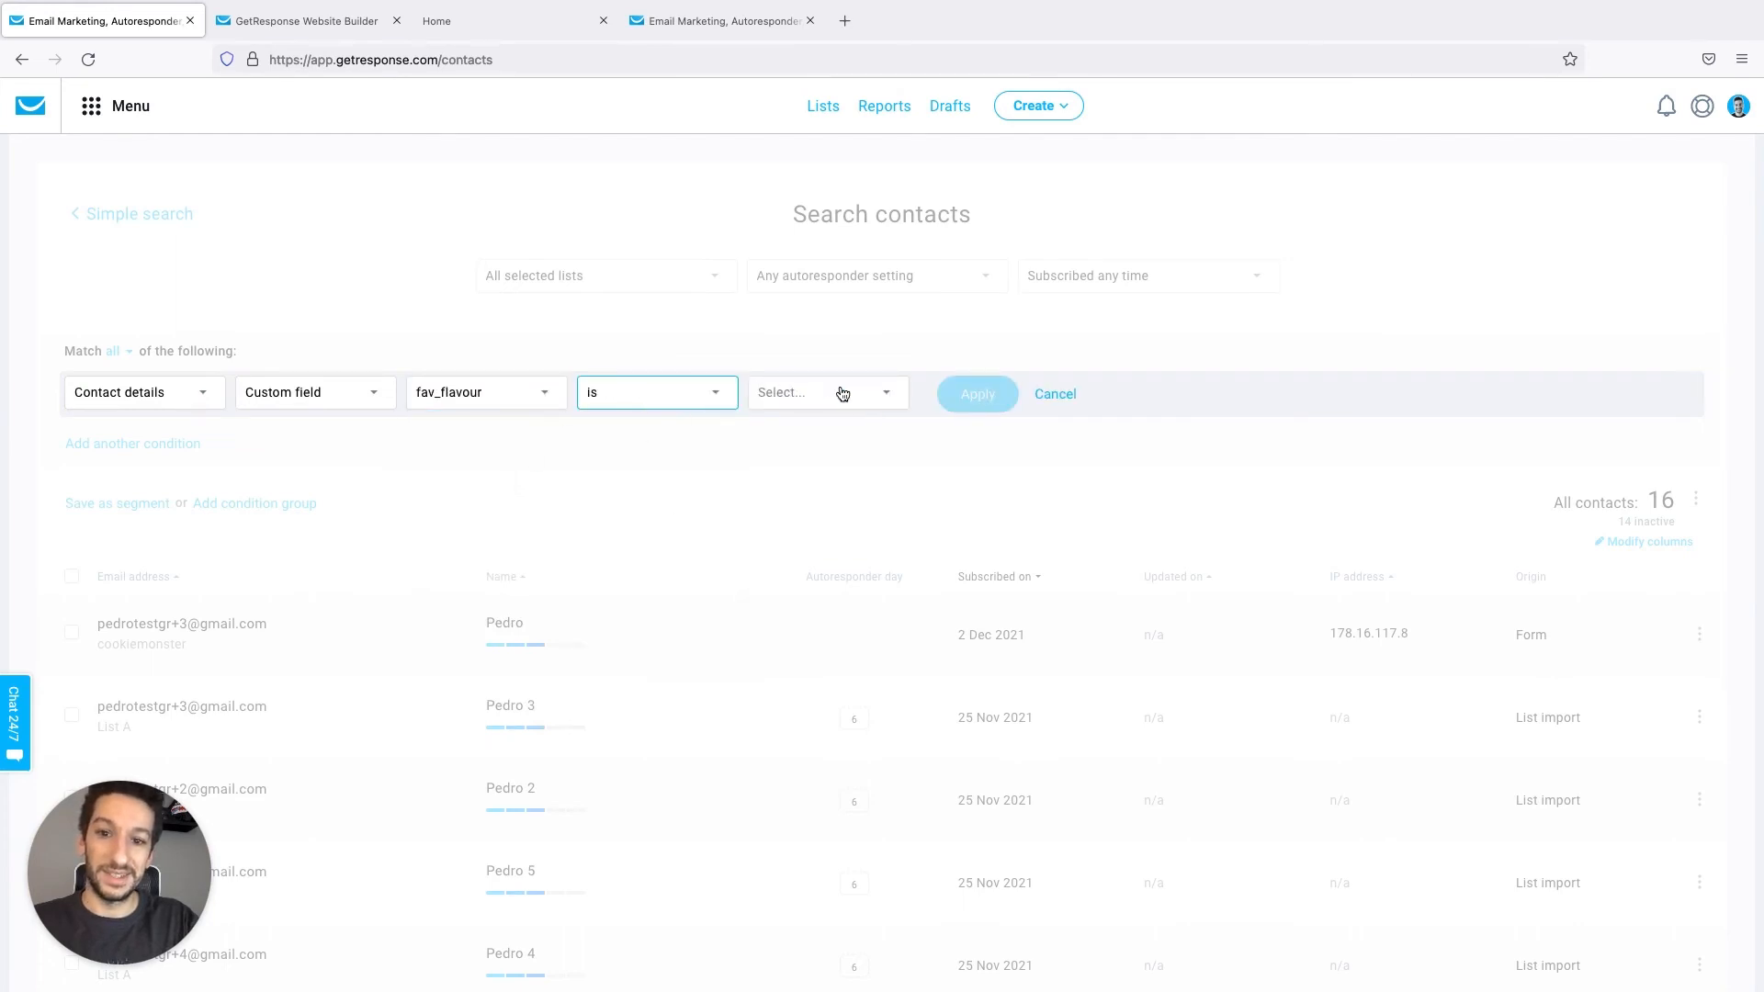
click(829, 393)
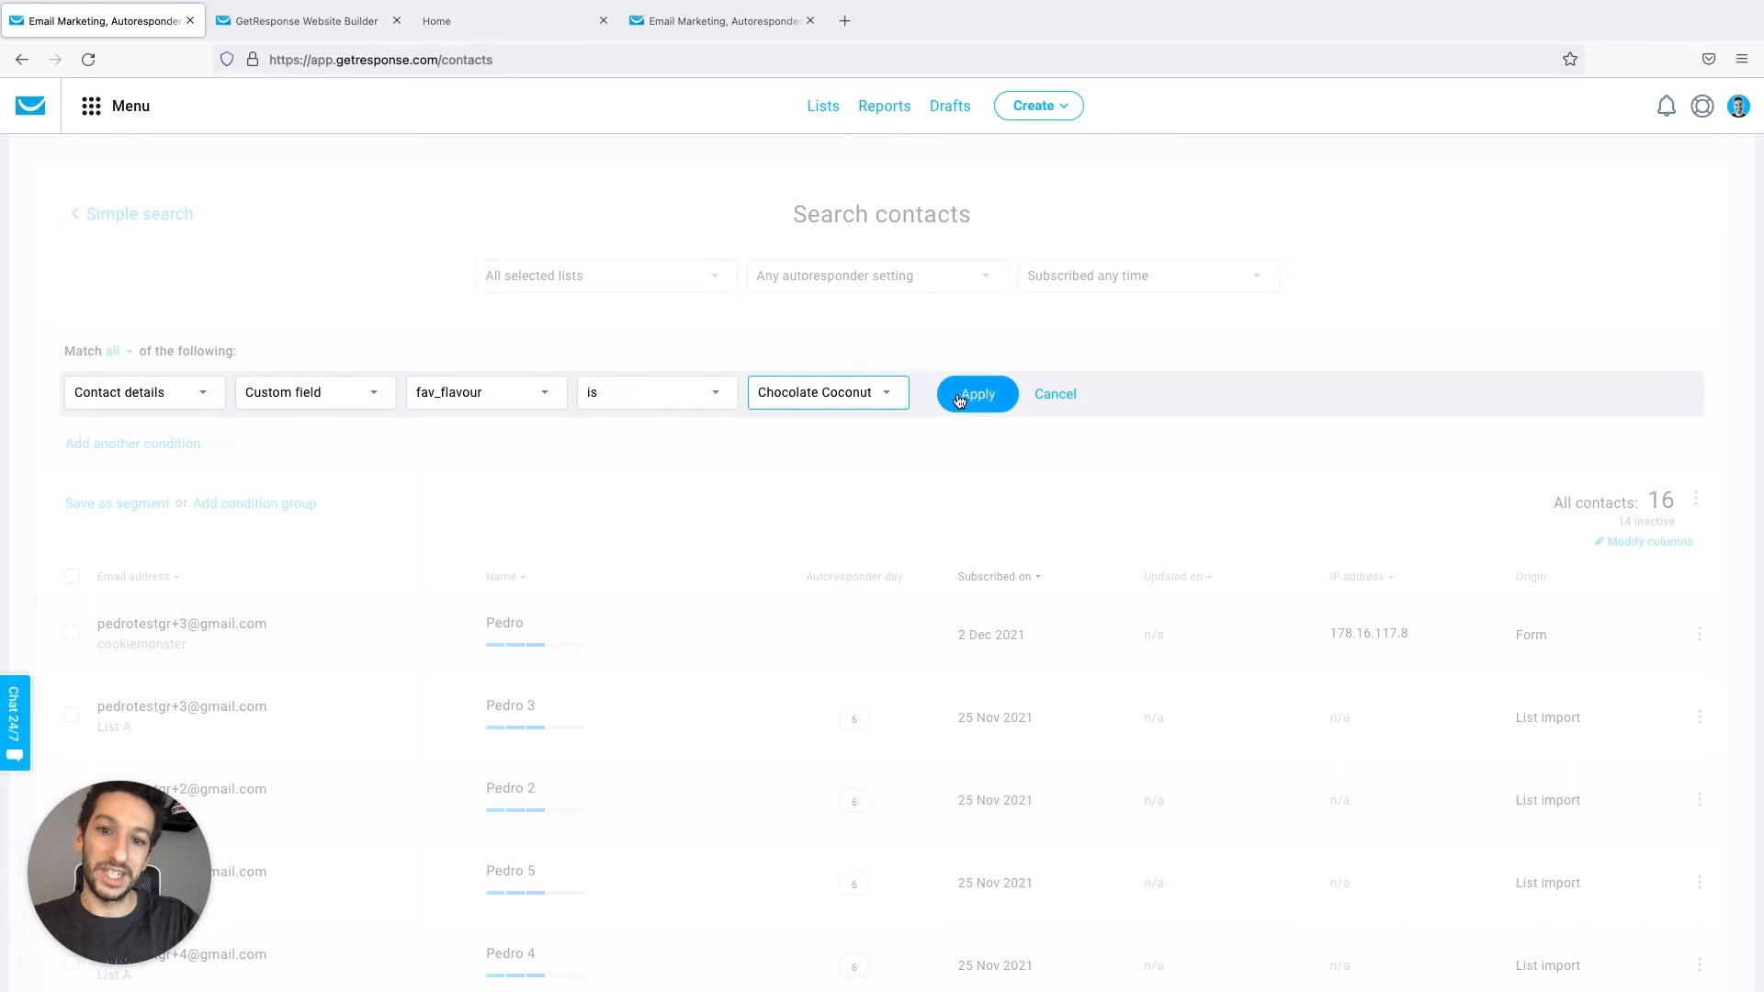
click(975, 394)
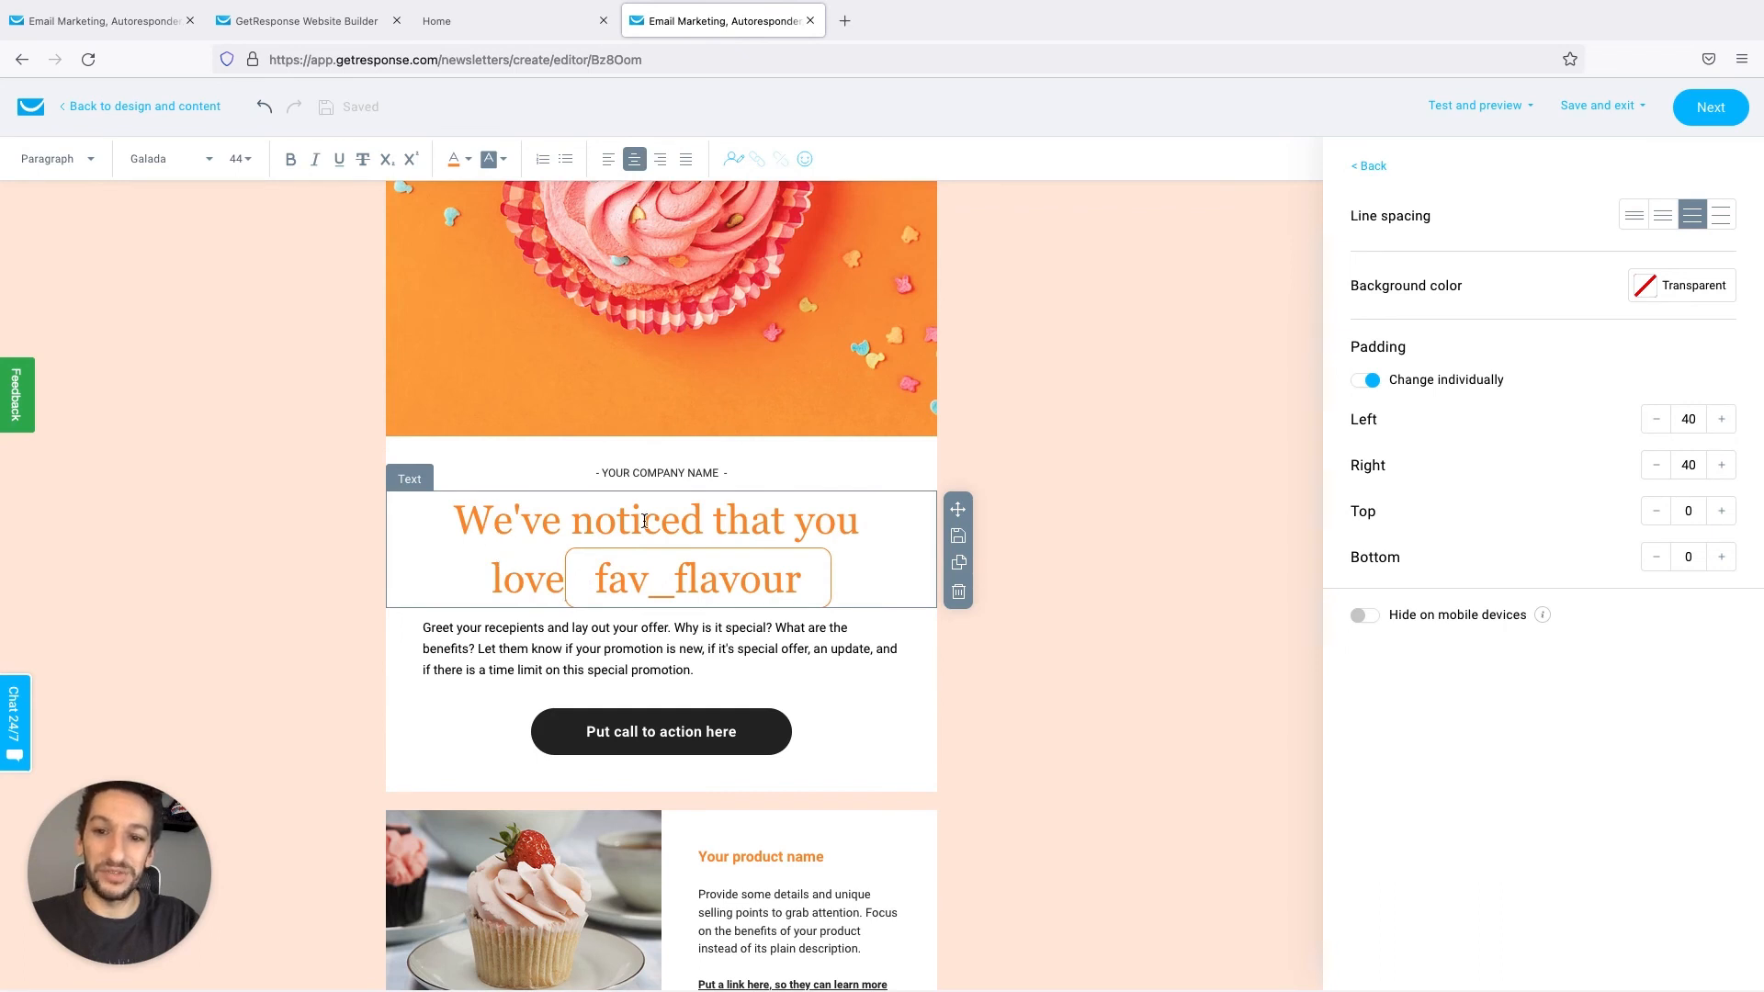
mouse_move(822, 584)
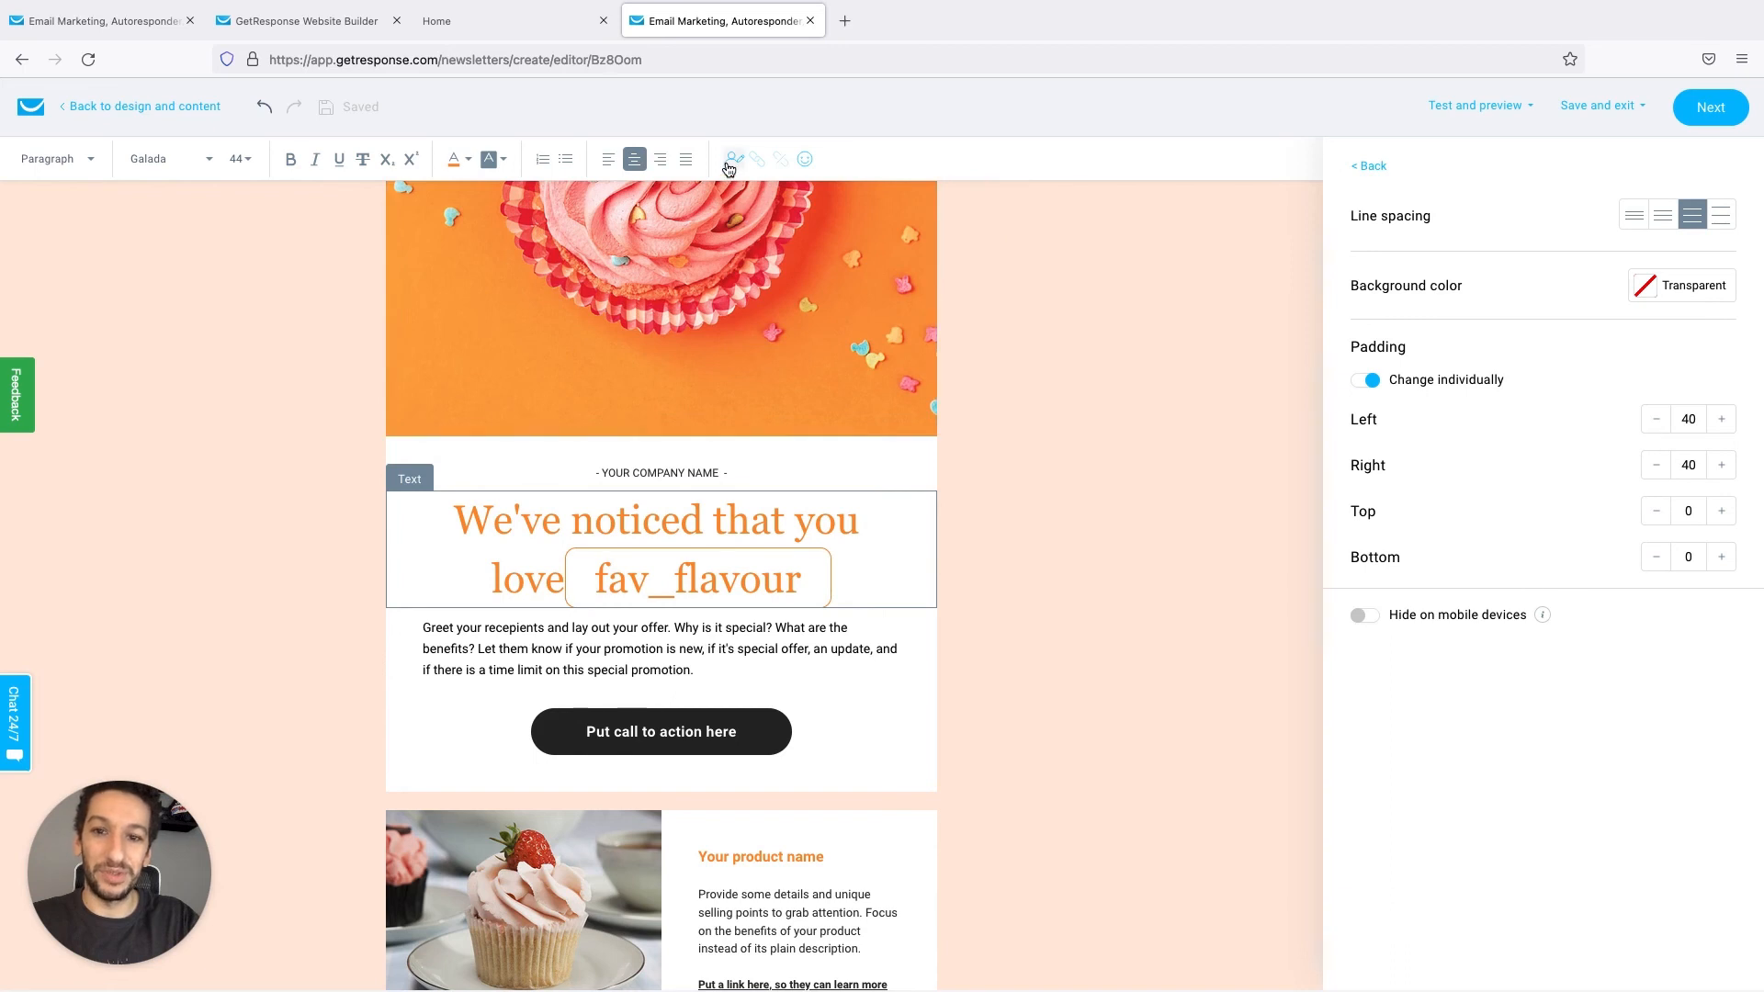
Insert a second fav_flavour personalization tag into the newsletter headline
click(731, 158)
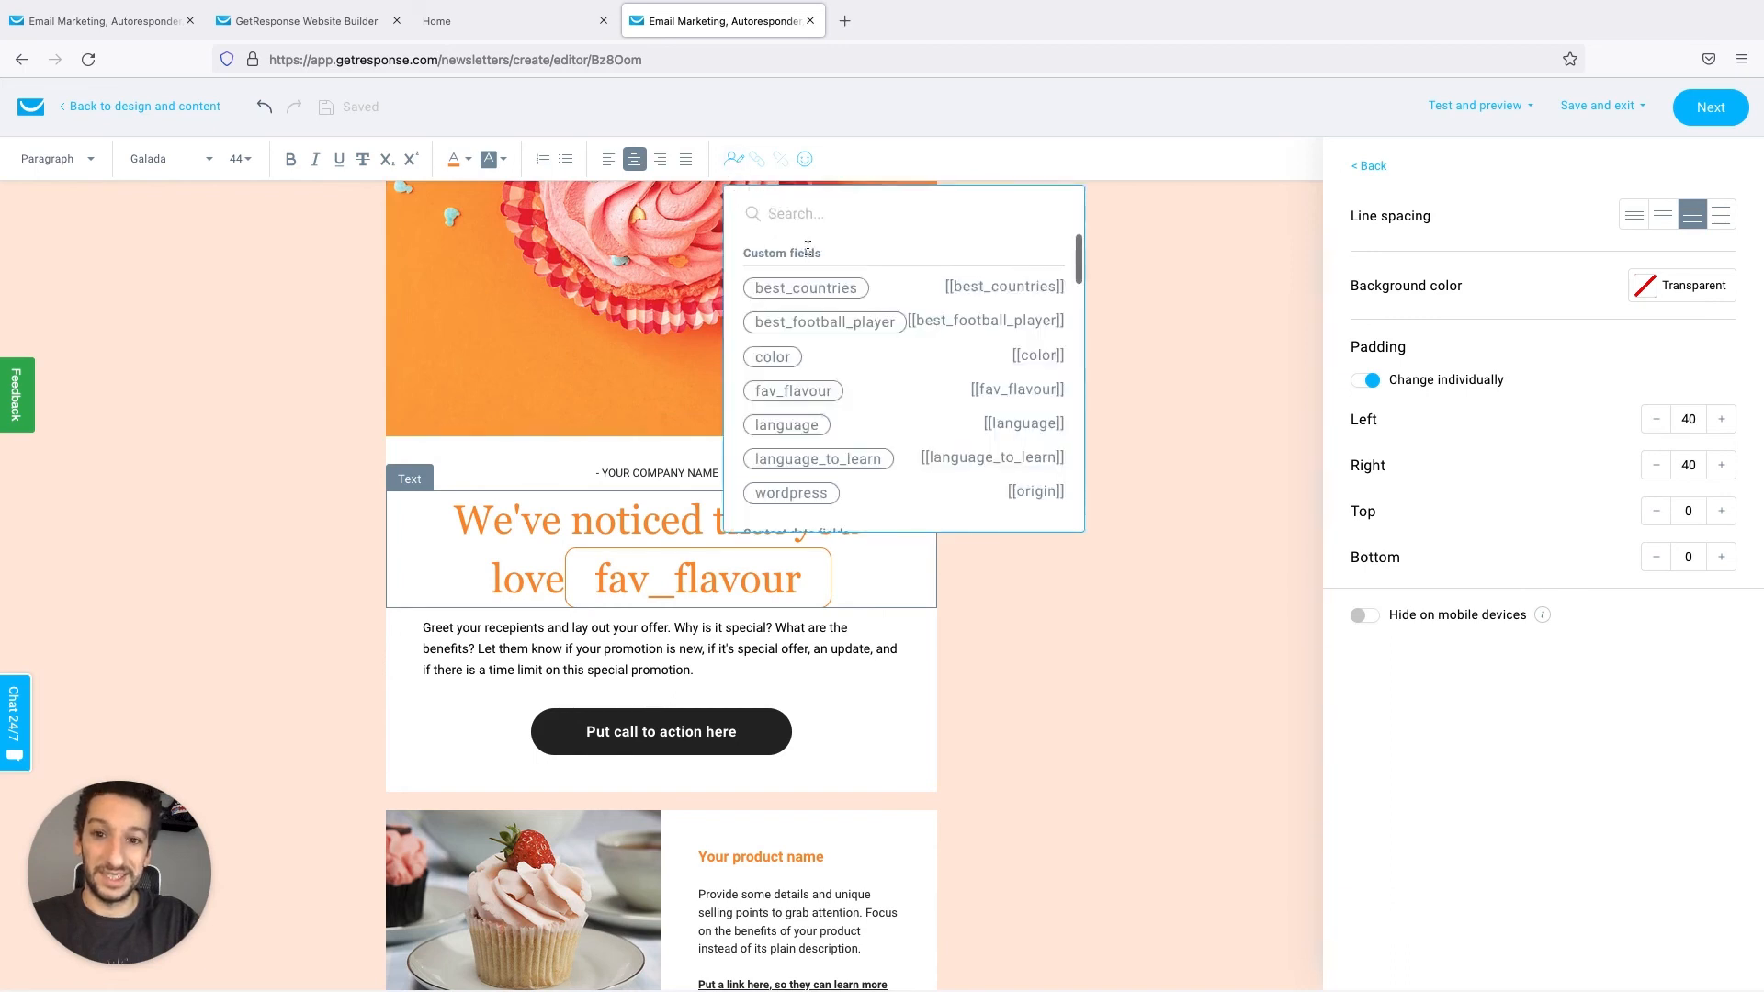
text(fav)
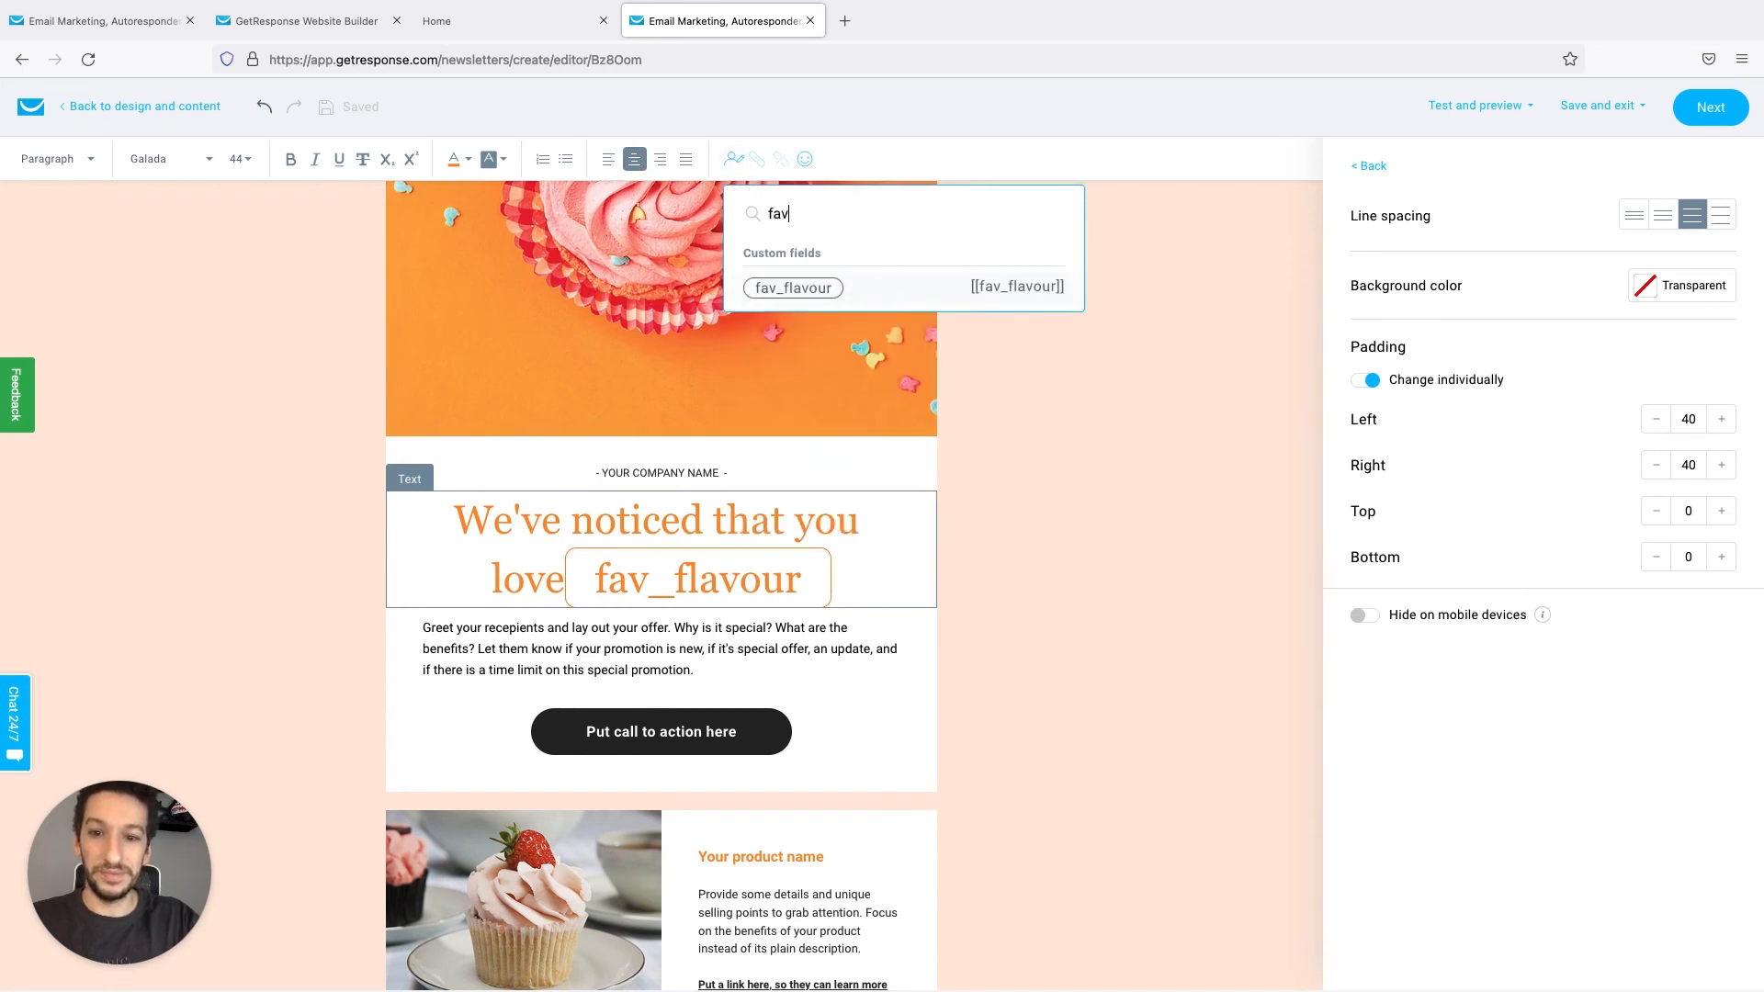
click(792, 289)
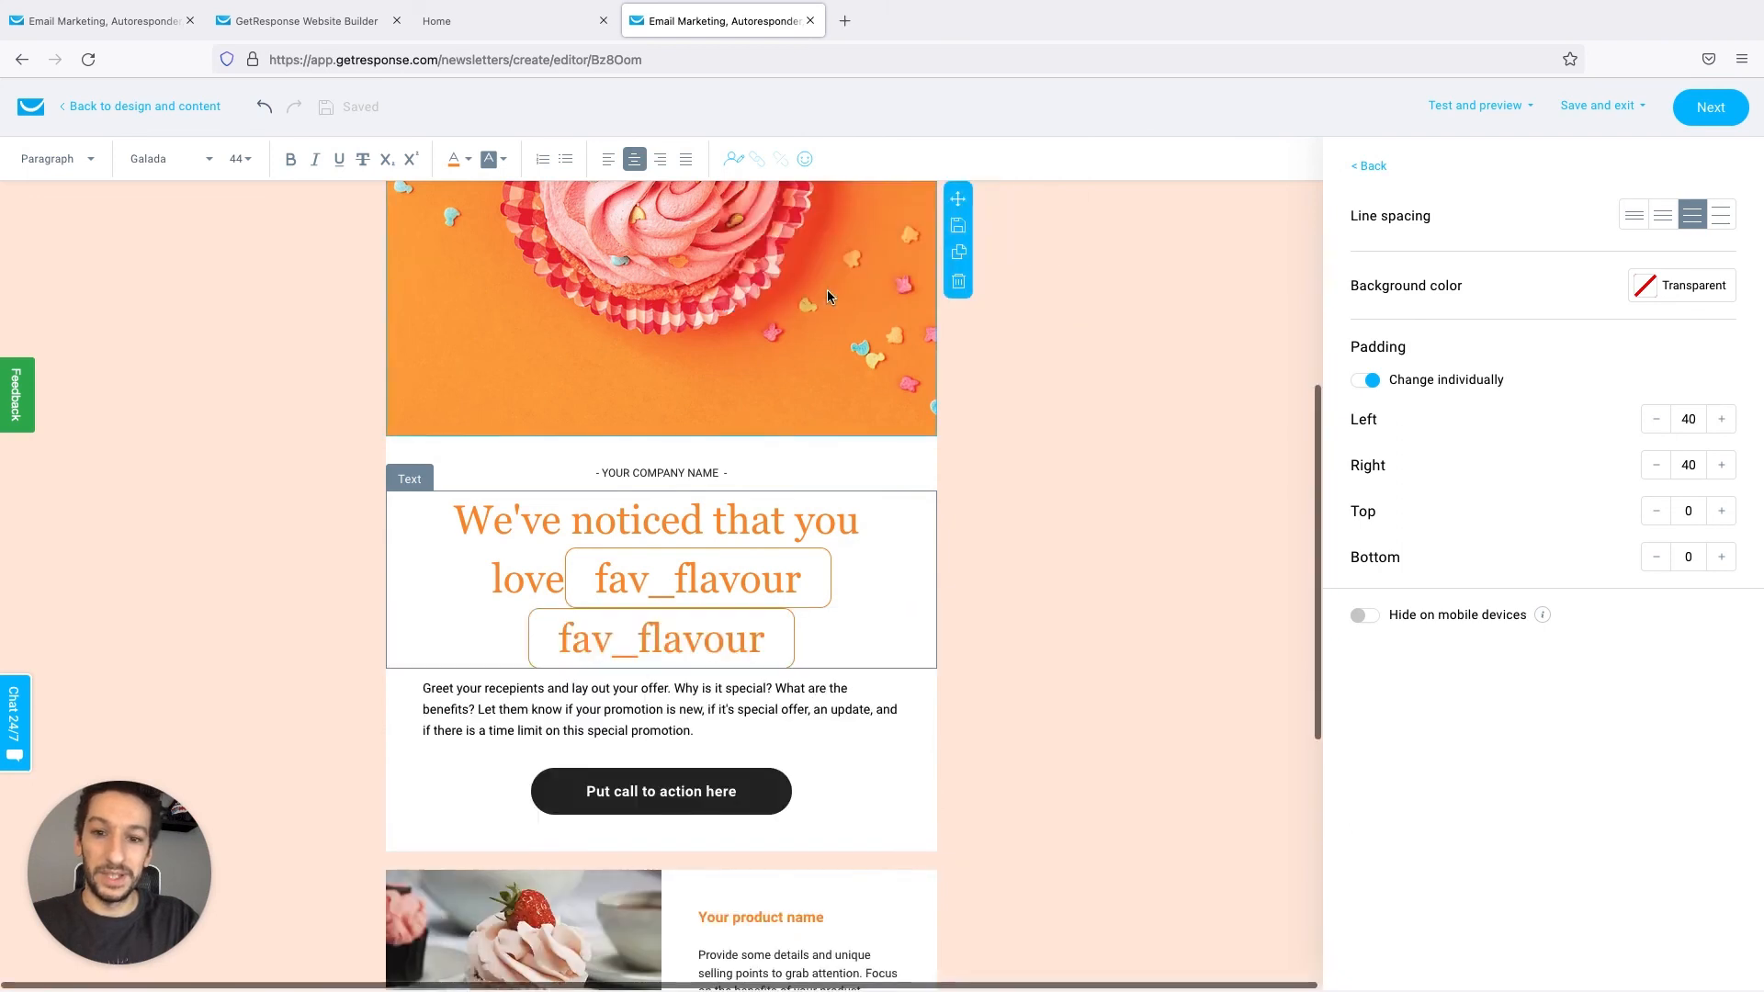